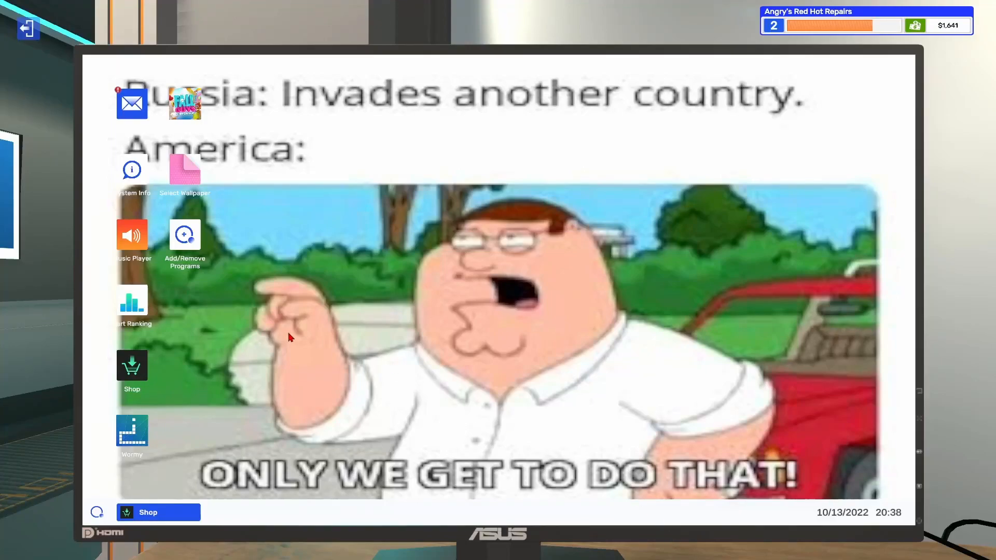
Step: Sit back at the office computer and bring up the email inbox
key("escape")
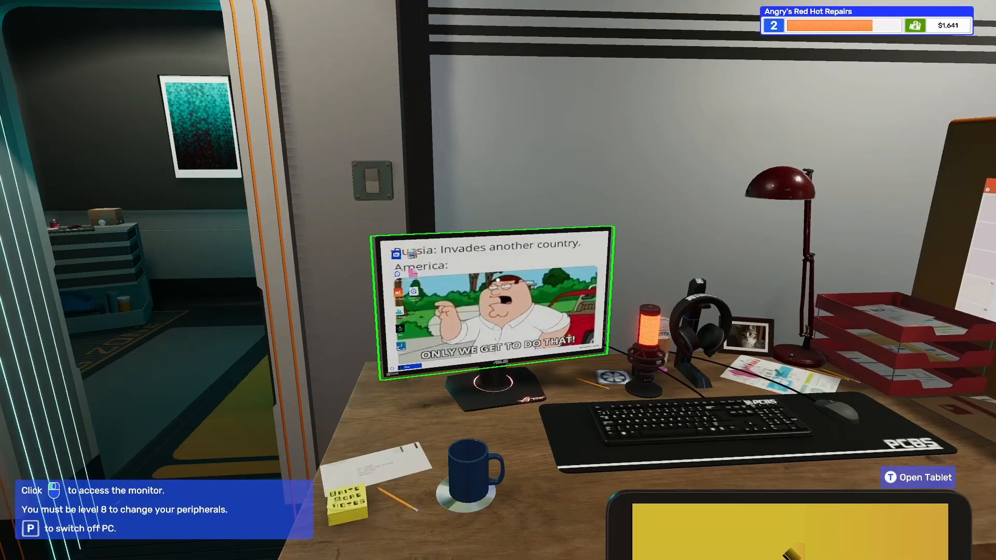
left_click(496, 299)
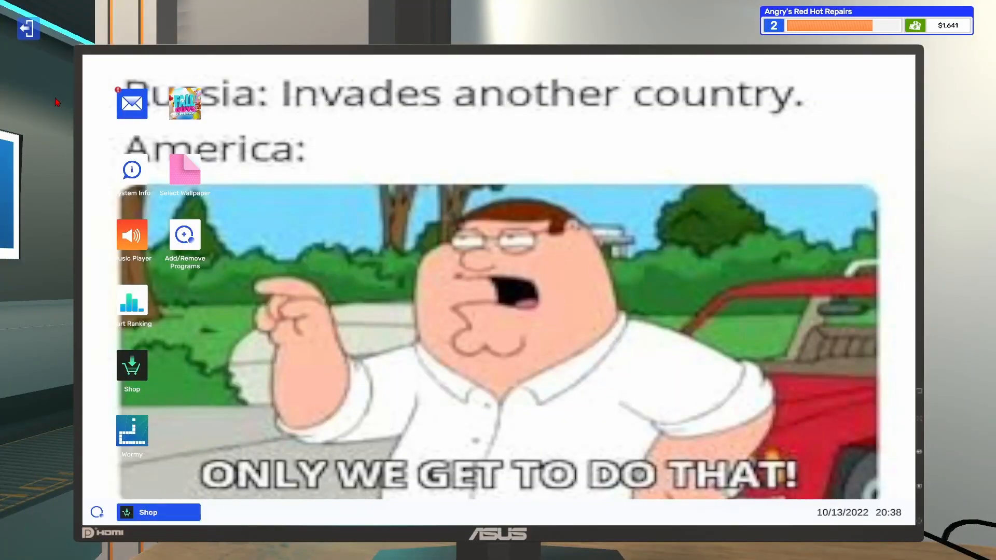
left_click(132, 103)
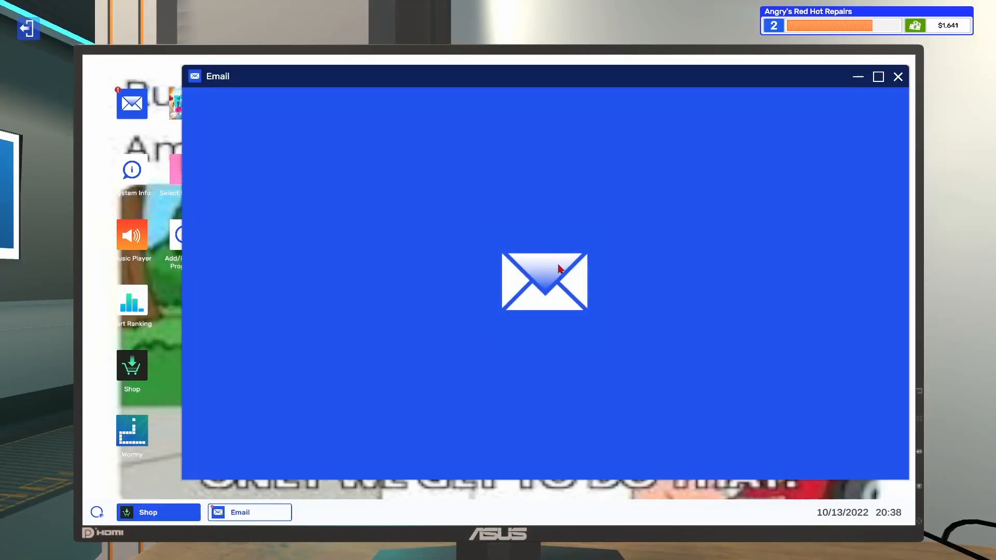
Step: Accept the graphics upgrade job, dismiss the Upgrading Parts tip and reopen that email
left_click(544, 281)
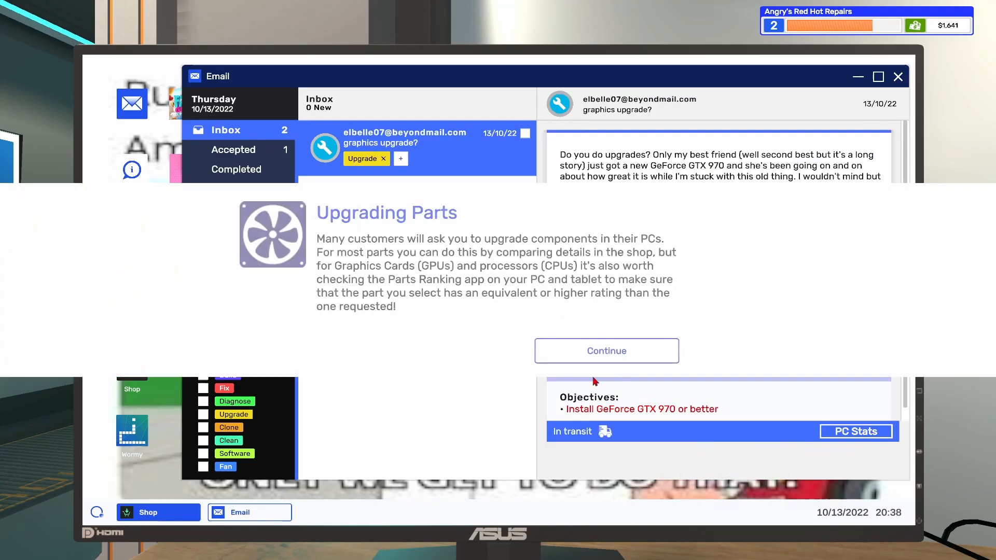
left_click(605, 351)
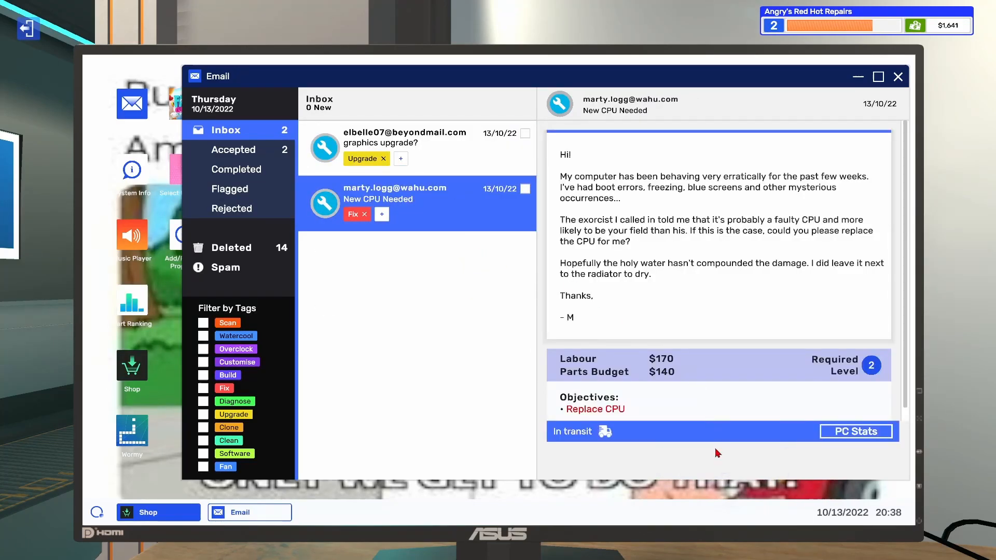
left_click(404, 144)
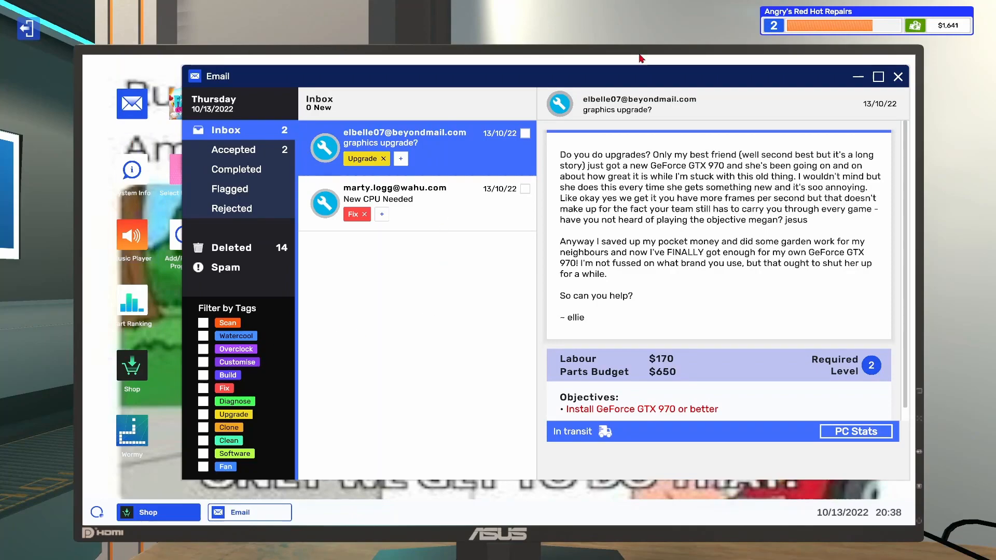
Step: Check the customer's PC stats and search the shop for a GTX 970
left_click(856, 432)
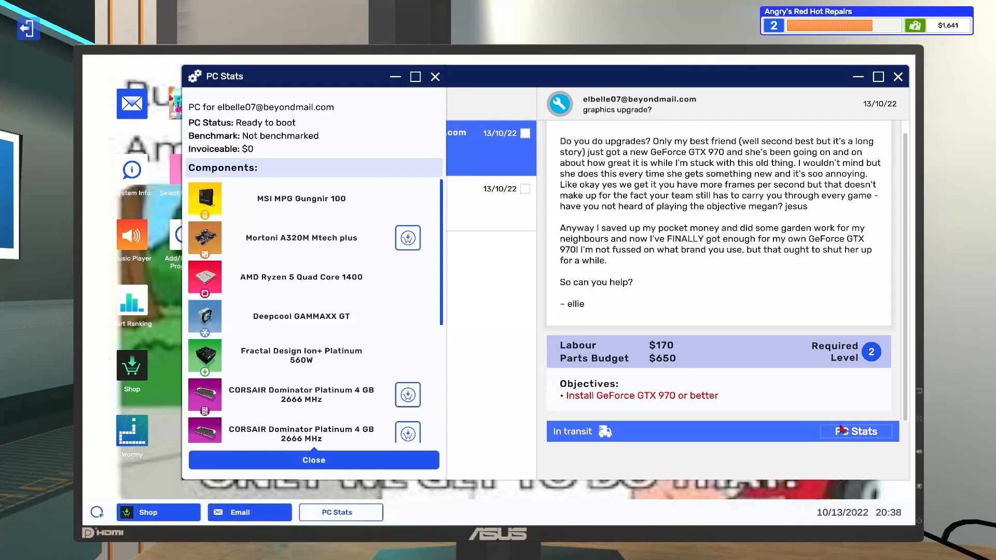
scroll("down", 3)
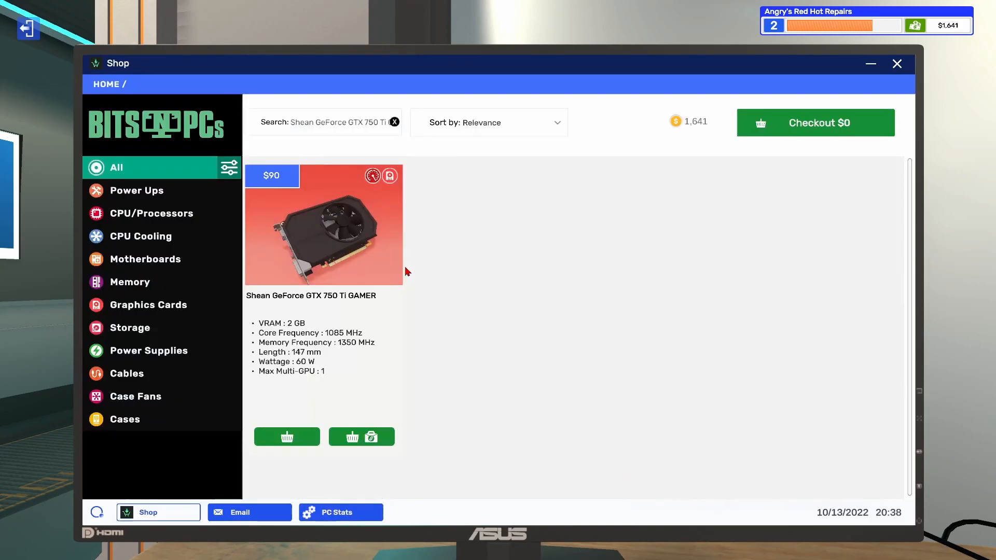
mouse_move(254, 304)
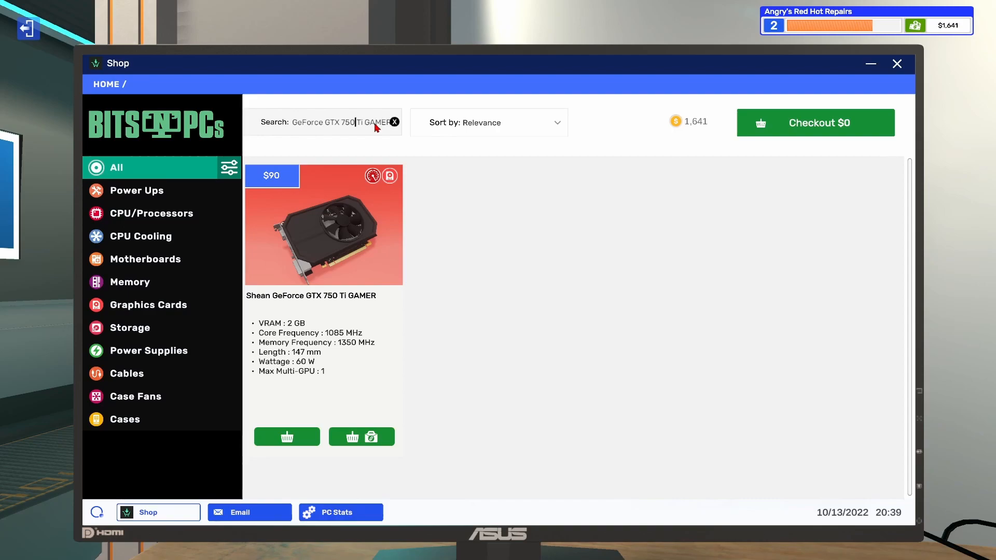
type("9")
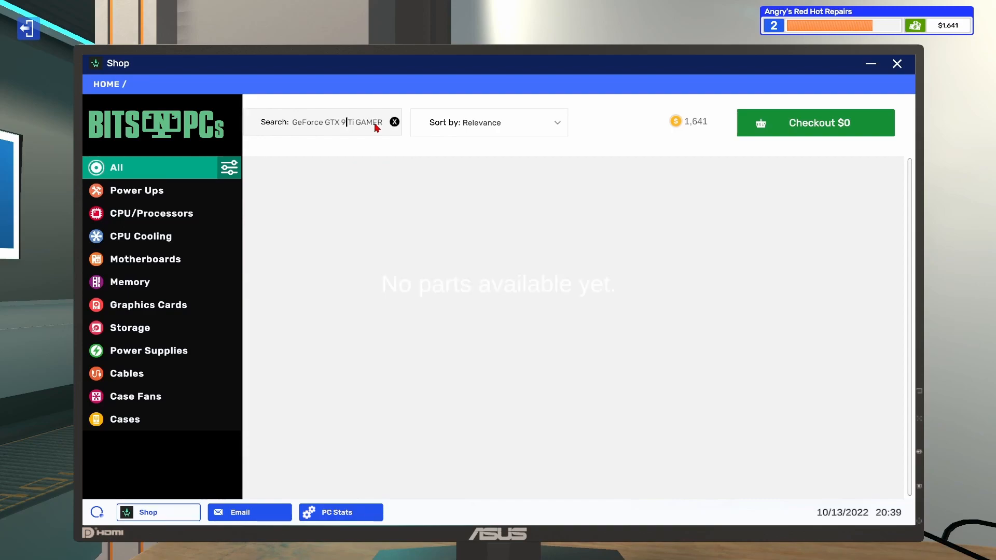
type("70")
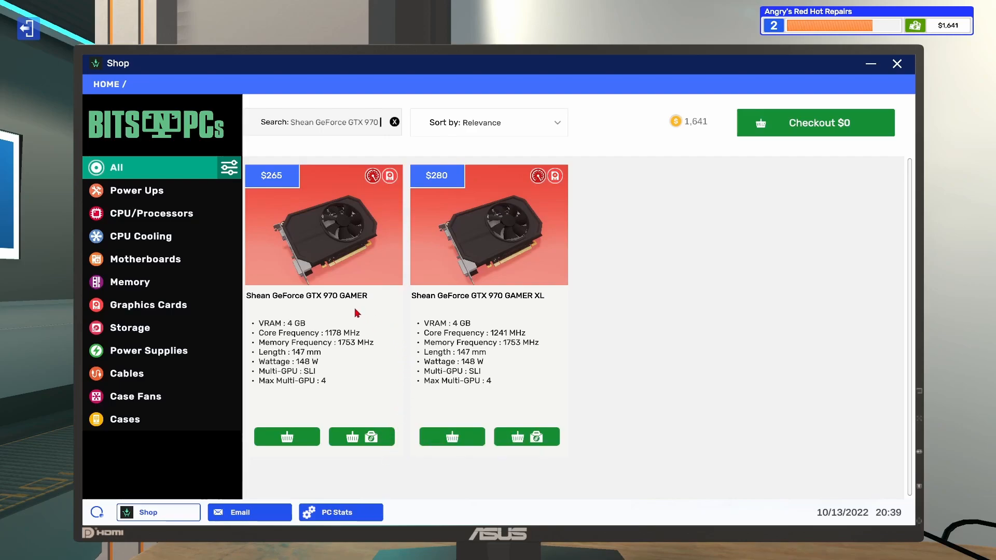
Step: Buy the Shean GeForce GTX 970 GAMER linked to the graphics upgrade job
left_click(352, 437)
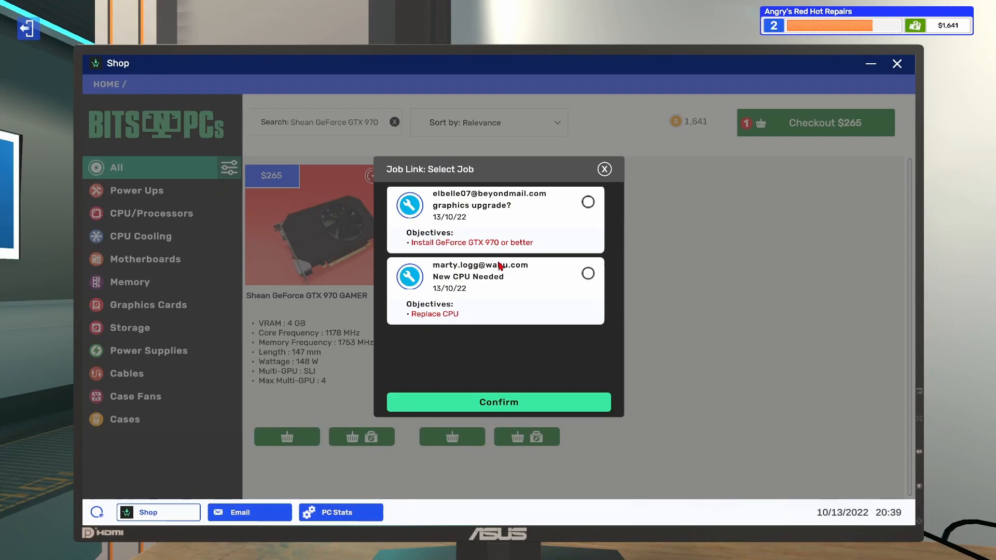
left_click(587, 202)
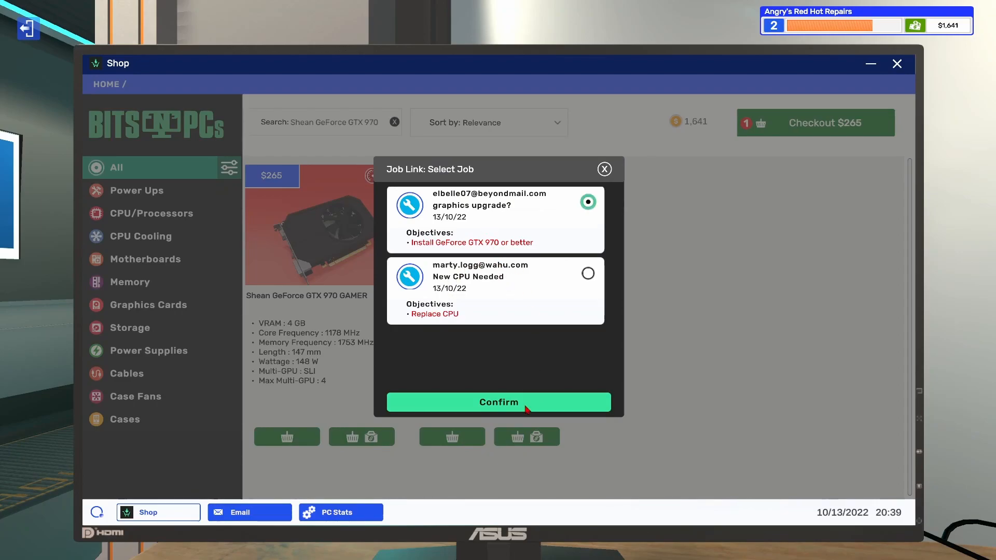
left_click(498, 402)
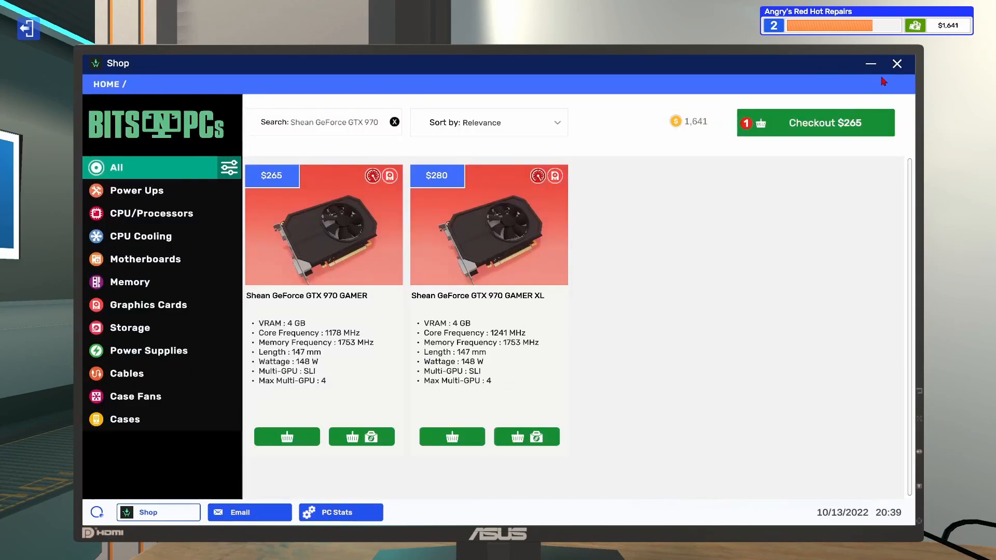
left_click(816, 122)
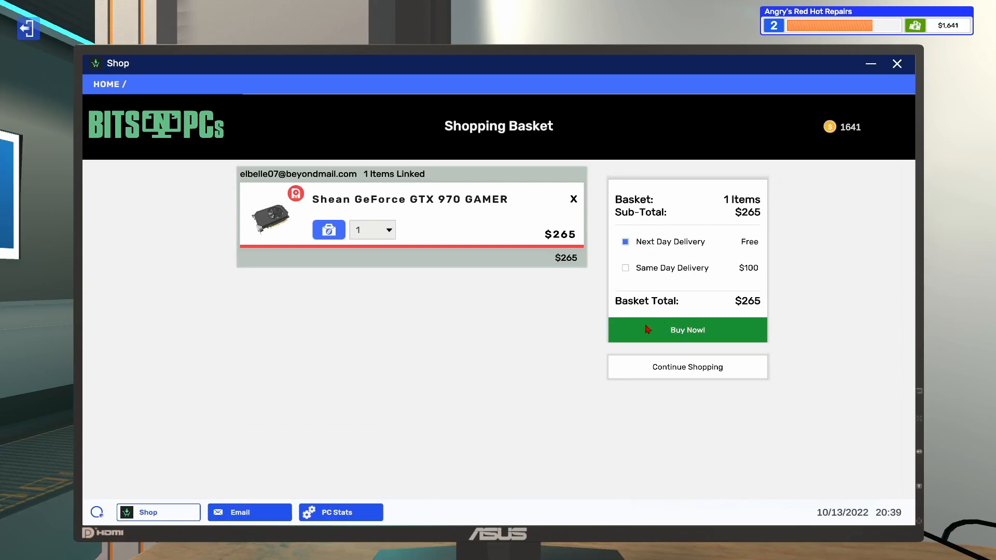
left_click(687, 330)
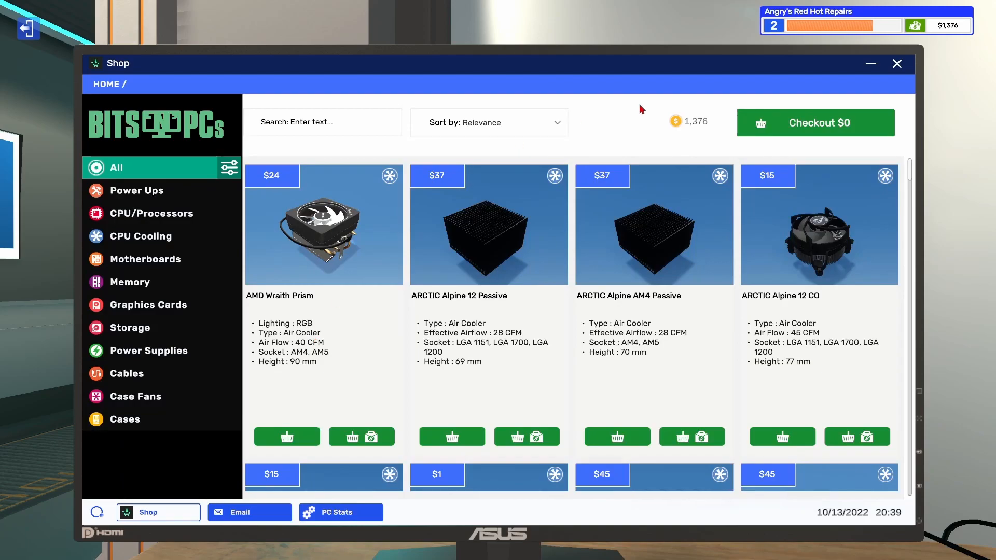
Step: Review the CPU replacement email and its parts budget, then find the processor listing
left_click(340, 512)
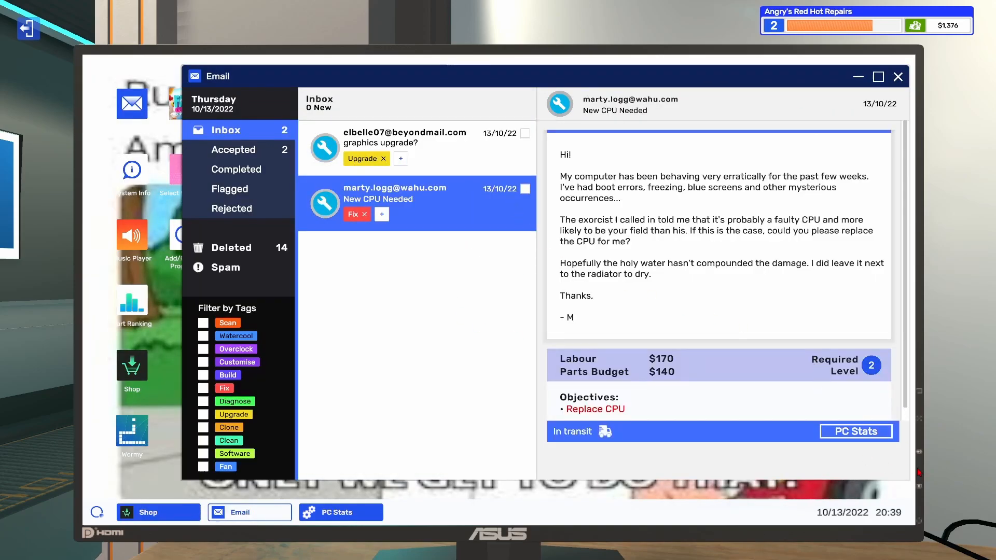
left_click(856, 432)
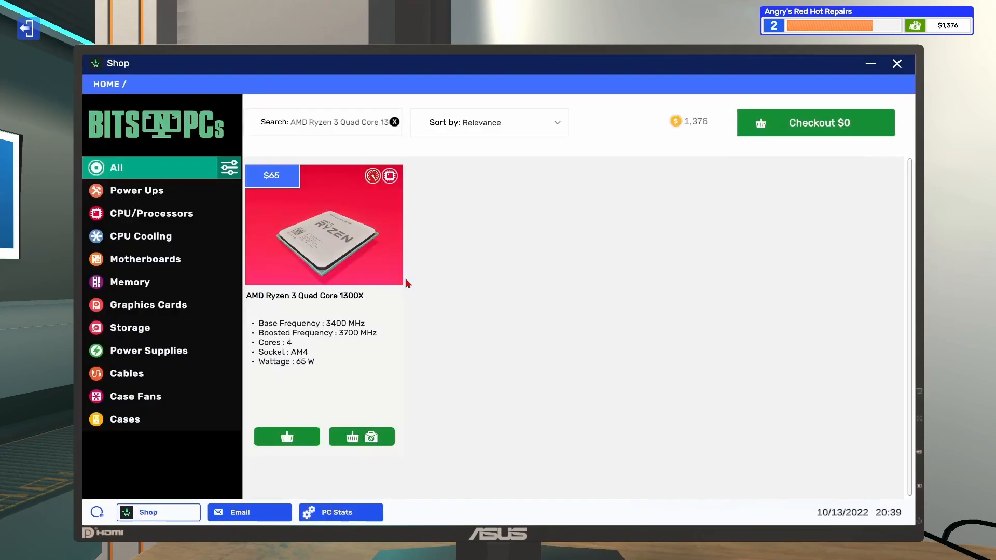
mouse_move(487, 174)
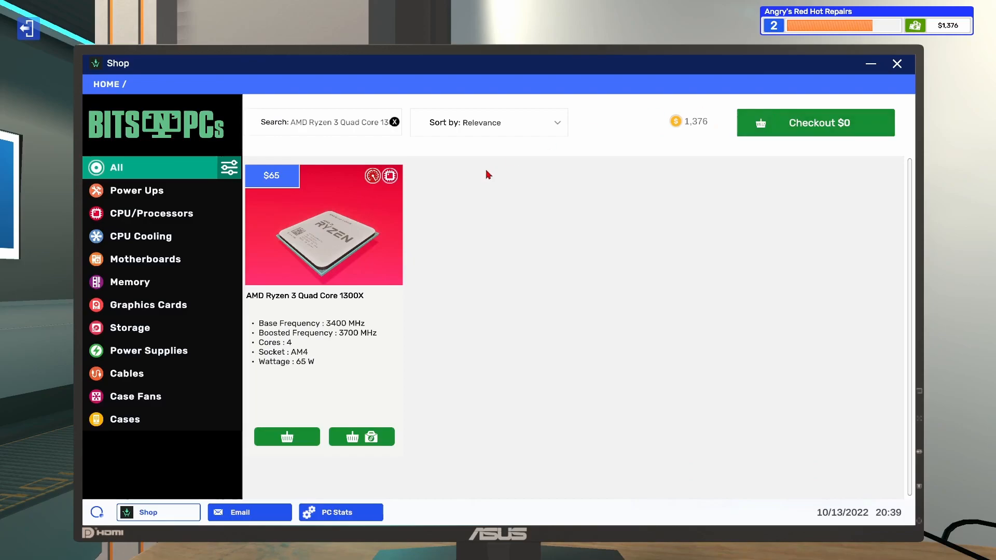
left_click(249, 512)
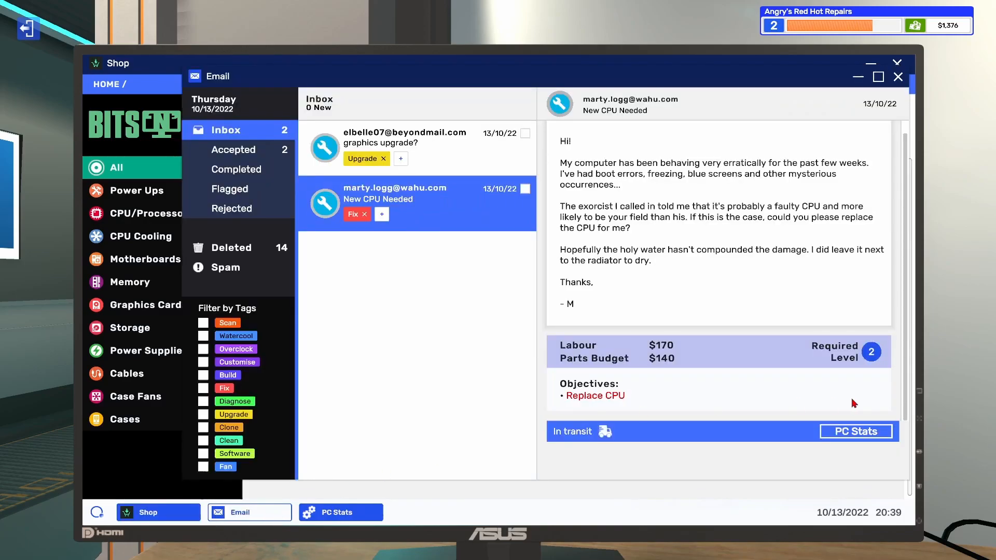
left_click(157, 511)
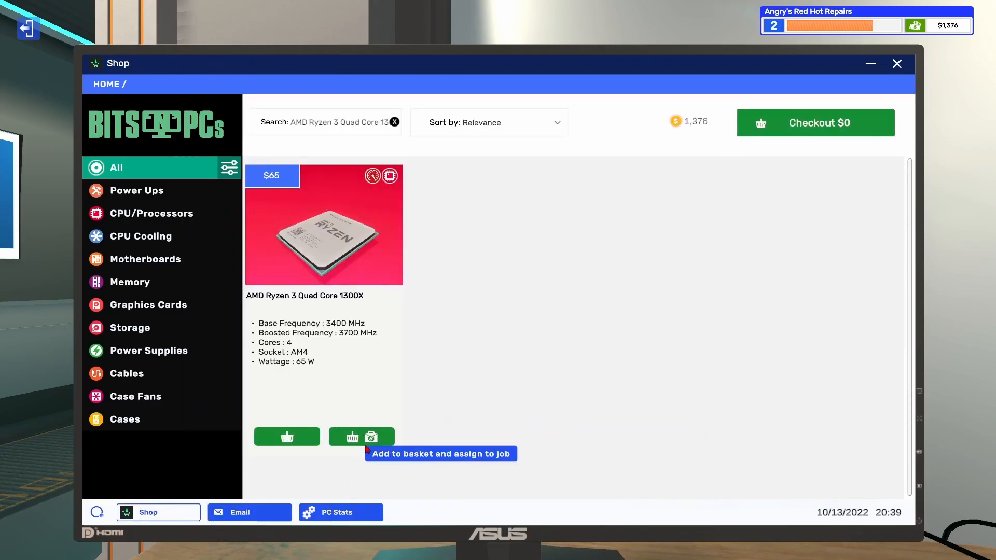
Step: Buy the AMD Ryzen 3 Quad Core 1300X linked to the New CPU Needed job
left_click(361, 437)
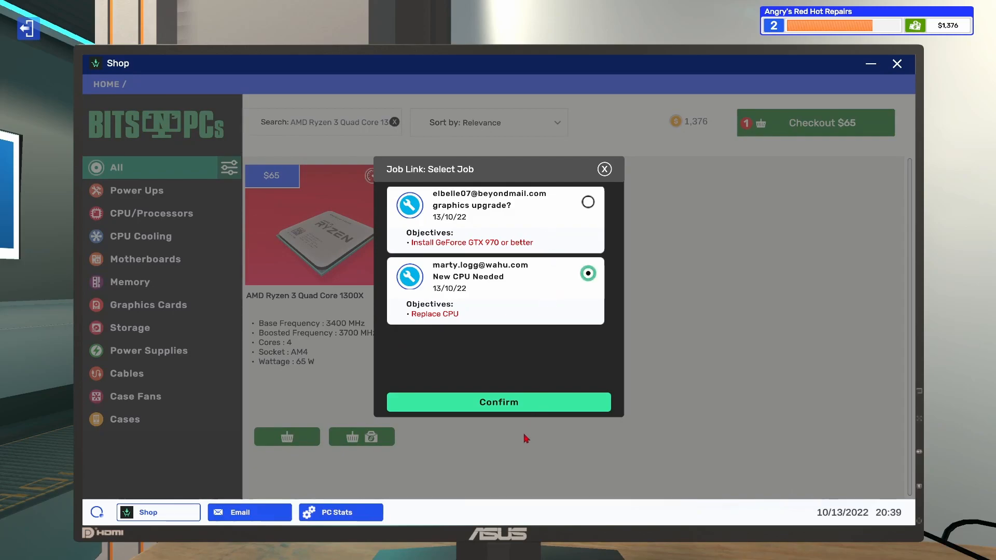
left_click(498, 402)
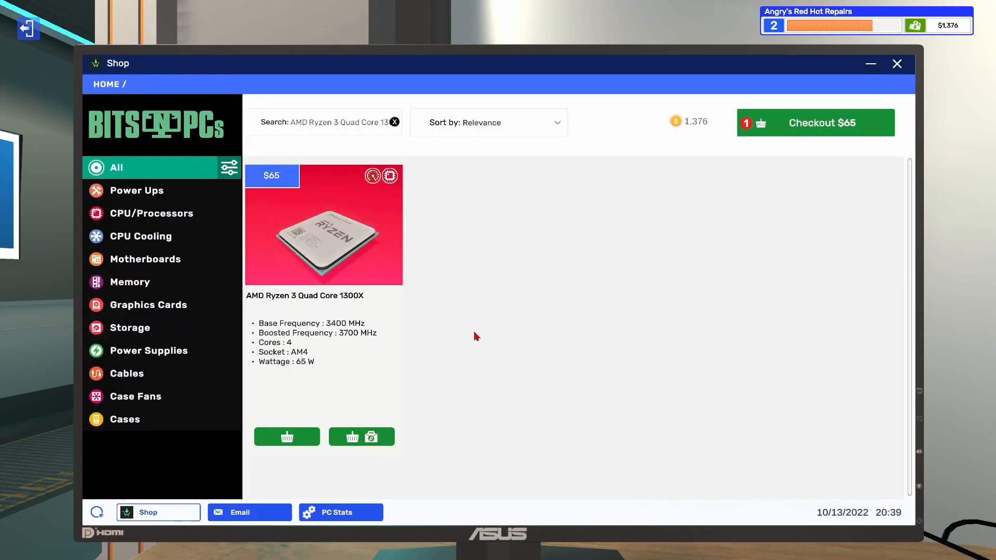
left_click(815, 122)
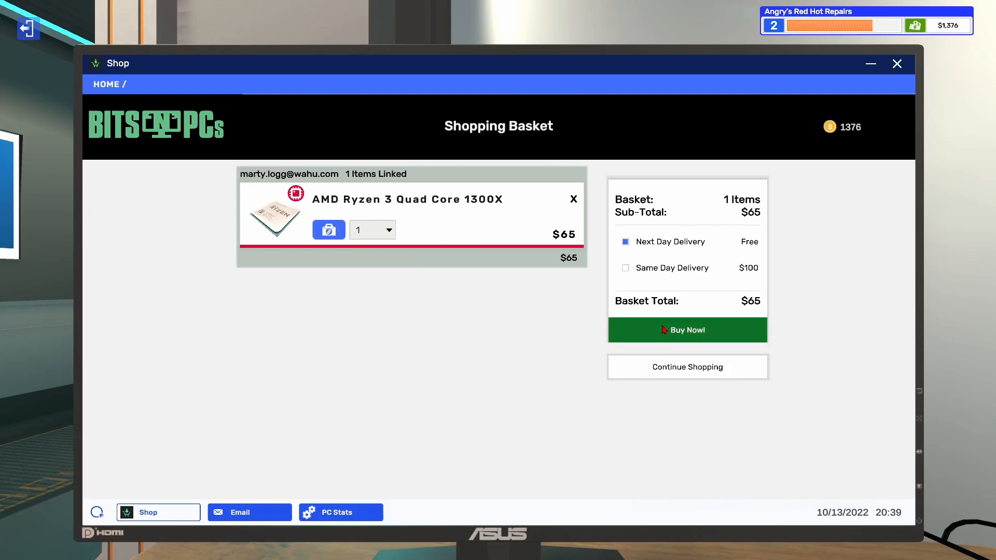
left_click(687, 330)
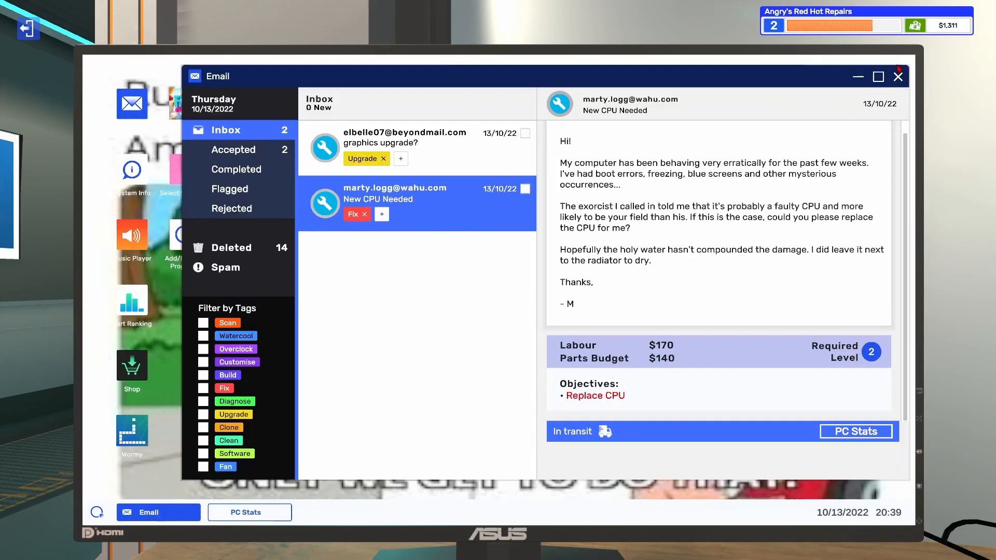
mouse_move(888, 46)
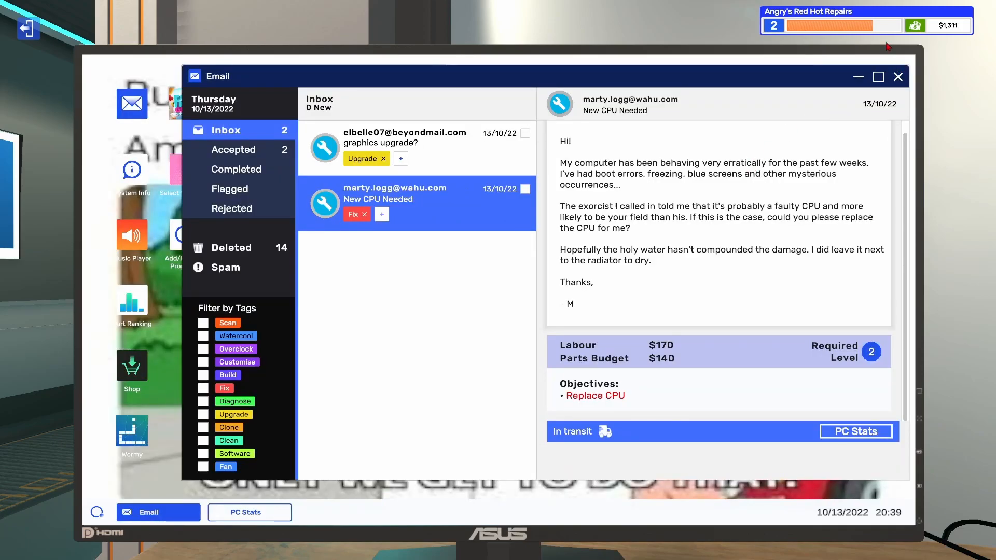
Step: Leave the office computer and end the day from the calendar
left_click(855, 432)
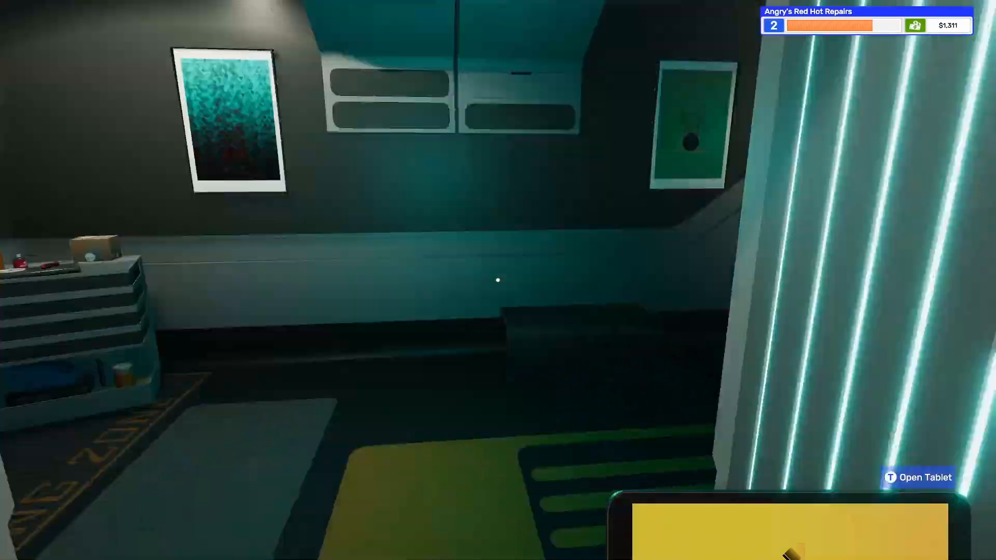
mouse_move(498, 280)
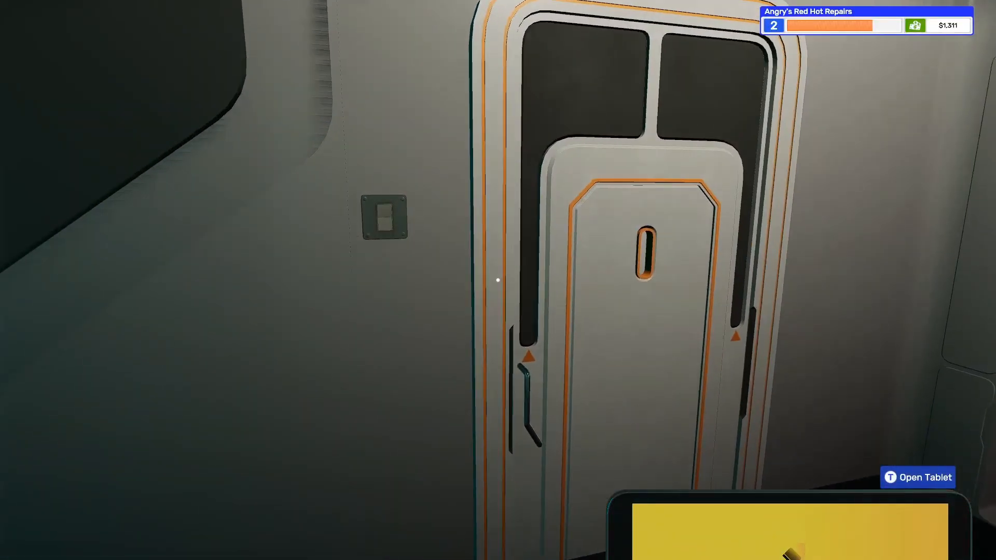
left_click(917, 477)
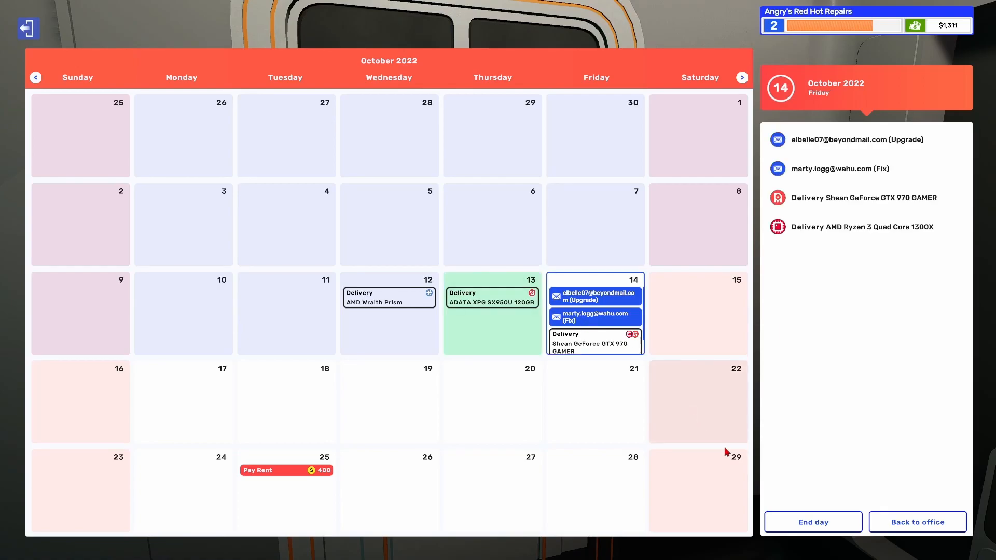
left_click(916, 522)
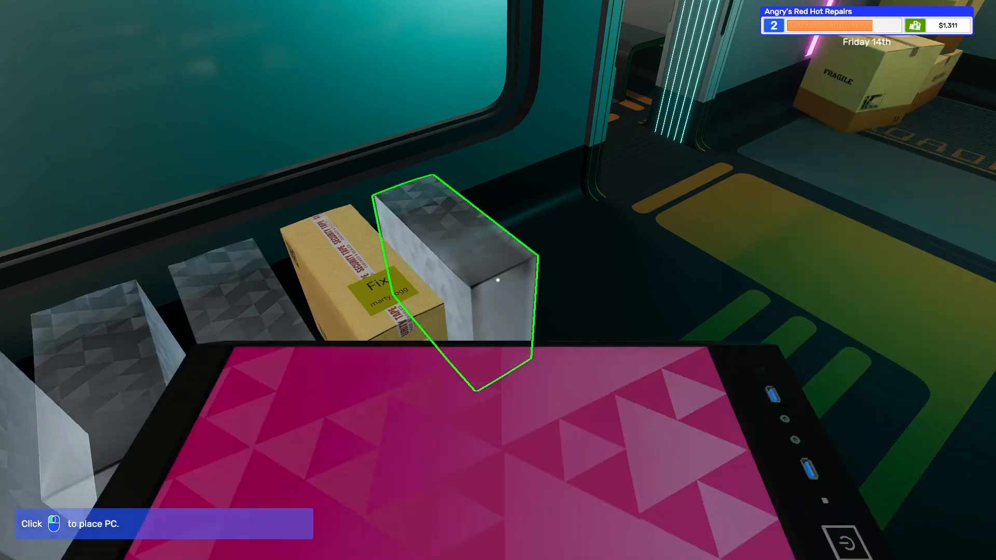
mouse_move(498, 280)
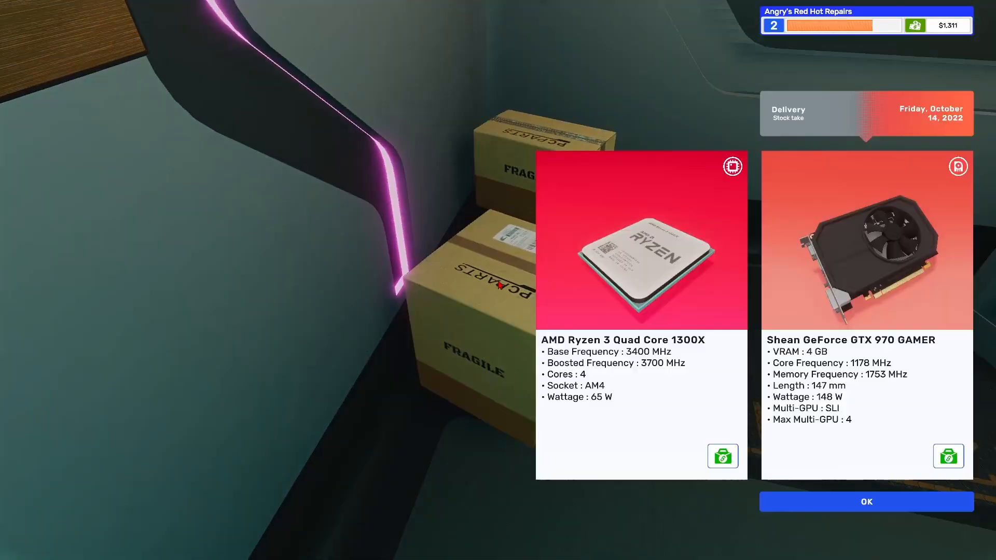
Step: Acknowledge the delivery of the Ryzen 3 1300X and GTX 970 into stock
left_click(865, 502)
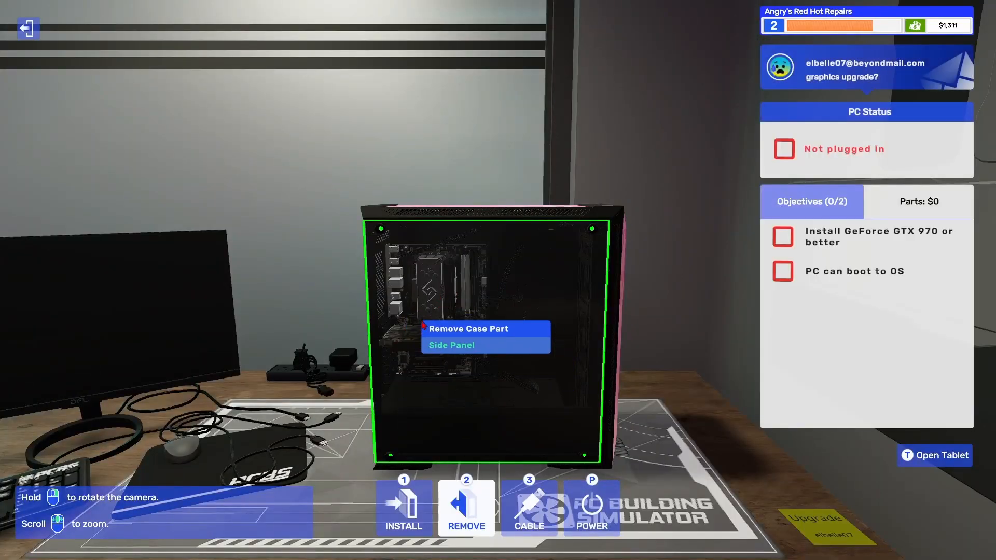
Step: Remove the side panel and install the GTX 970 in the PCIe slot
left_click(451, 345)
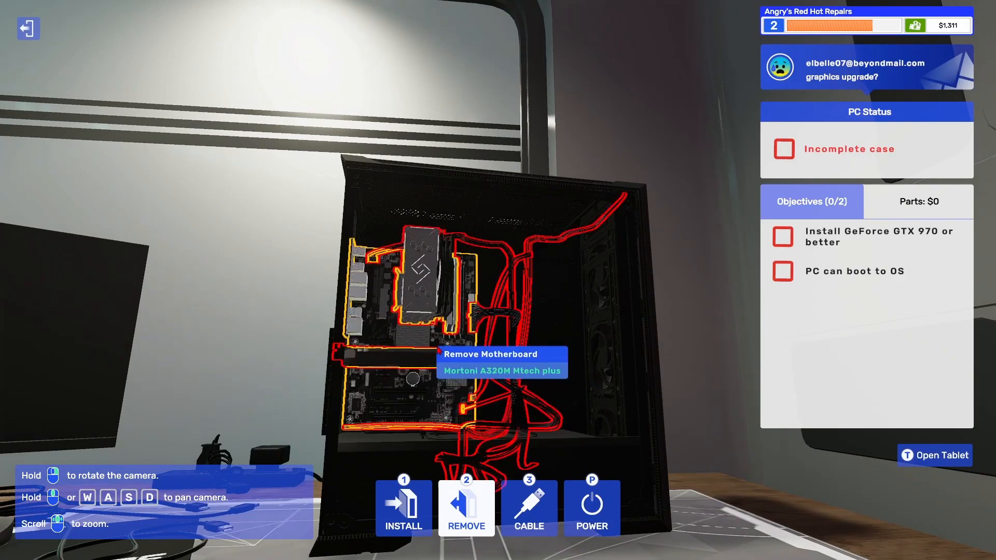
left_click(402, 508)
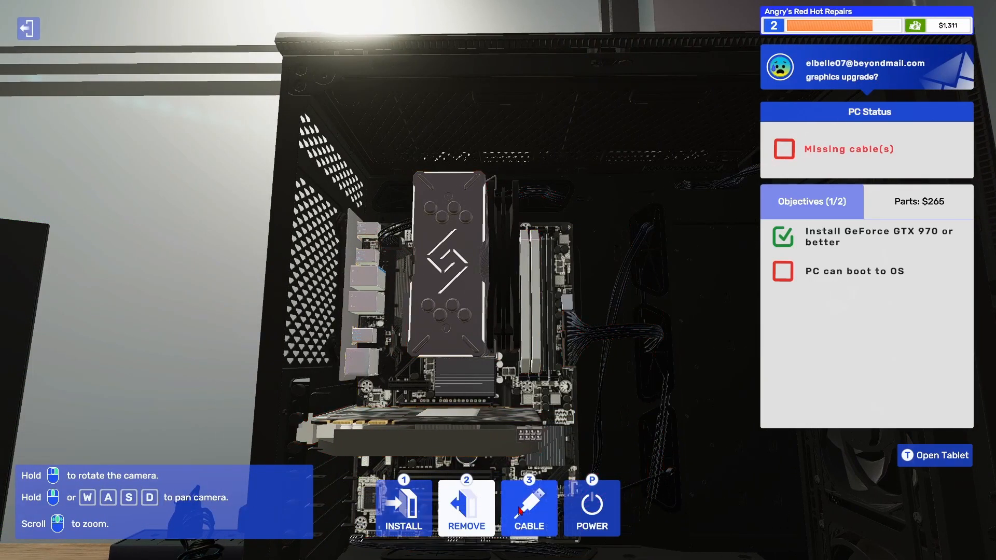
Step: Connect the power and monitor cables and power on the PC to boot its OS
scroll("down", 3)
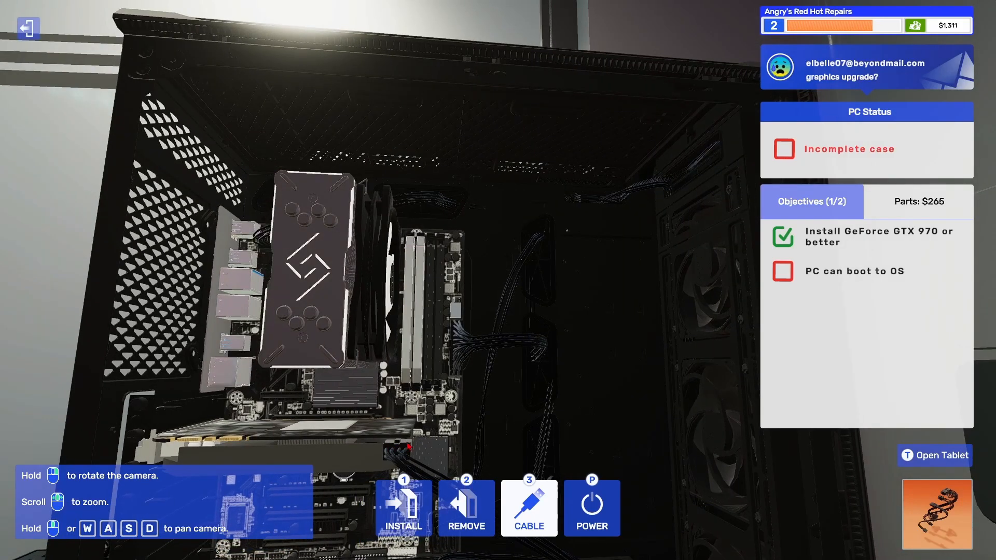
scroll("down", 3)
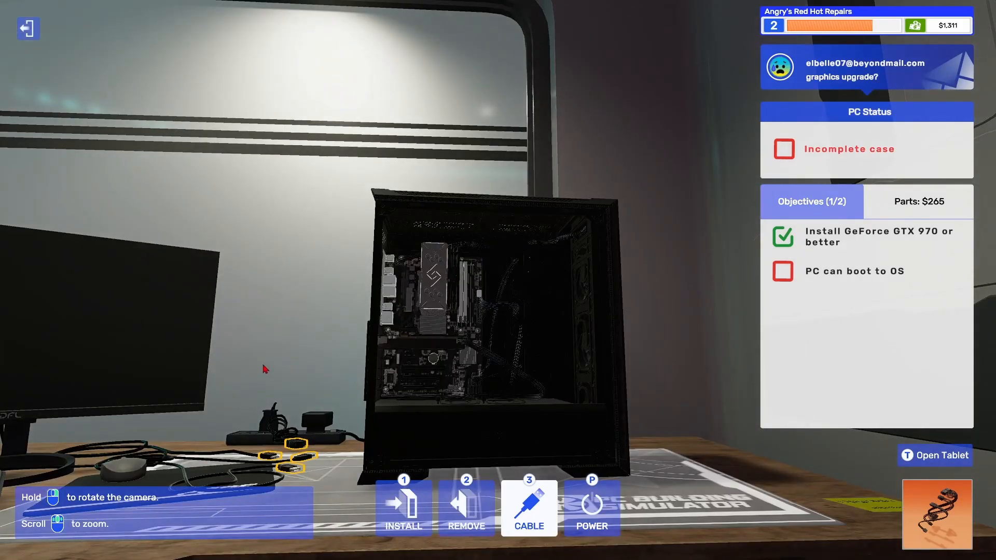
scroll("up", 3)
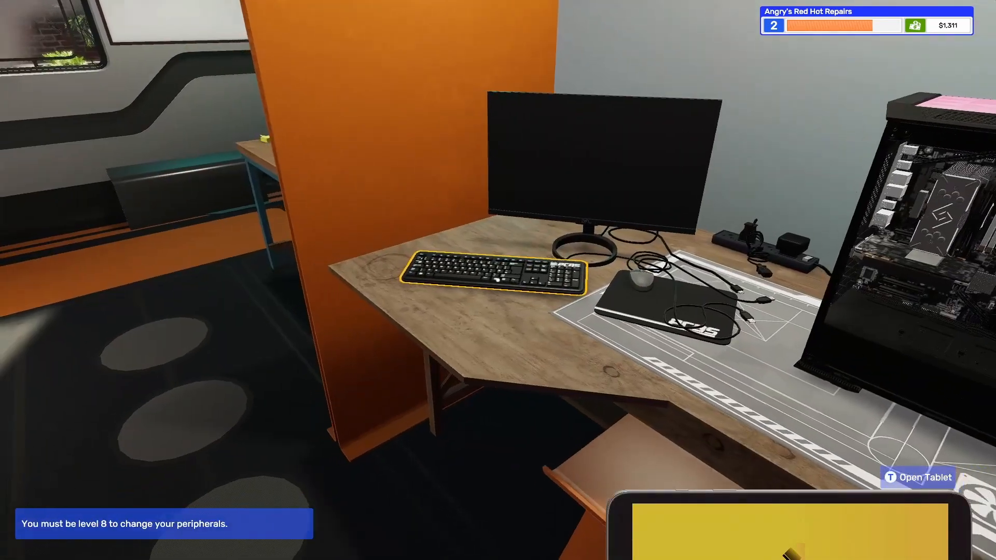
mouse_move(498, 280)
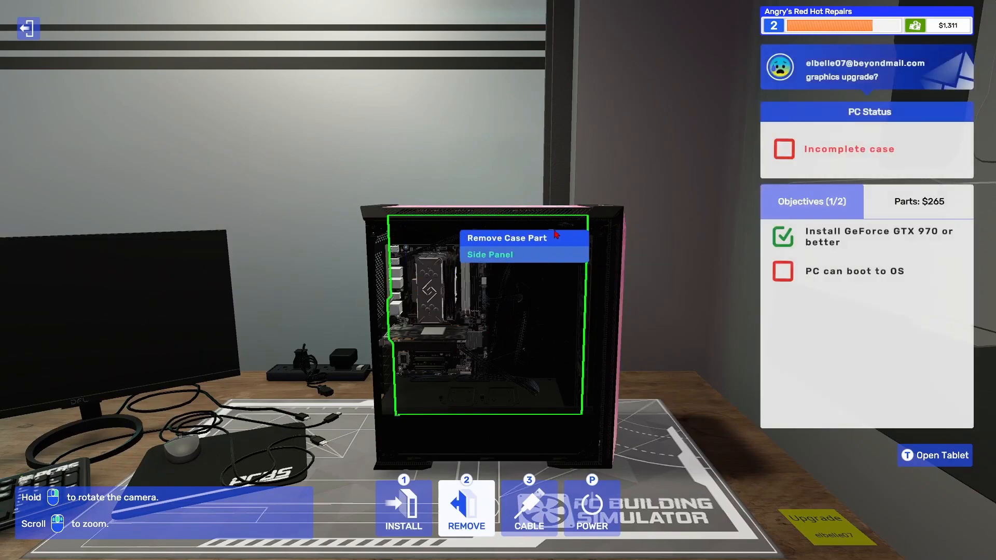
left_click(489, 254)
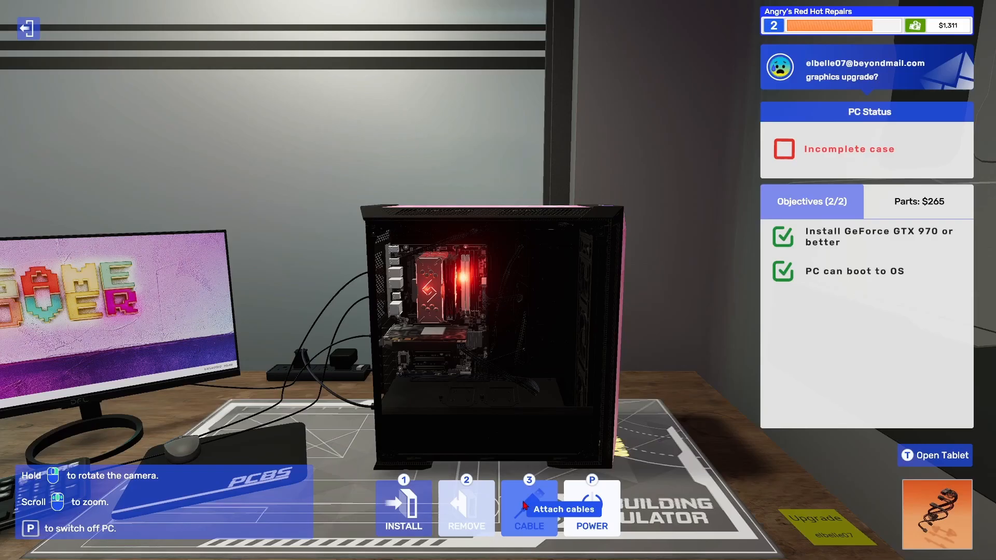
Step: Finish the graphics upgrade and bring the New CPU Needed PC onto the workbench
left_click(935, 456)
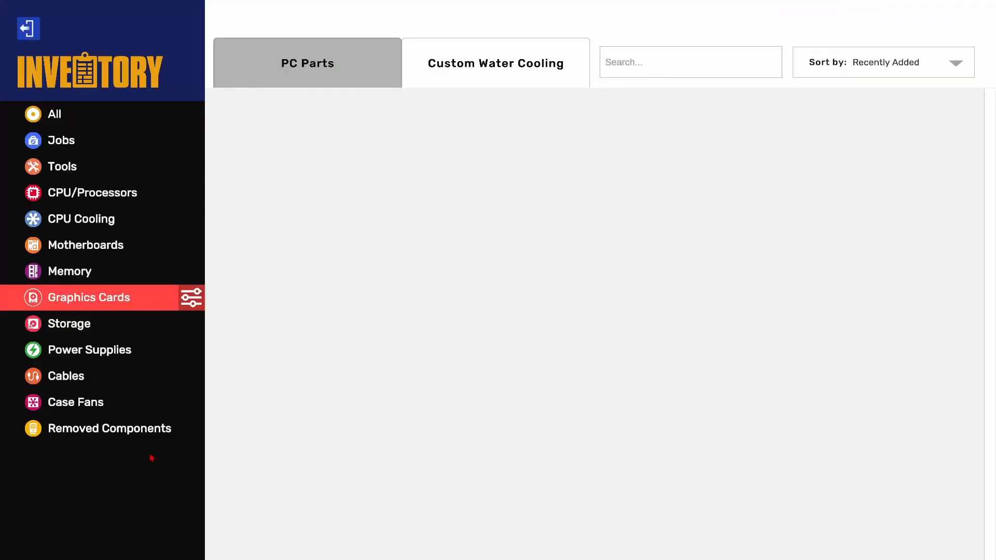
left_click(109, 428)
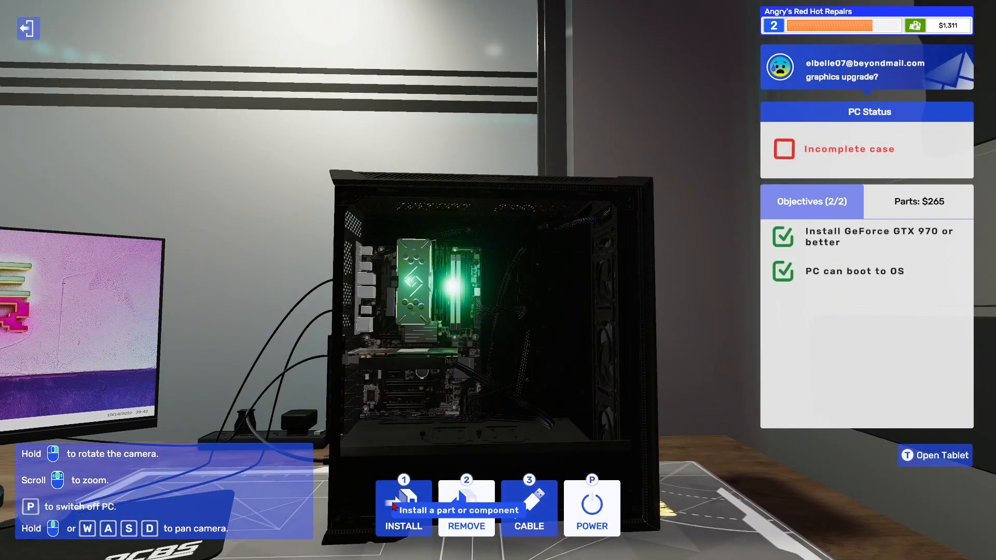
left_click(591, 506)
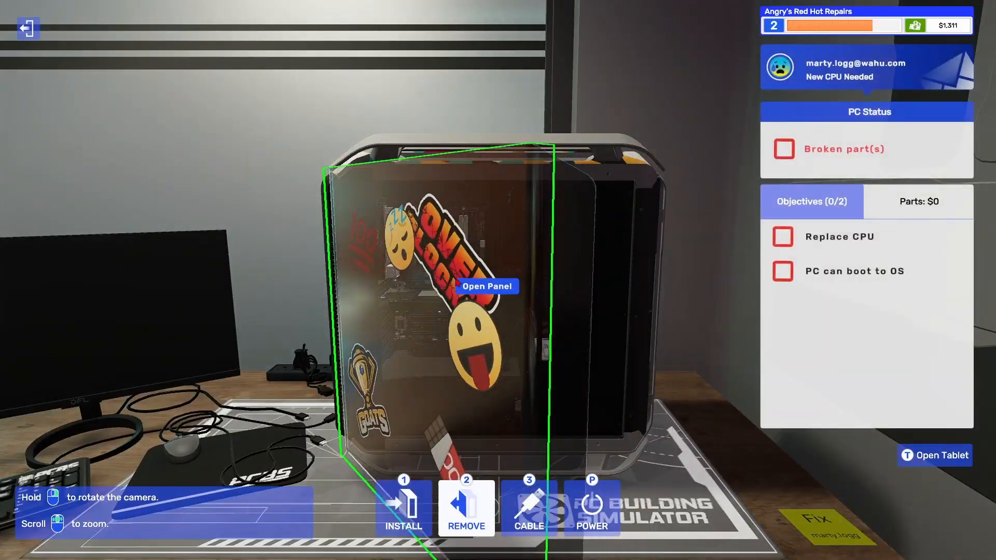
Step: Remove the side panel and ARCTIC Freezer 7 X cooler, then review removed components in Inventory
left_click(486, 287)
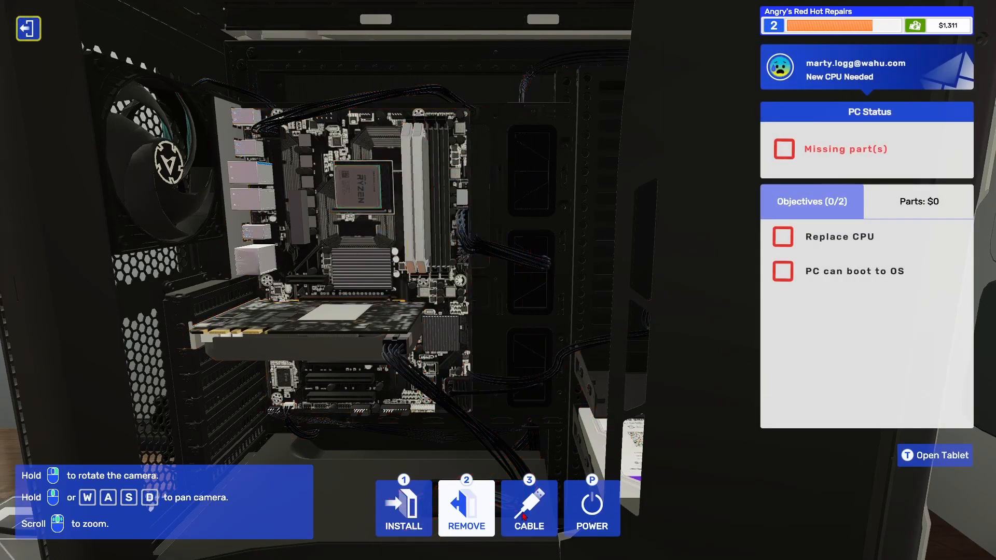
left_click(935, 455)
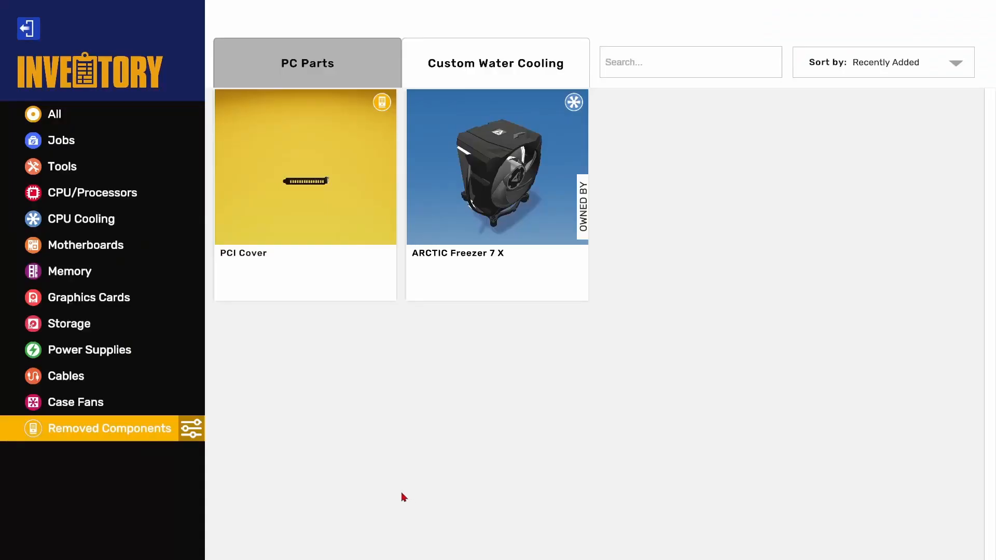
Step: Swap in the Ryzen 3 1300X from inventory and apply thermal paste
left_click(89, 349)
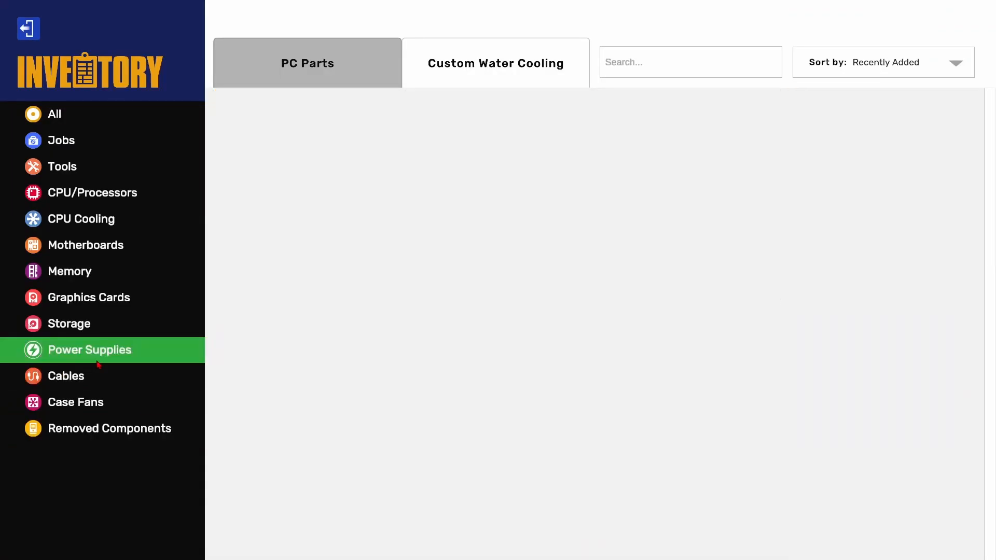
left_click(88, 297)
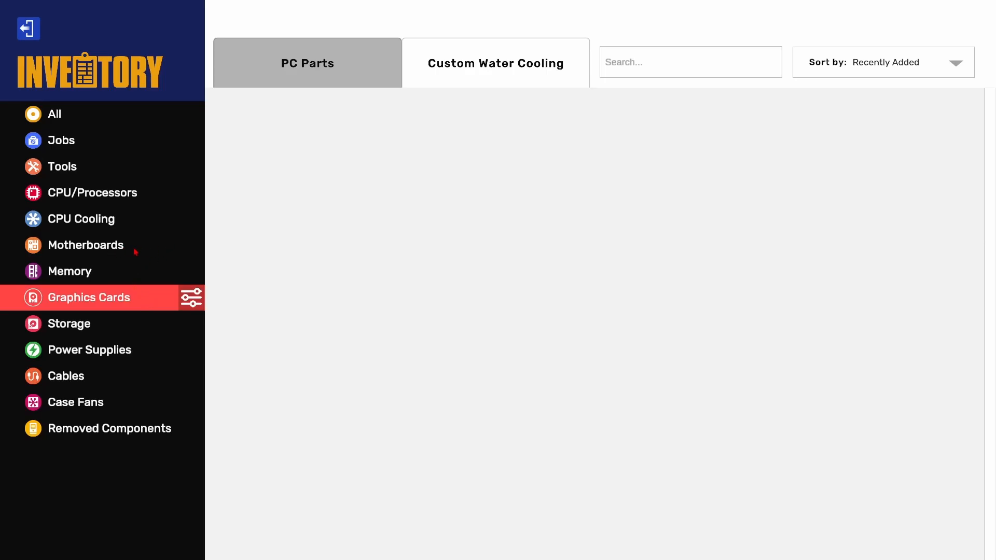
left_click(55, 114)
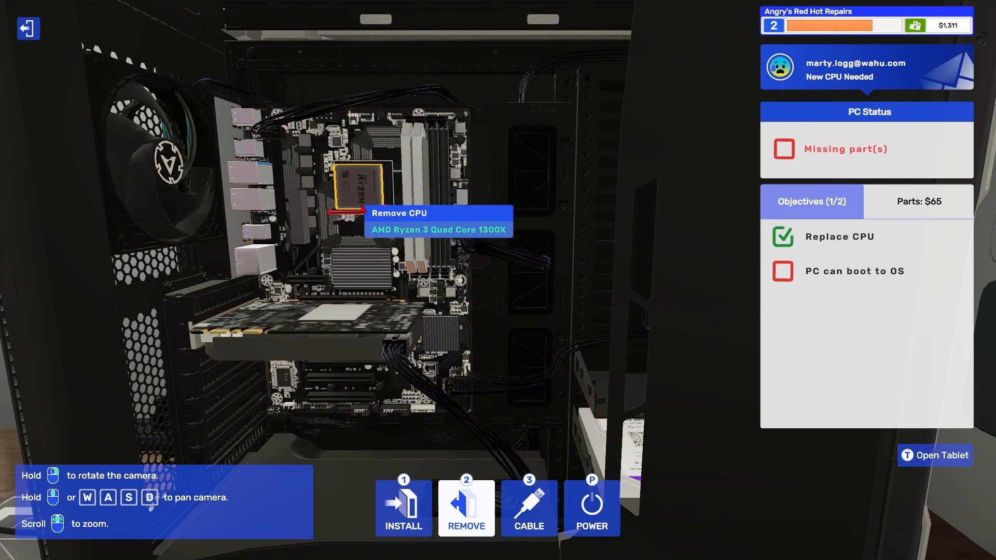
left_click(935, 455)
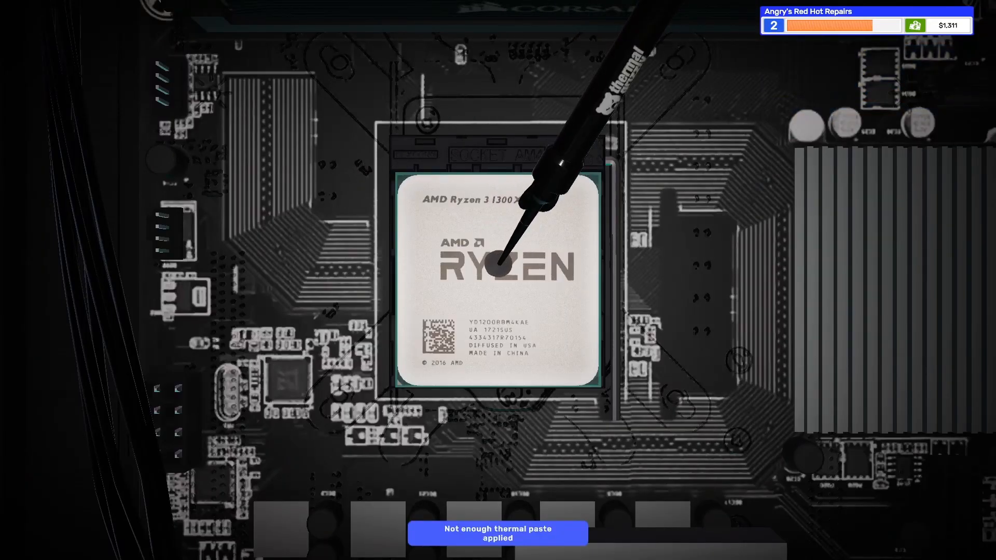
left_click(497, 261)
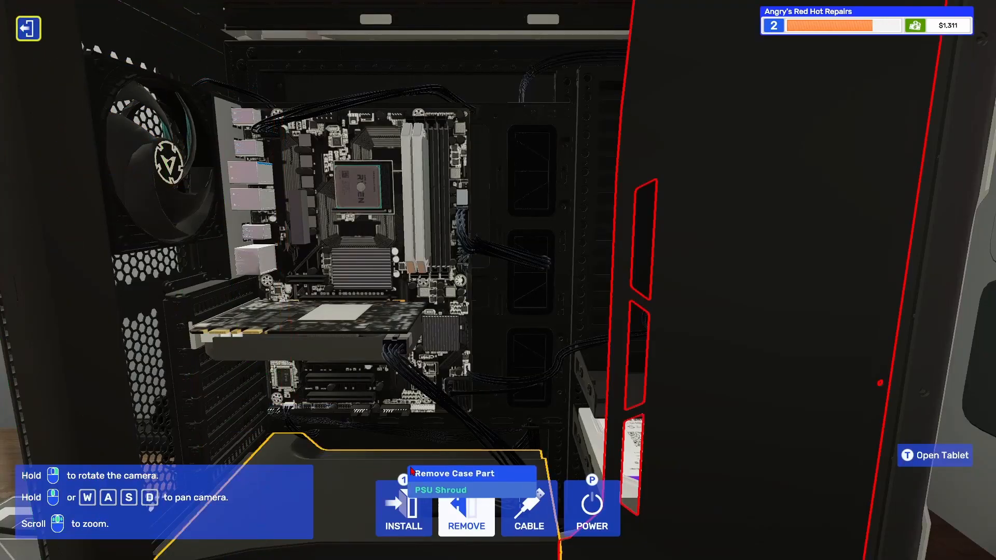
Step: Select the ARCTIC Freezer 7 X for the Install Air Cooler step
left_click(941, 456)
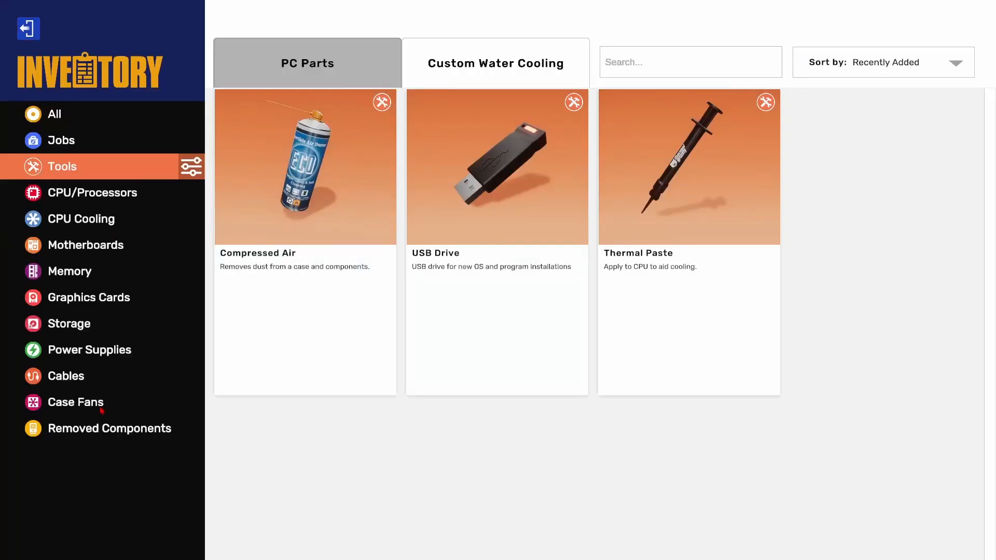
left_click(65, 376)
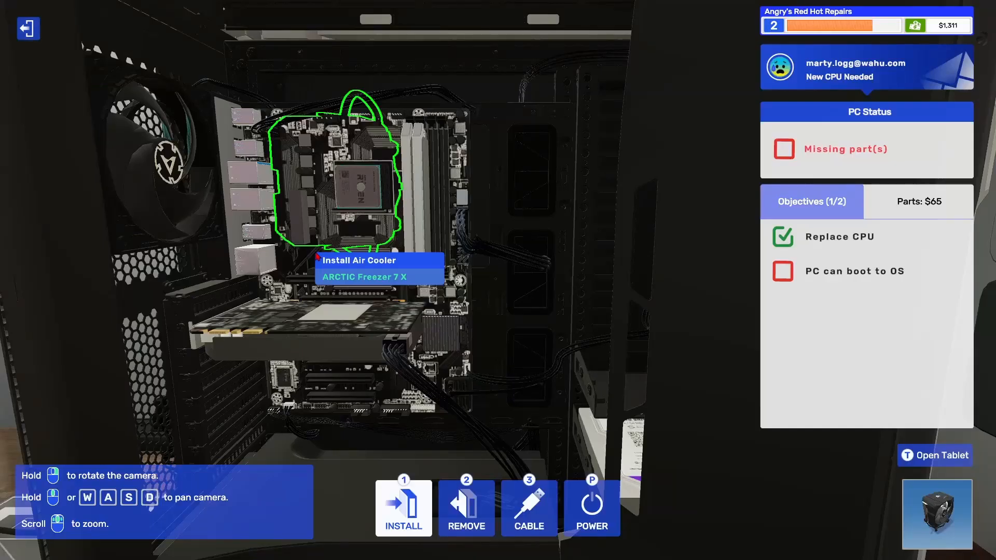
key("Escape")
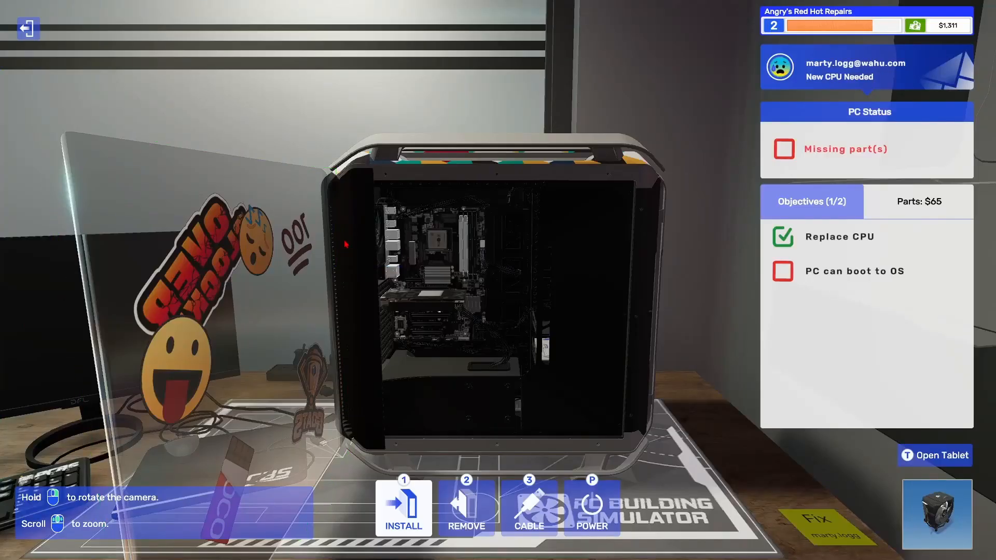
Step: Refit the ARCTIC Freezer 7 X cooler onto the CPU
scroll("up", 3)
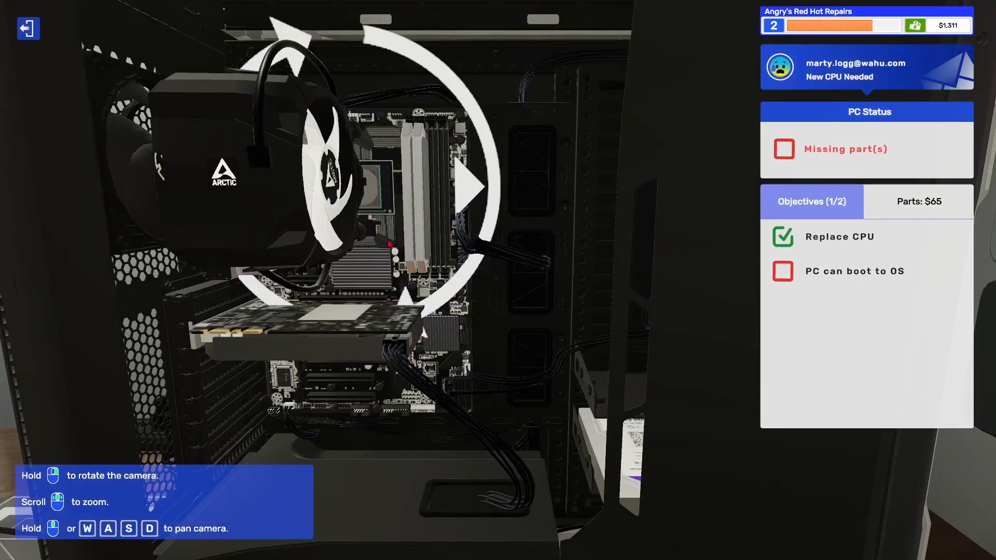
left_click(299, 324)
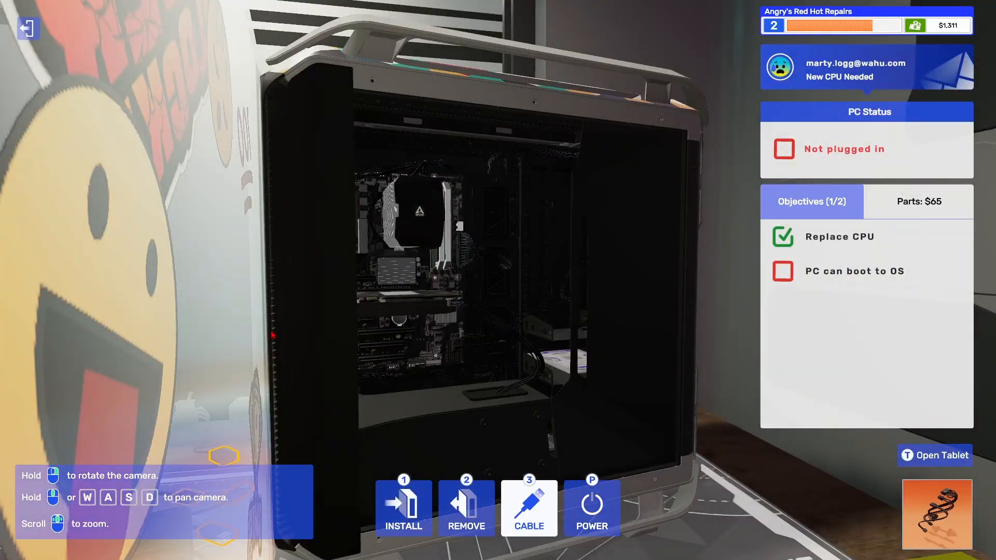
Step: Plug in the power cable, refit the side panel and switch the PC on to the Omega System screen
left_click(466, 509)
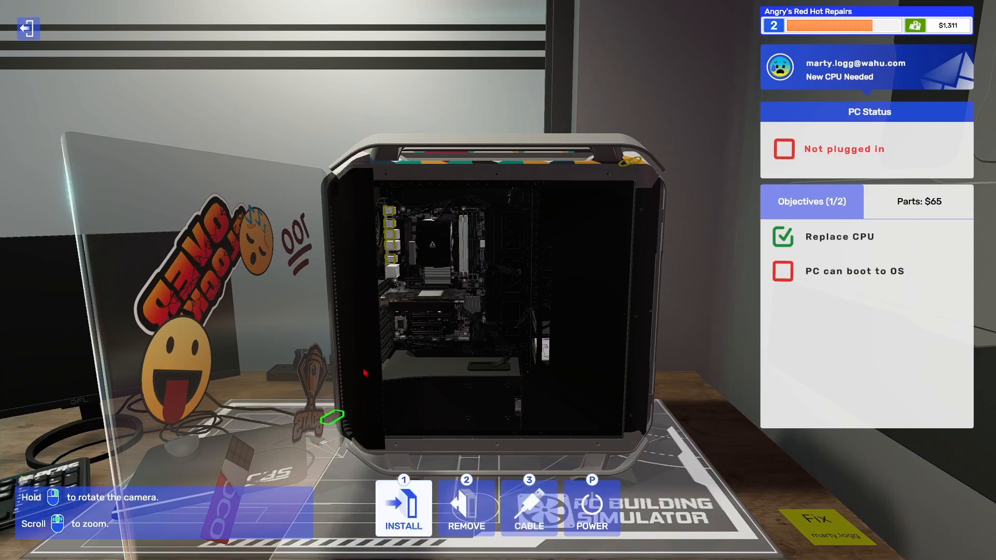
left_click(528, 509)
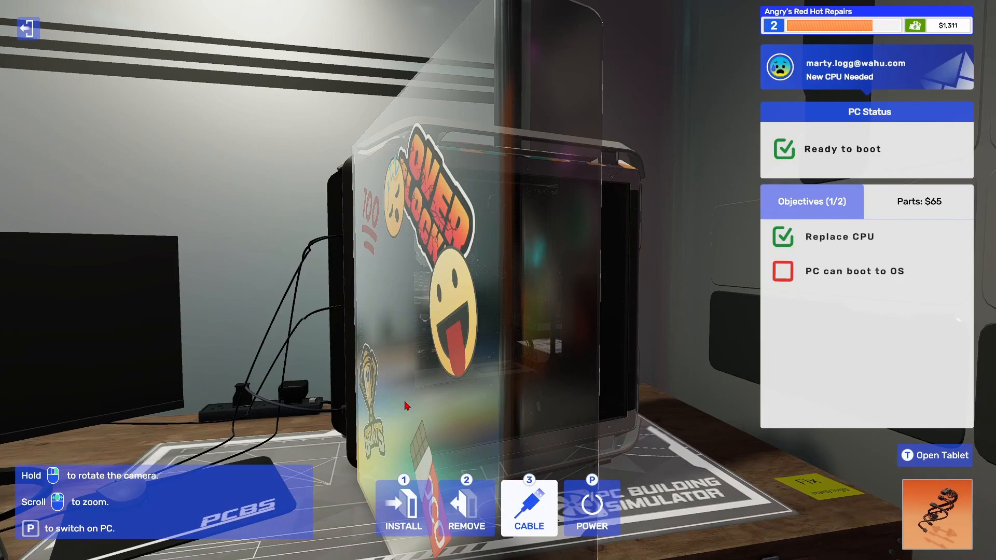
left_click(590, 509)
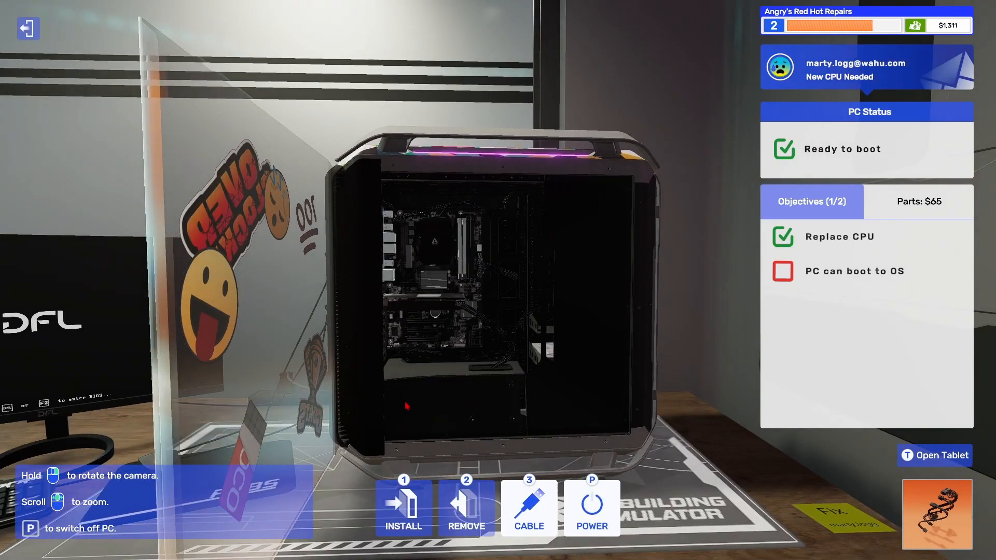
left_click(590, 509)
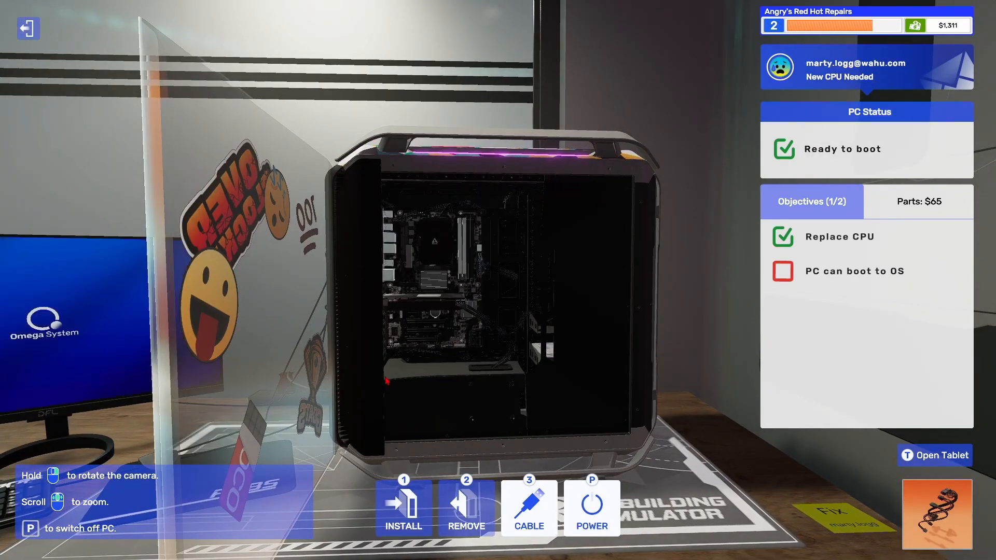
mouse_move(162, 305)
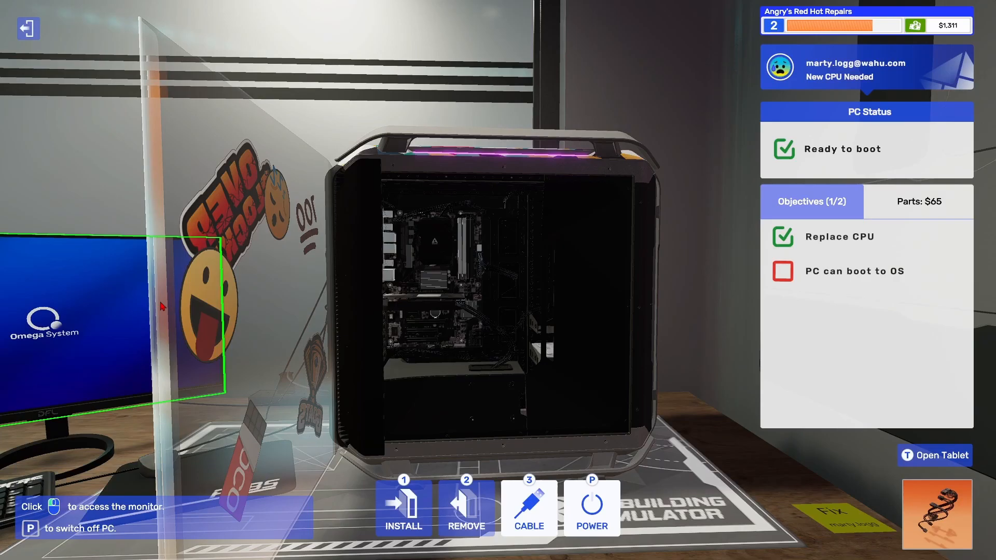
mouse_move(720, 482)
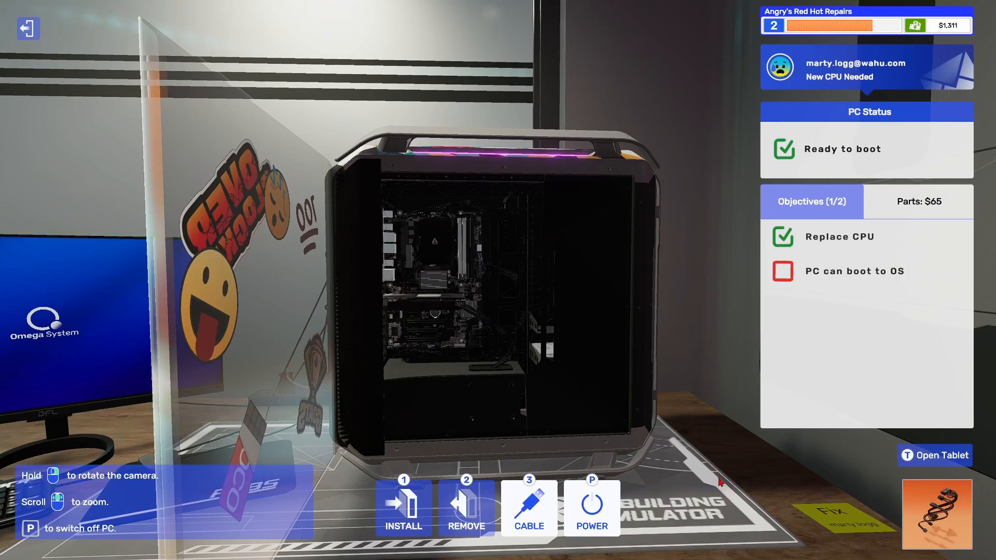
left_click(590, 508)
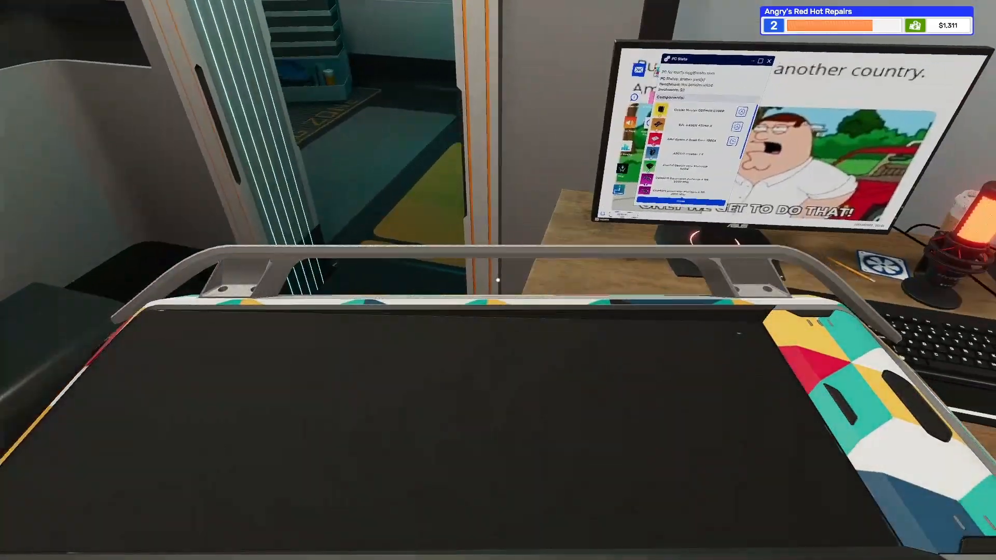
mouse_move(498, 280)
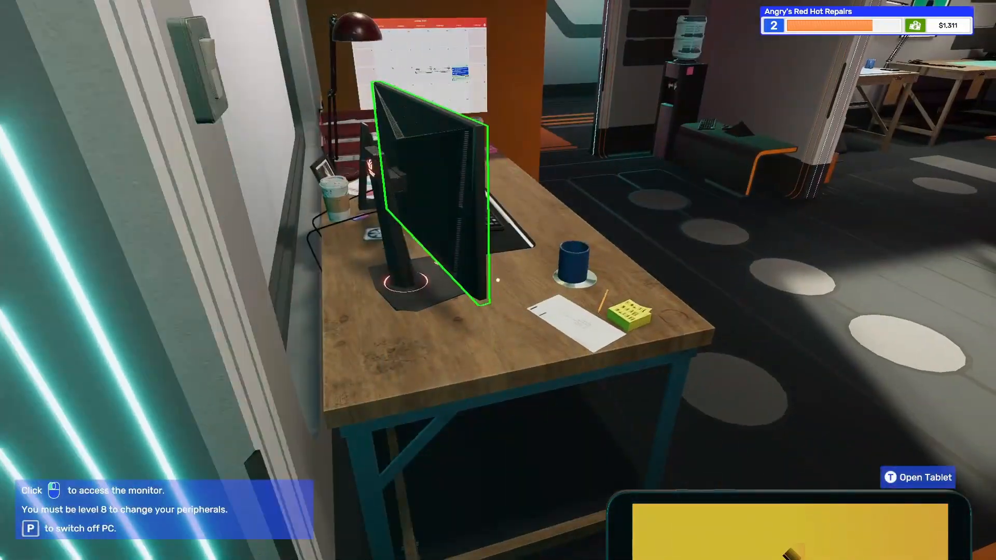
left_click(431, 191)
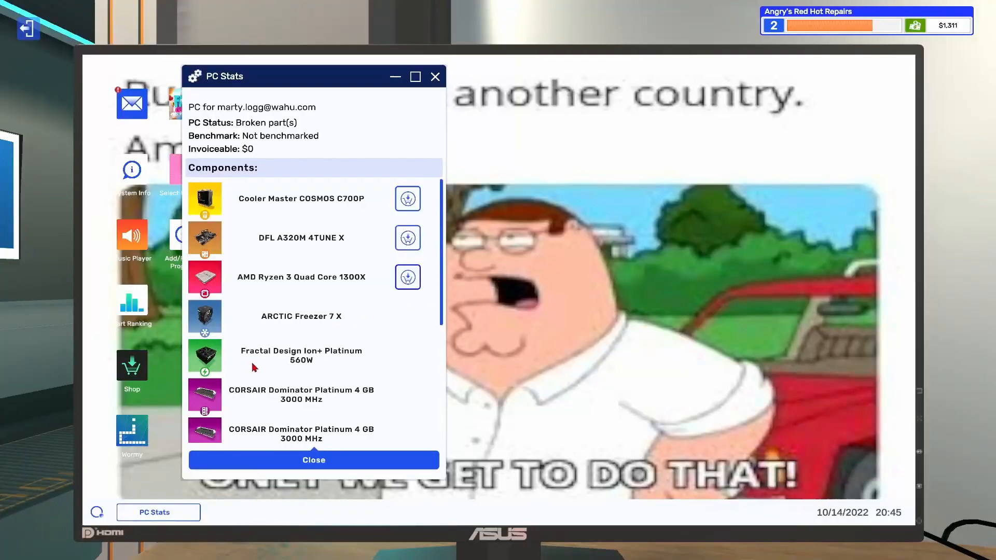
left_click(314, 459)
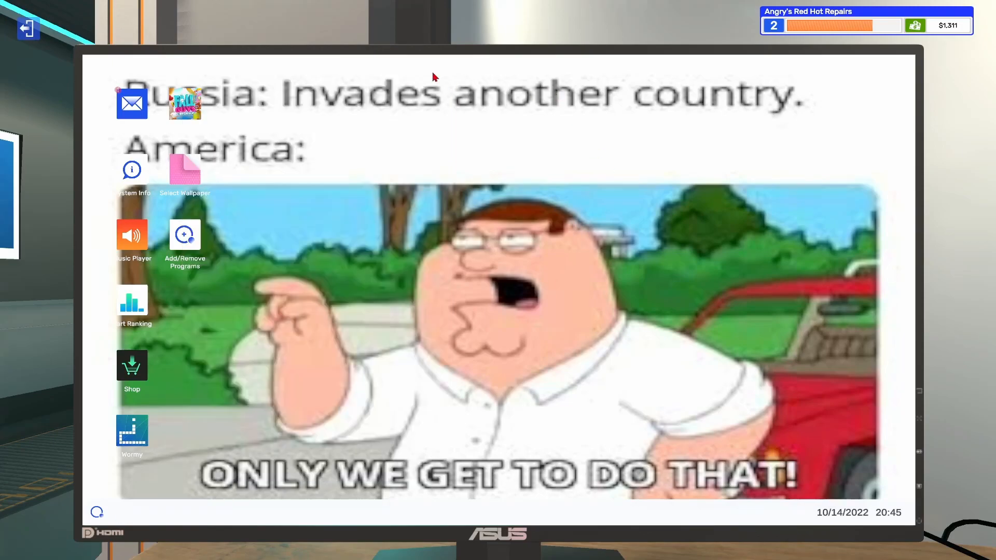
mouse_move(105, 418)
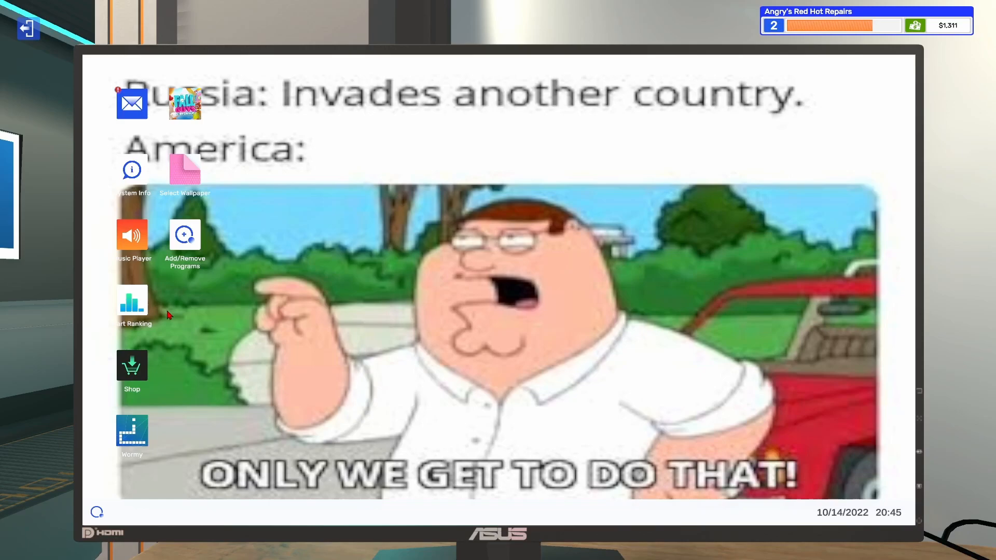
mouse_move(956, 36)
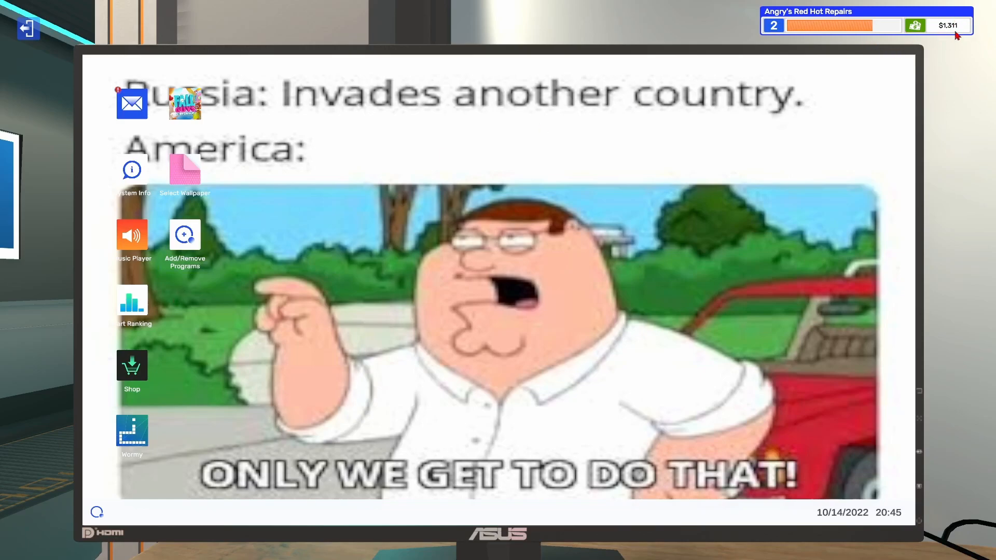
mouse_move(949, 17)
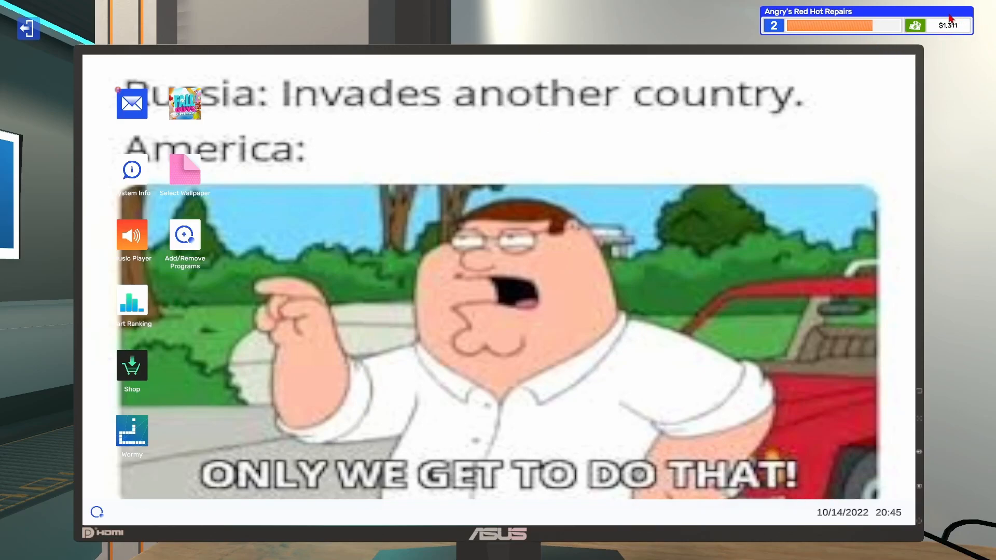
mouse_move(503, 224)
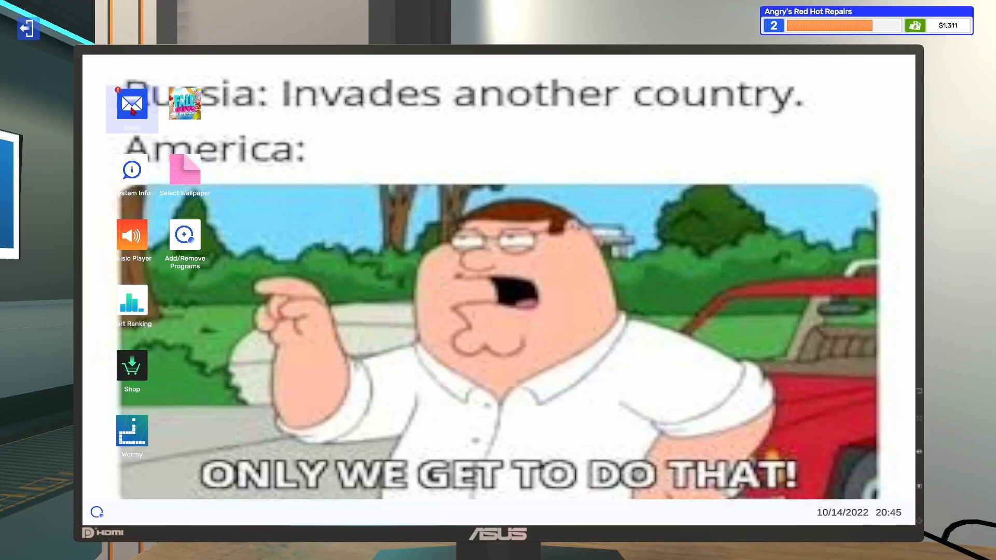
Step: Collect payment for the CPU and graphics jobs in Email and delete the finished mail
left_click(132, 104)
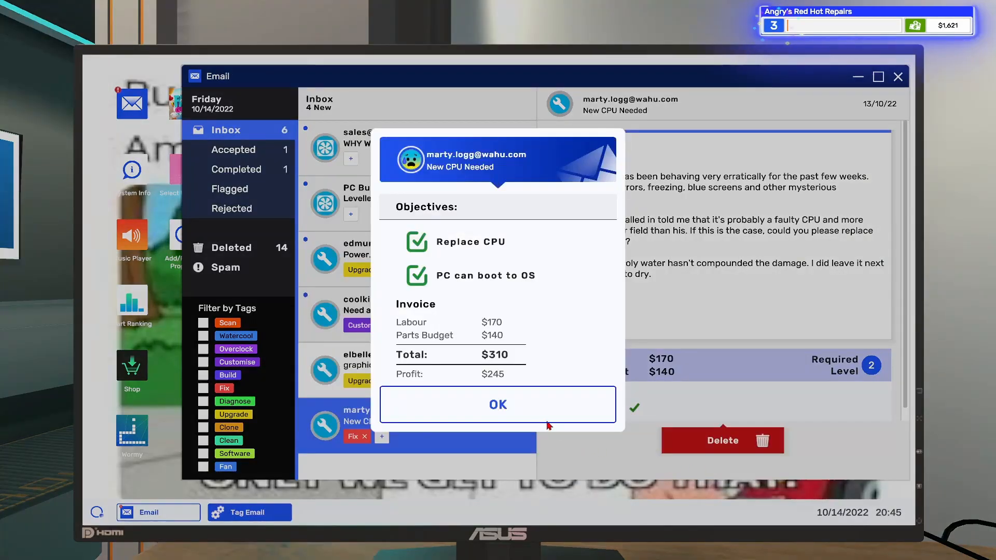
left_click(498, 405)
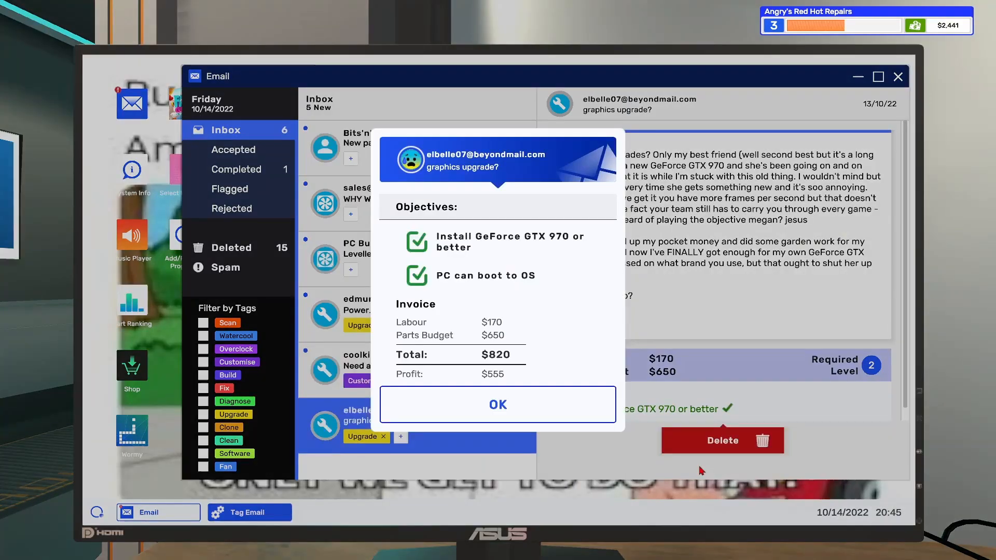
left_click(498, 404)
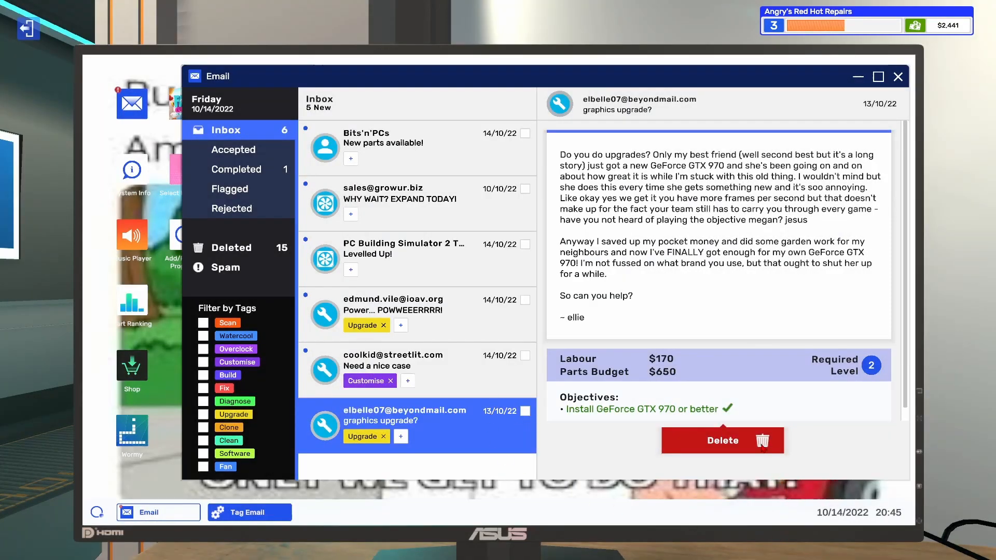
left_click(392, 355)
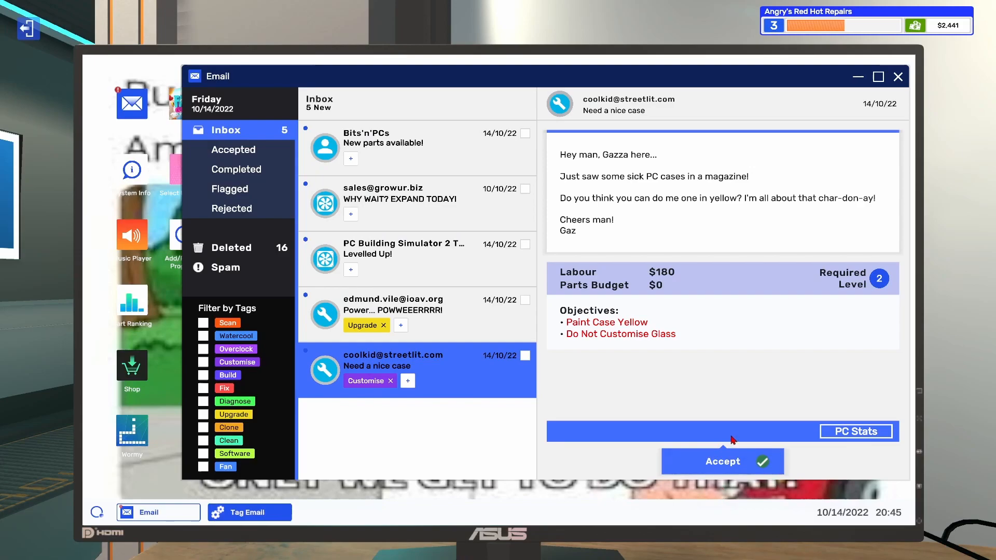
Step: Accept the yellow case painting job and pay $500 for the Gro-Ur-Biz storefront expansion
left_click(394, 305)
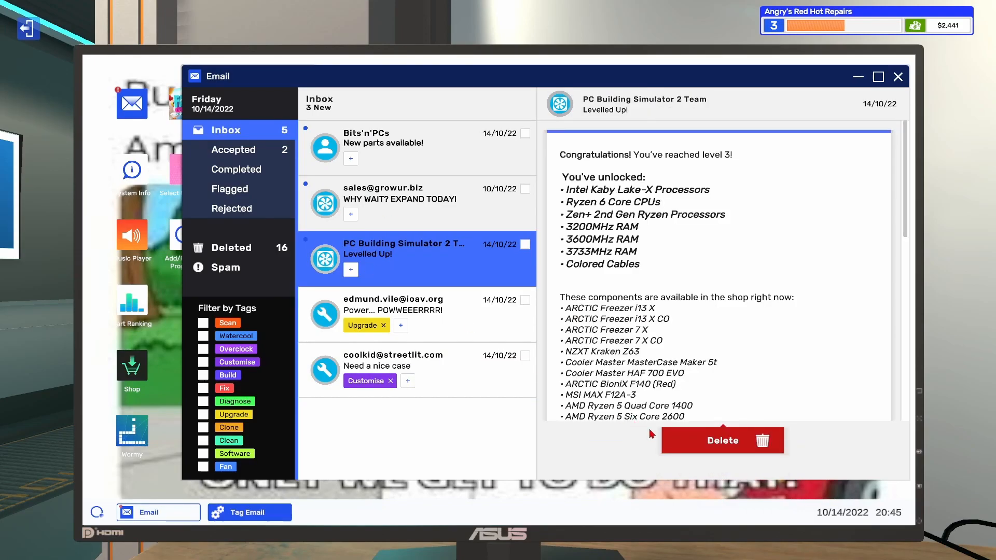
left_click(722, 440)
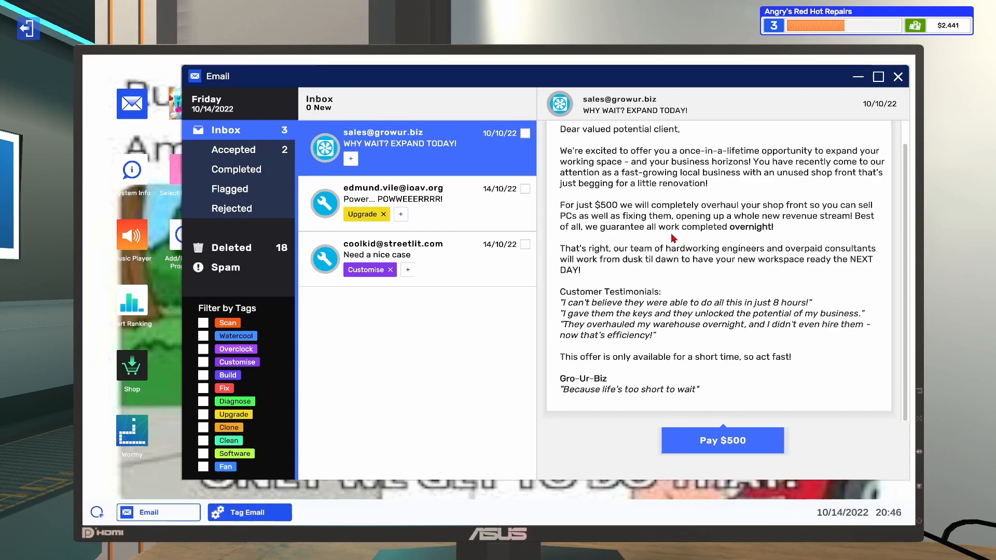
mouse_move(622, 301)
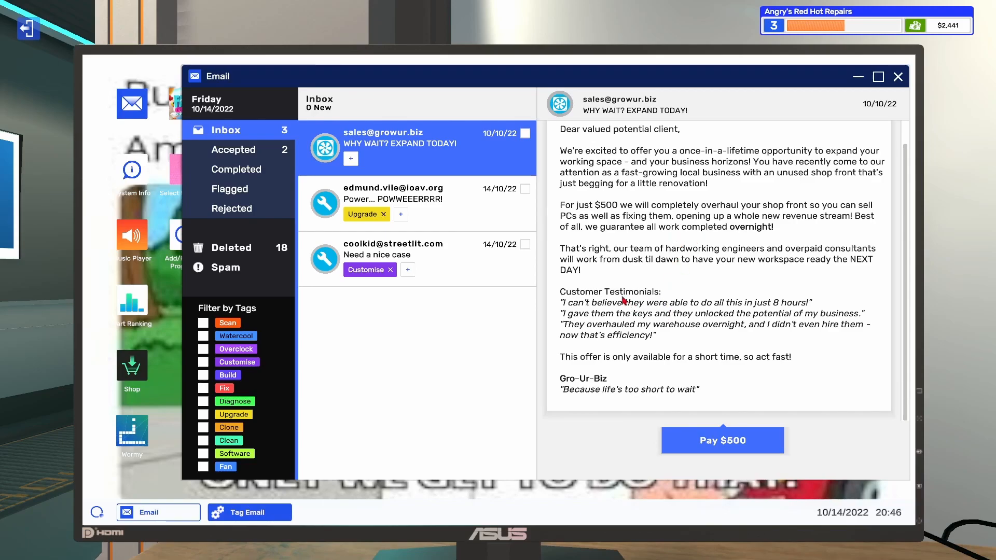
mouse_move(742, 343)
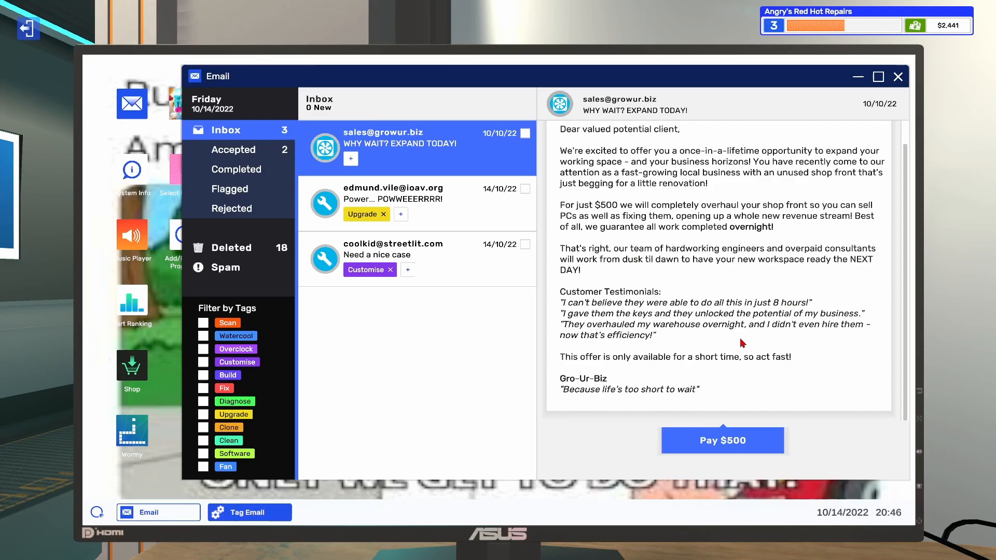
mouse_move(675, 375)
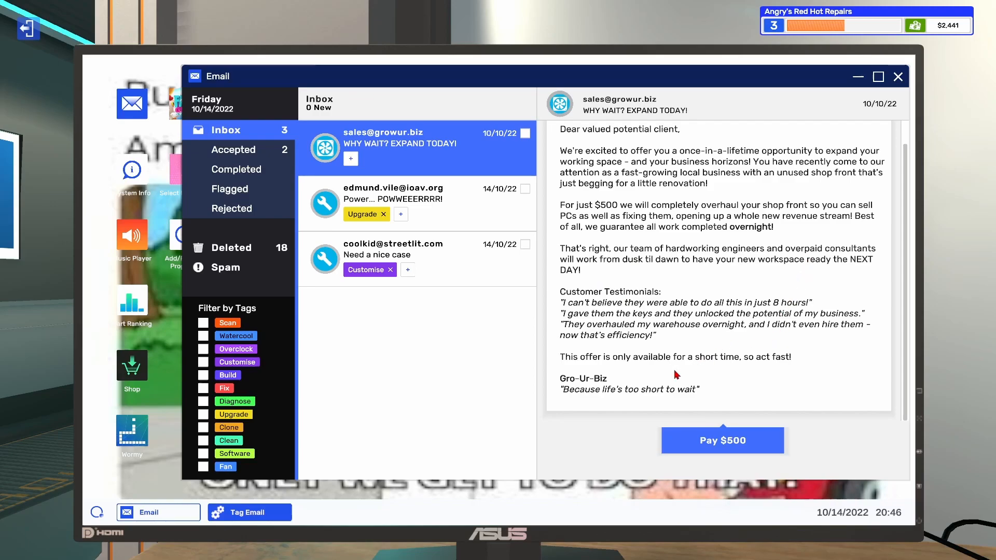
left_click(722, 440)
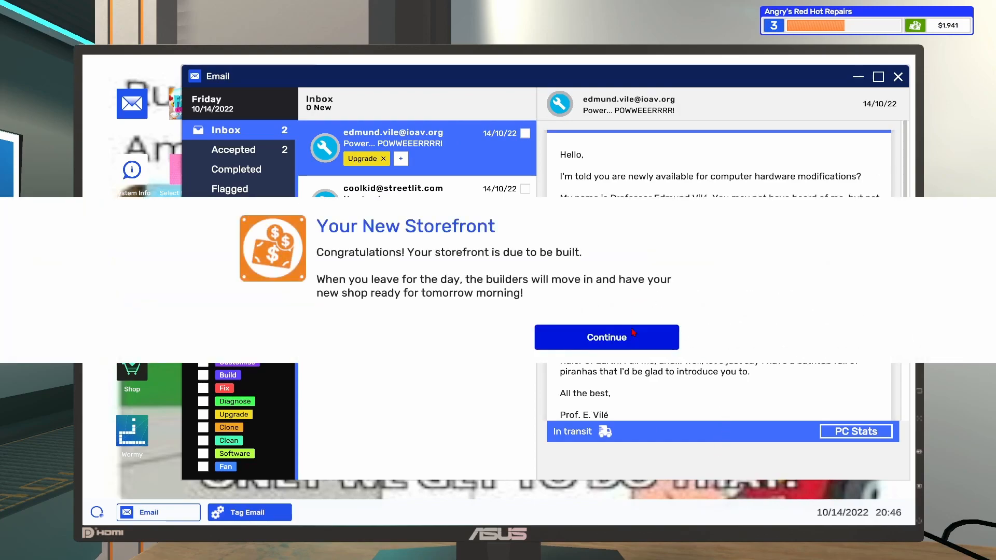
left_click(605, 337)
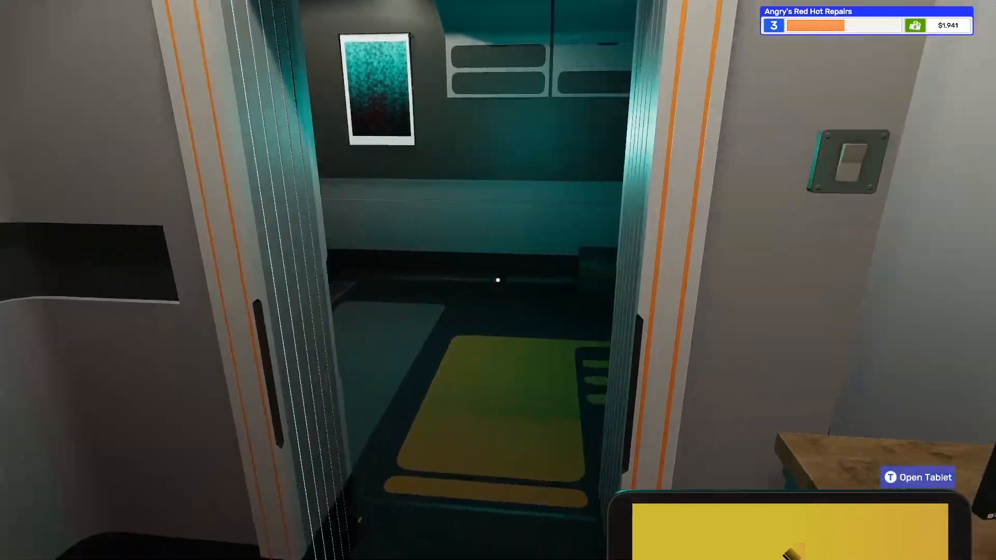
mouse_move(498, 280)
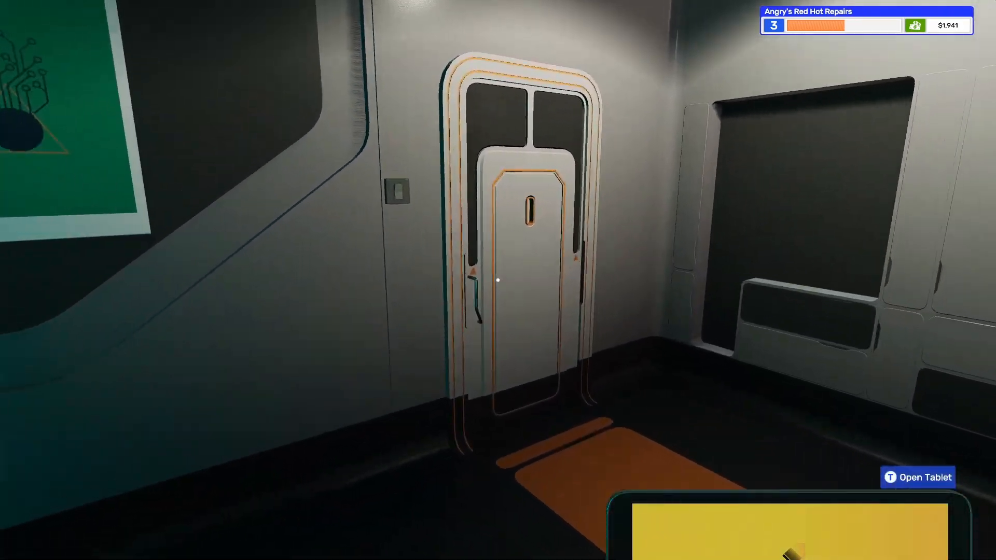
Step: End the day, dismiss the storefront-ready notice next morning and bring up the tablet
left_click(916, 478)
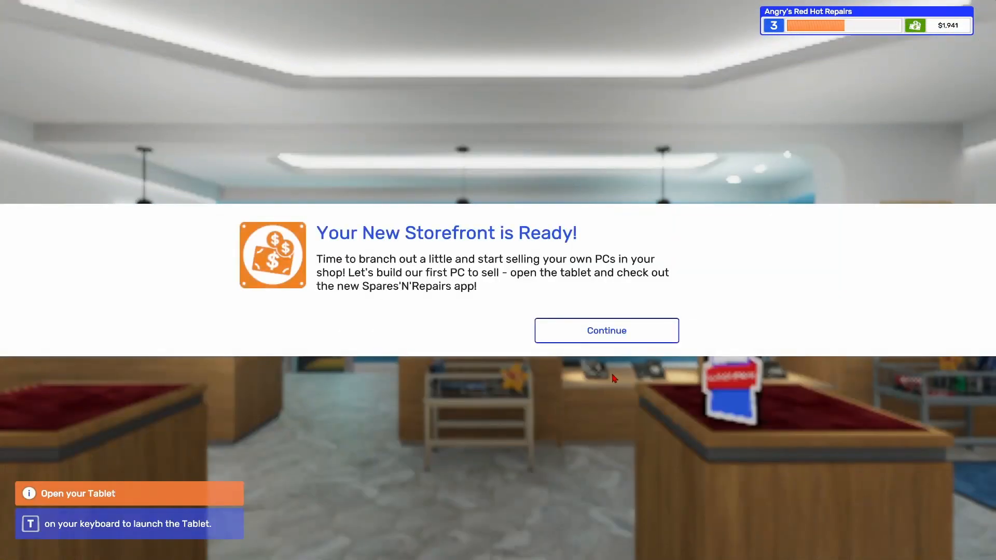
left_click(605, 330)
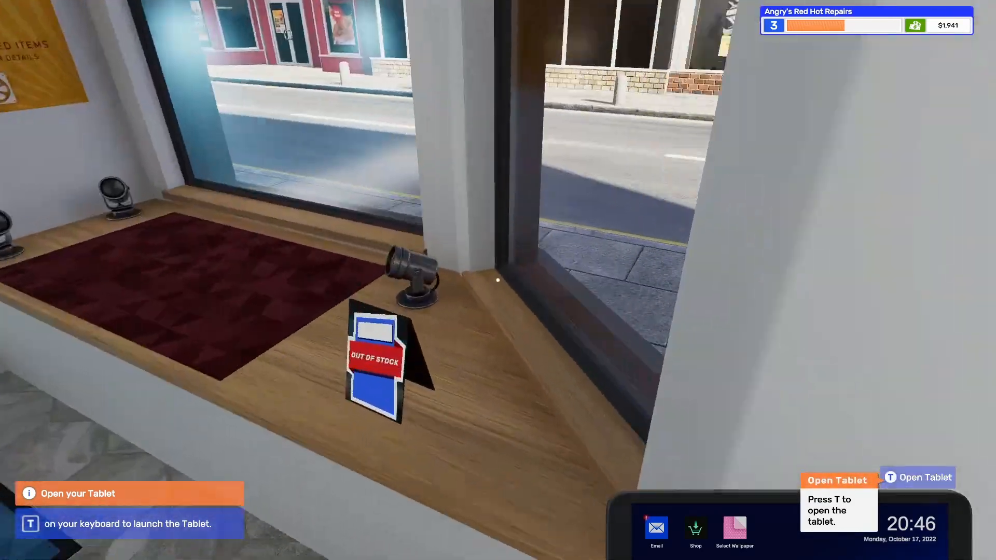
mouse_move(497, 280)
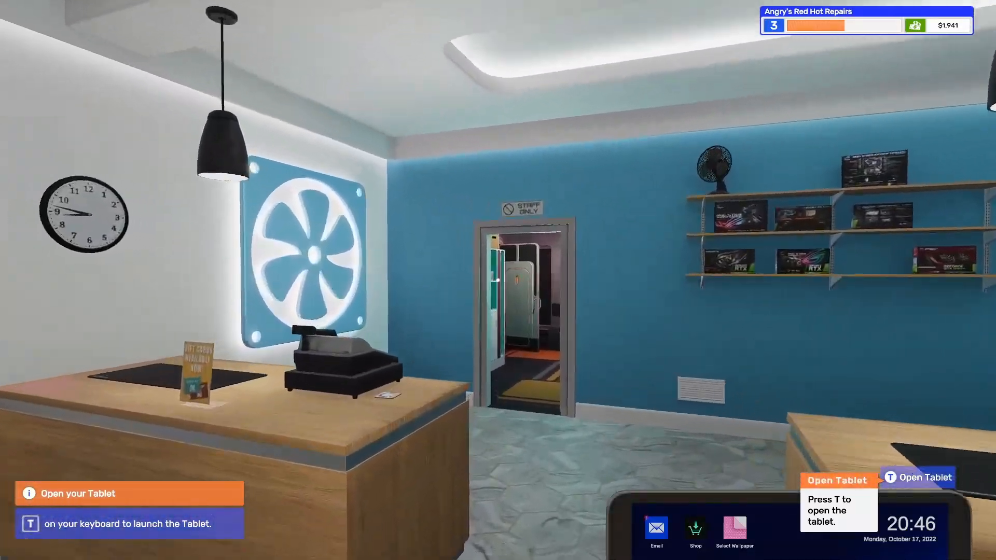
mouse_move(497, 280)
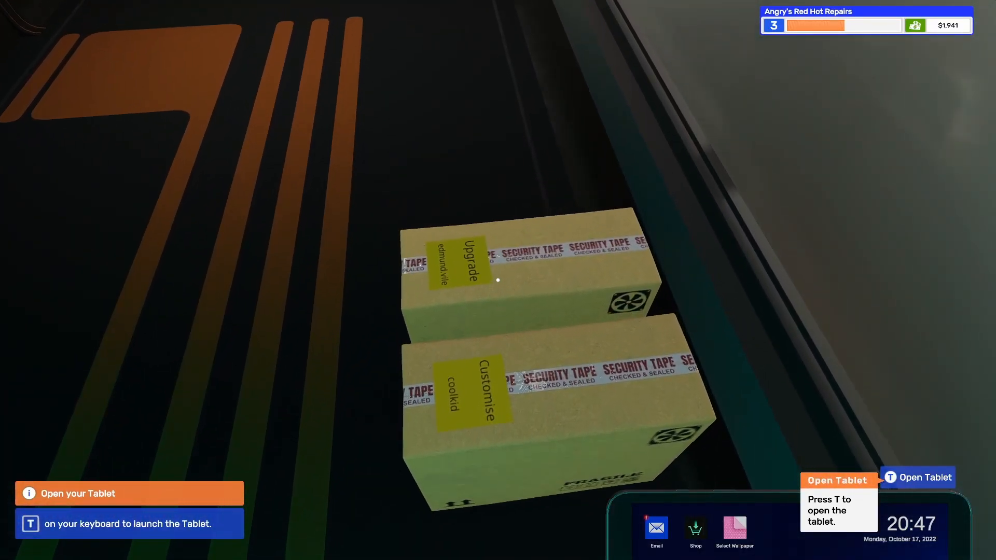
key("t")
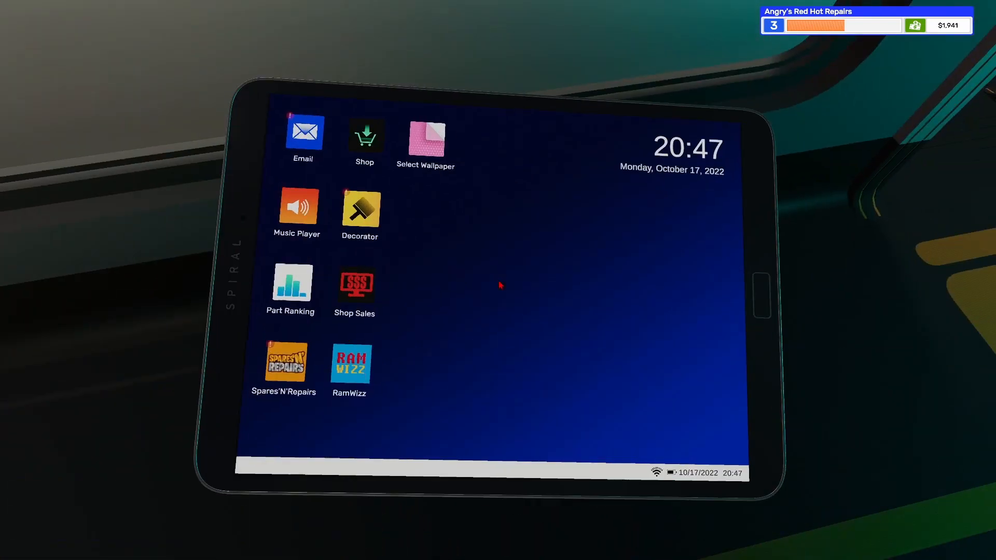
Step: Buy the $503 broken Ryzen 3 / GTX 1050 PC from Spares'N'Repairs and confirm delivery
left_click(283, 365)
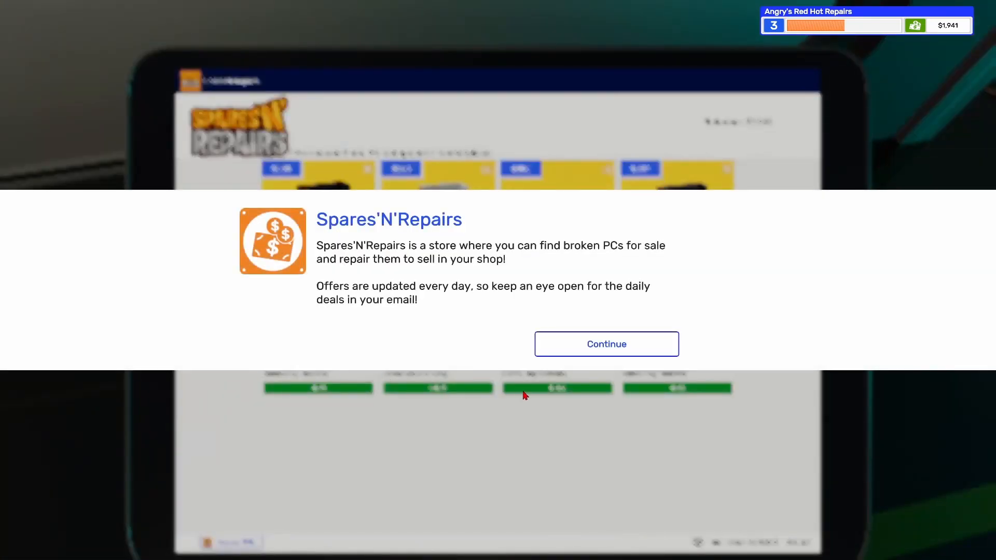
left_click(605, 343)
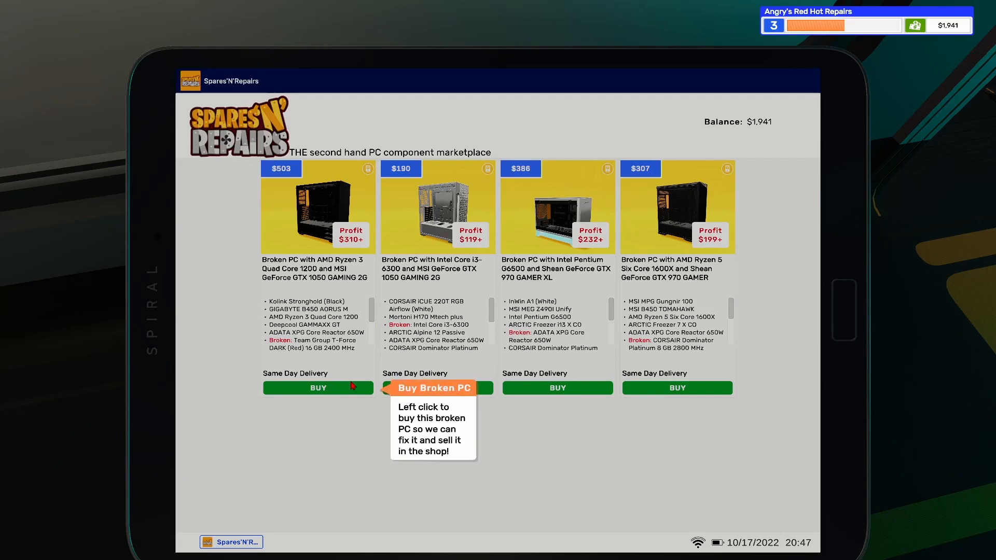
mouse_move(353, 390)
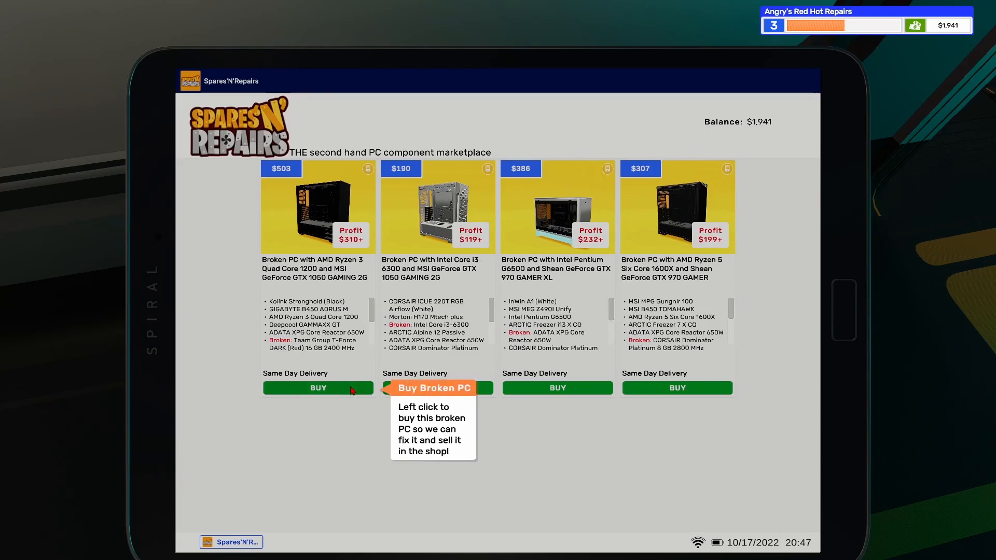
left_click(433, 387)
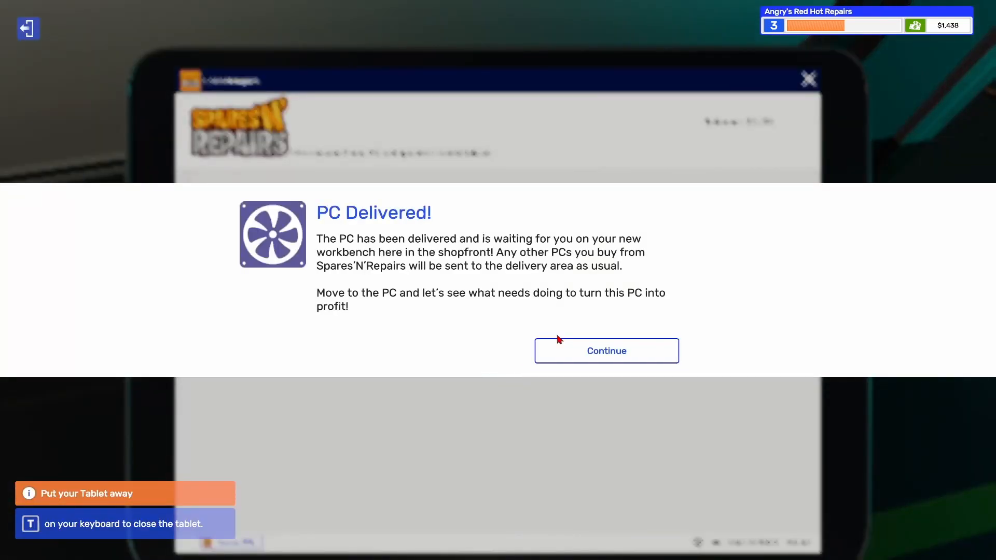
left_click(605, 351)
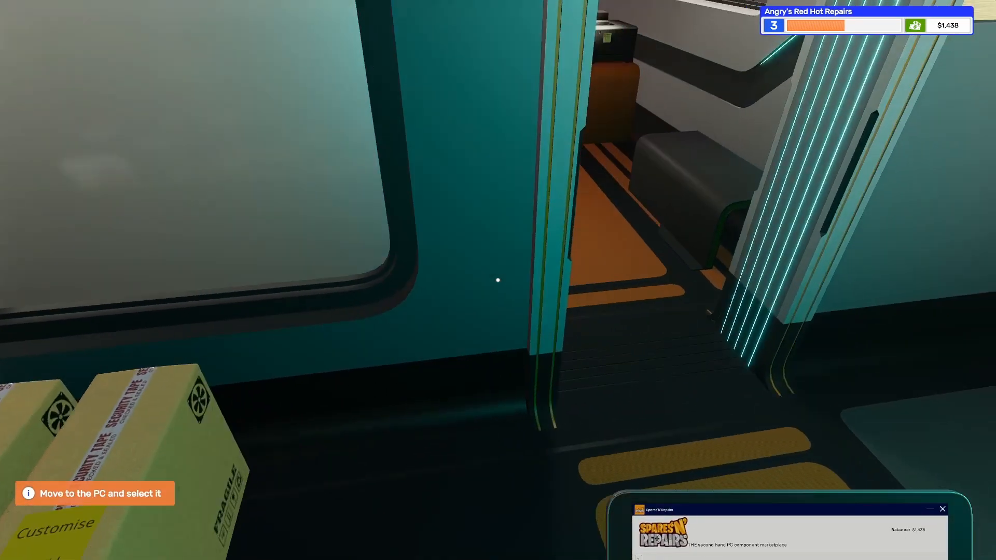
mouse_move(497, 280)
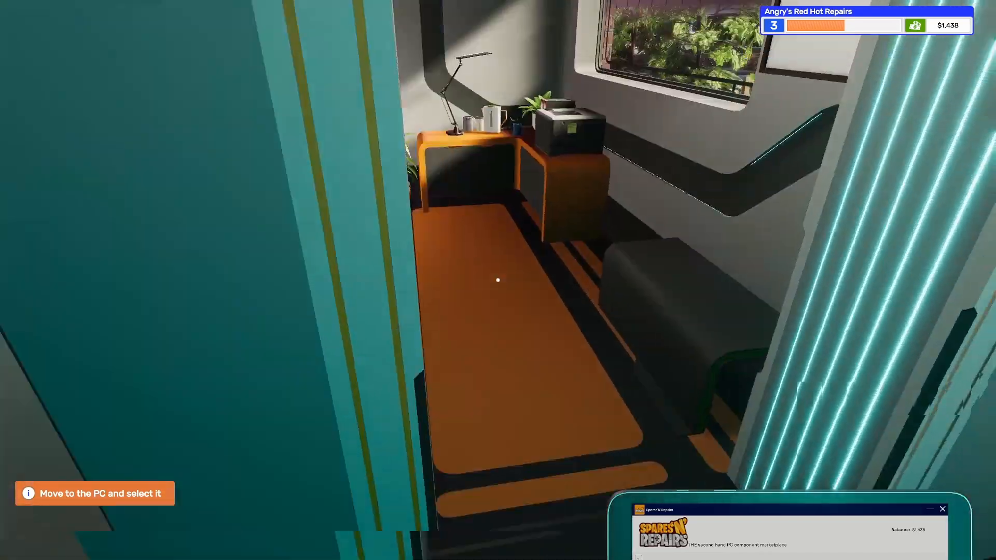
mouse_move(498, 280)
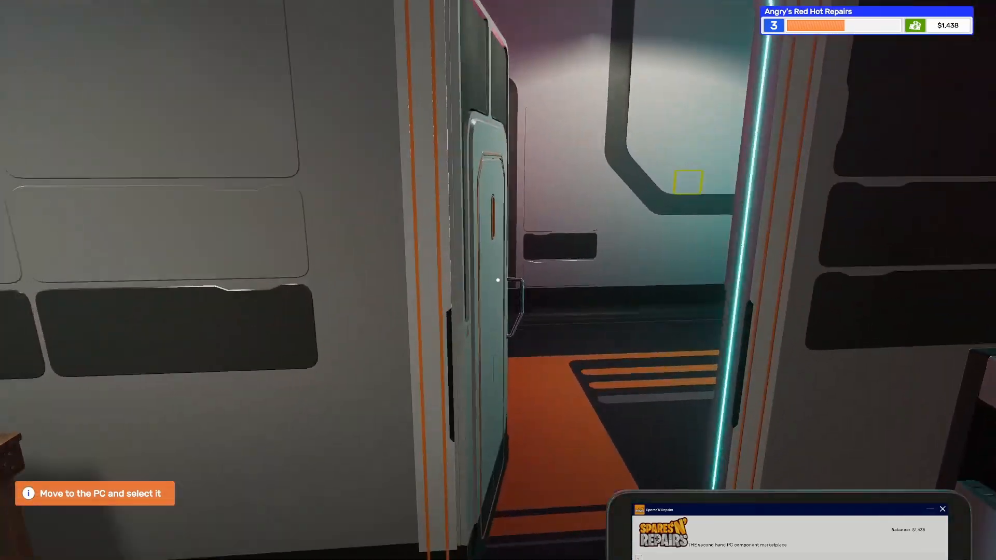
mouse_move(498, 280)
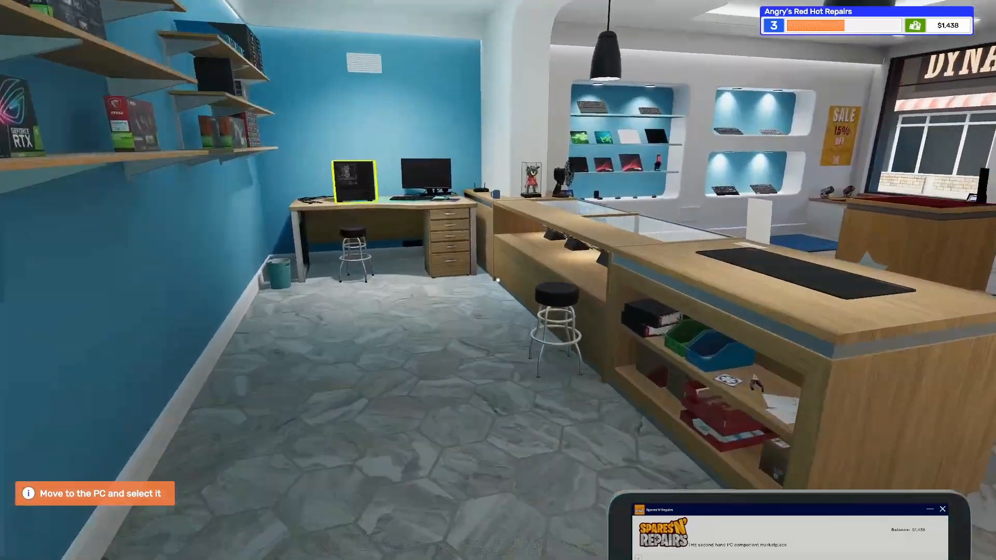
mouse_move(498, 280)
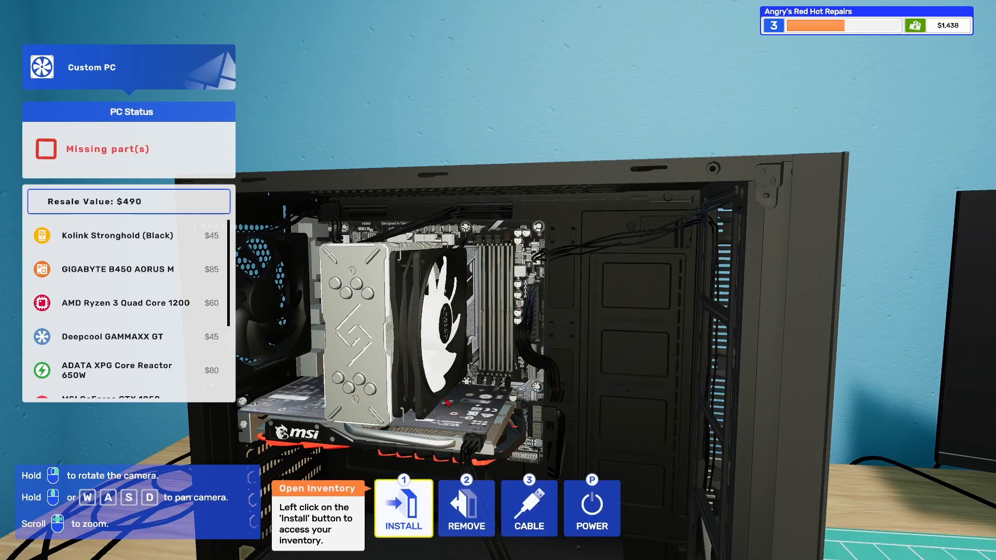
Step: Fit the replacement RAM from inventory and power on the repaired PC, now worth $620
left_click(403, 508)
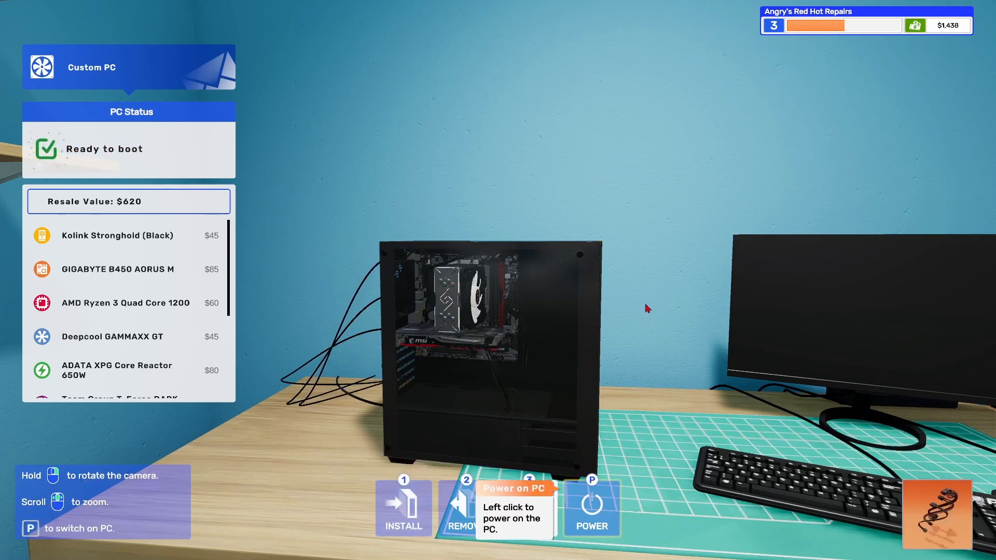
left_click(590, 508)
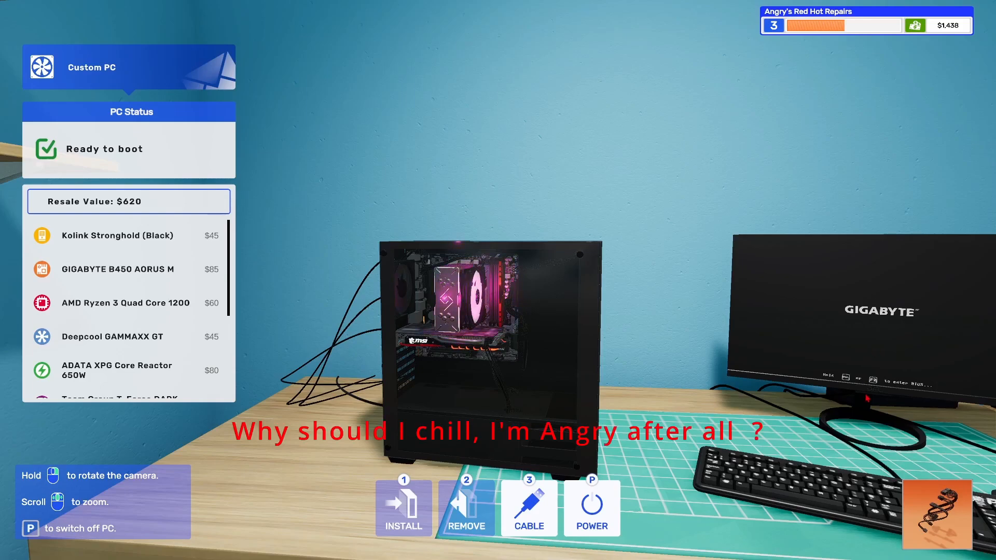
Step: Carry the finished PC to the shop window and place it on the sales point at $930
scroll("up", 3)
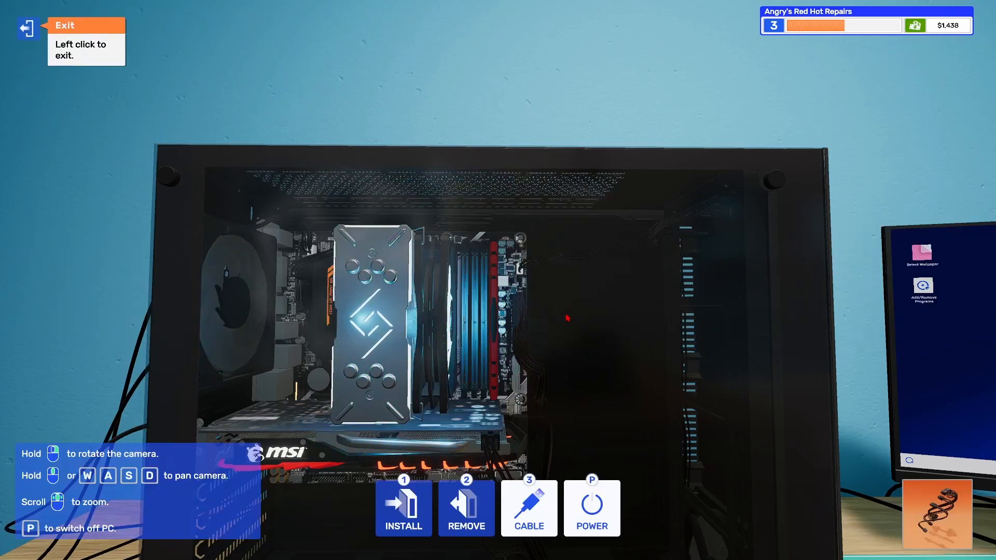
left_click(28, 29)
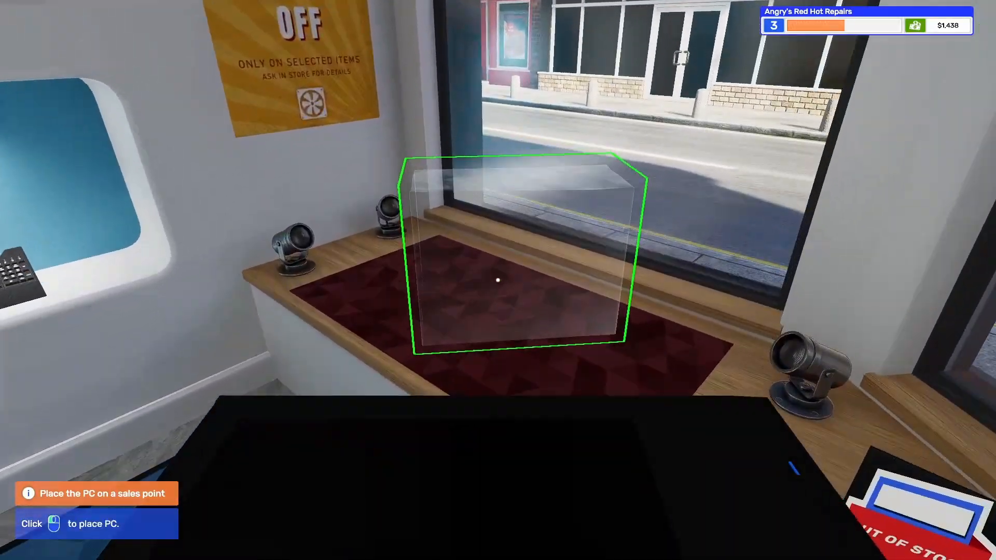
left_click(497, 279)
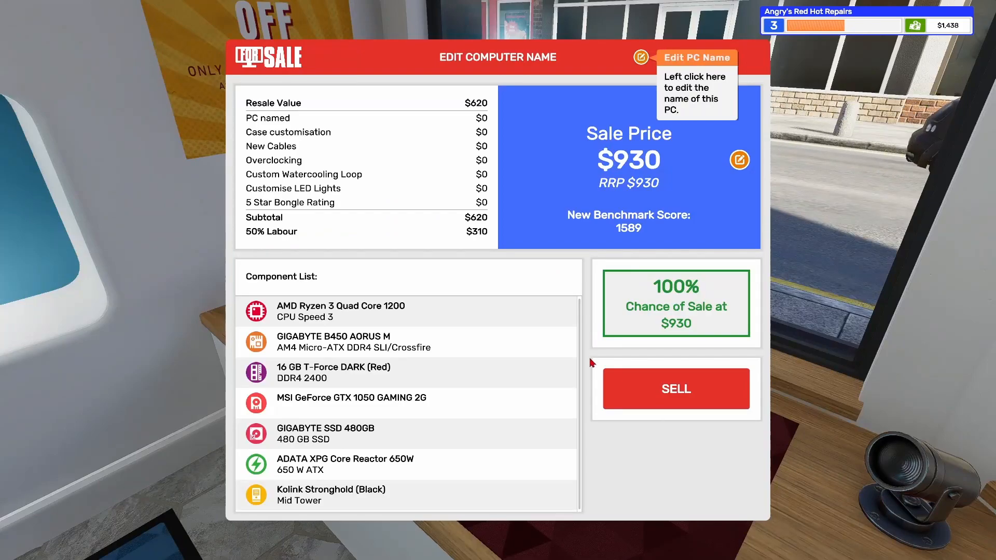
mouse_move(666, 323)
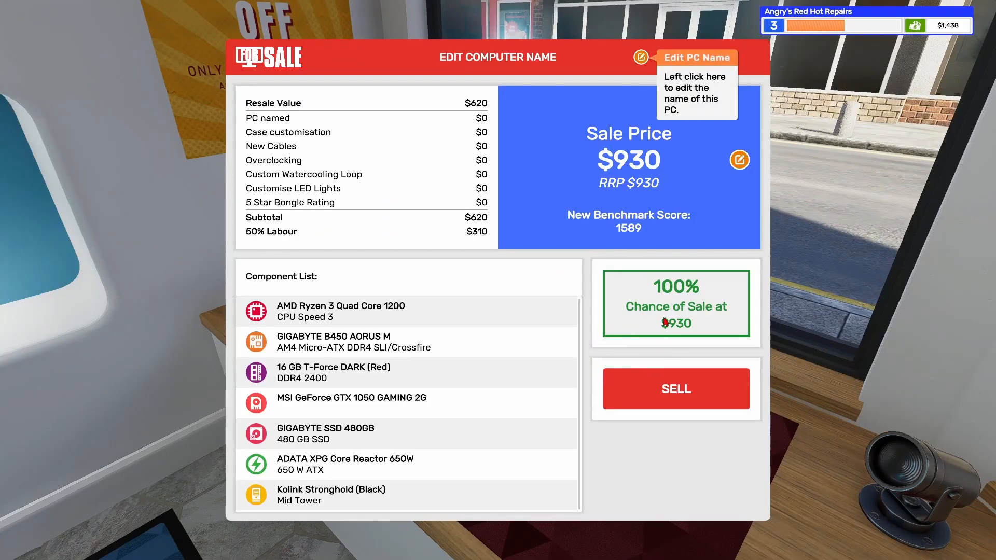
mouse_move(606, 344)
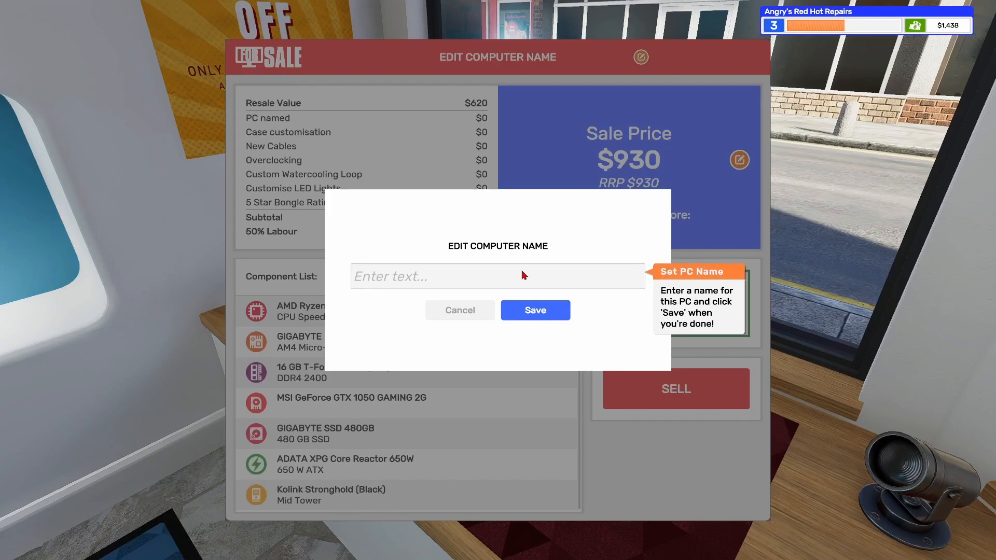
Step: Name the PC 'Red Hot don't touch', save it and list it for sale at $1,005
type("Reds")
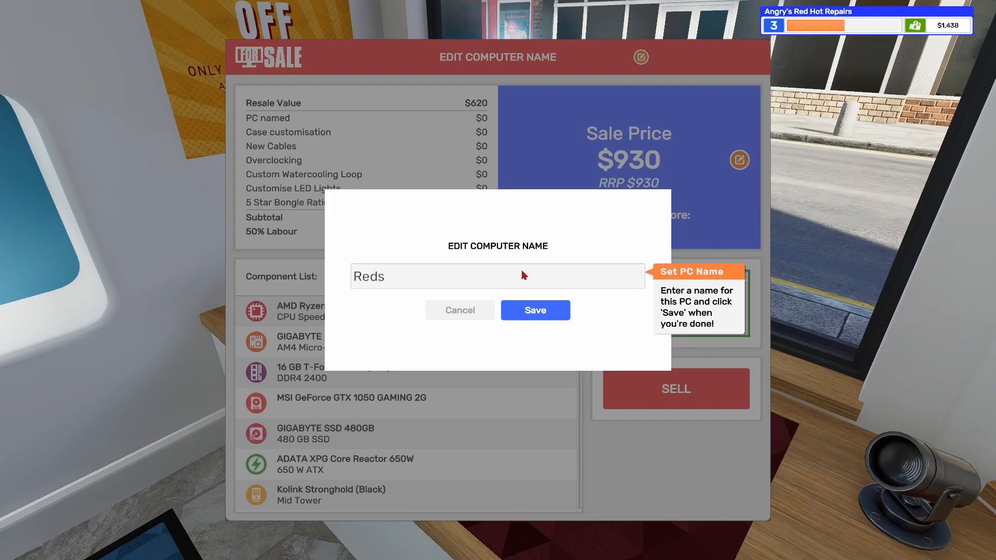
type("Red Hot")
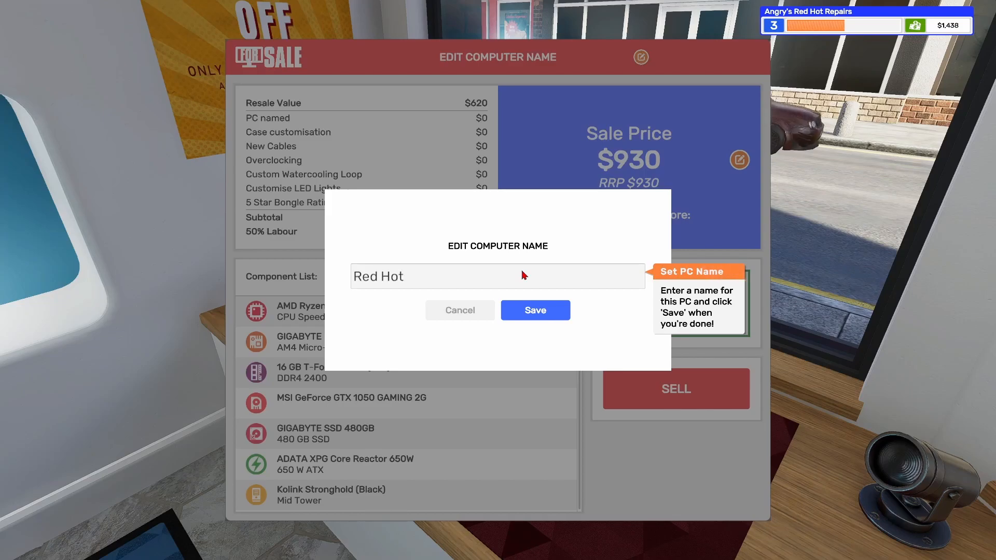
type("doun")
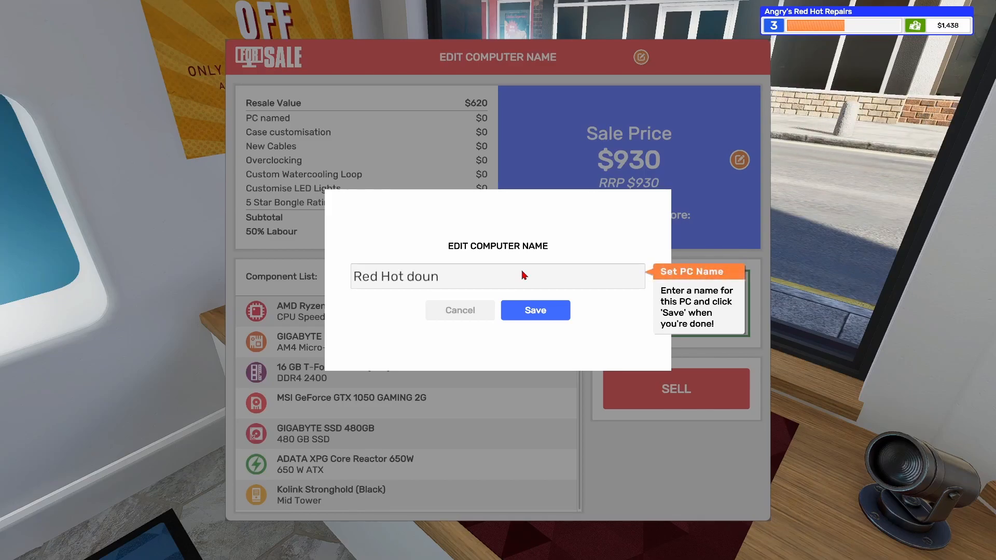
type("'t")
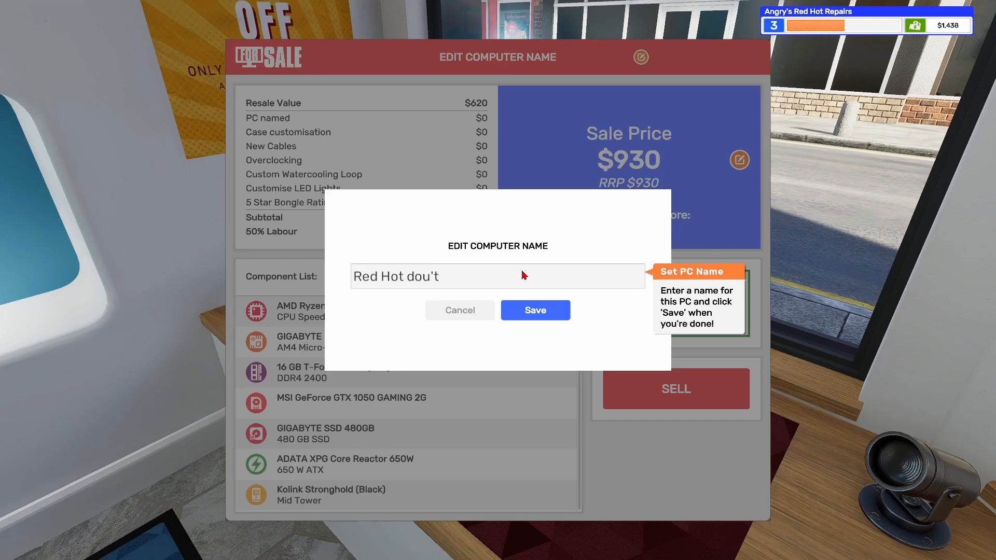
type("n't touch")
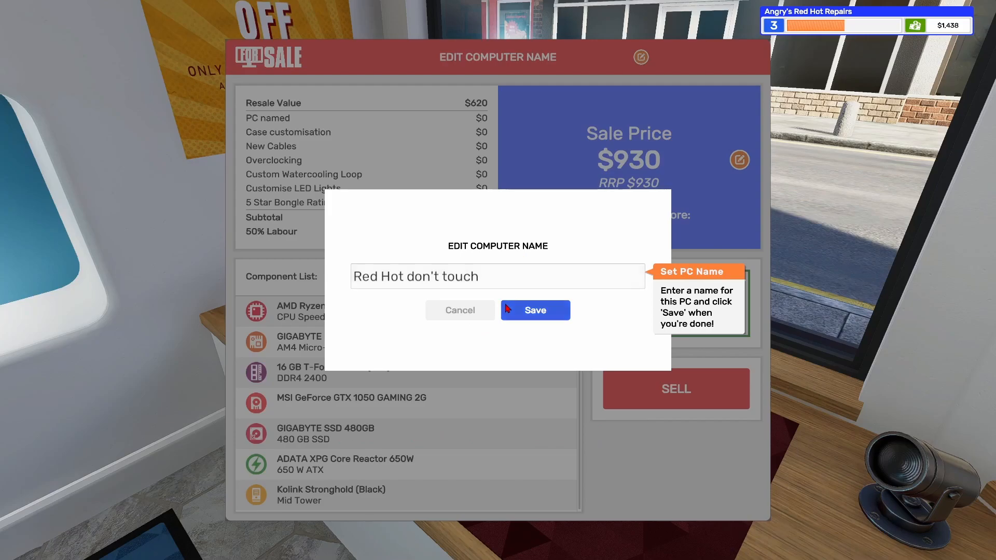
left_click(535, 310)
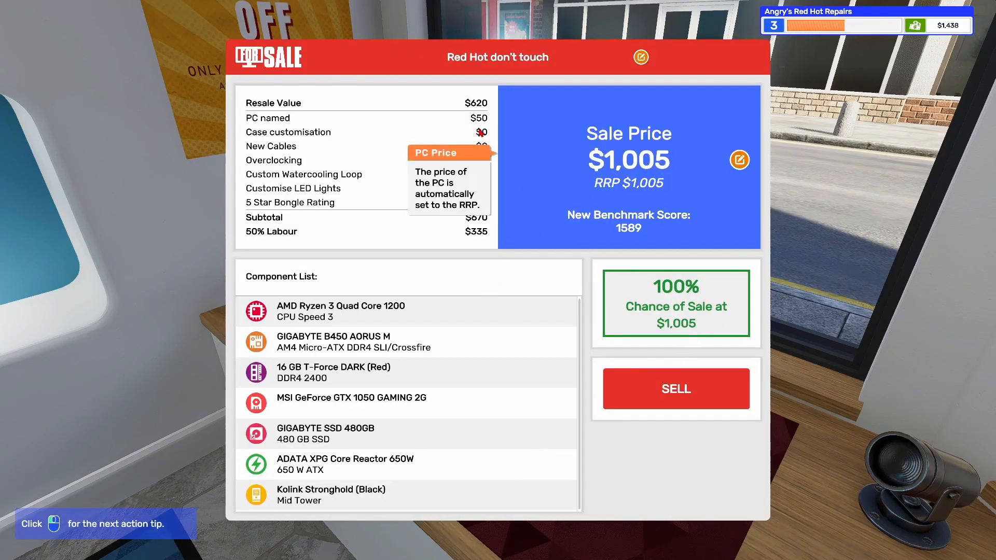
mouse_move(729, 197)
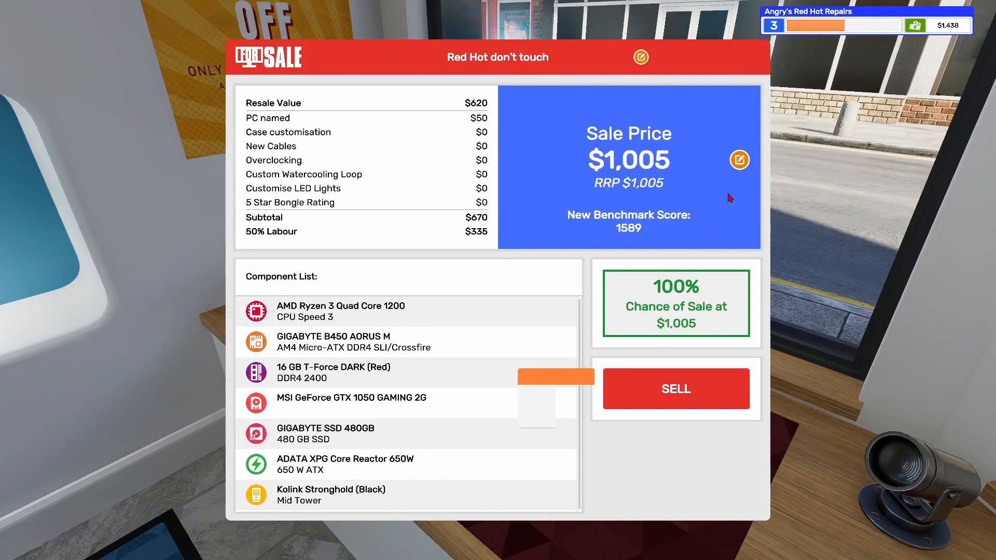
left_click(675, 388)
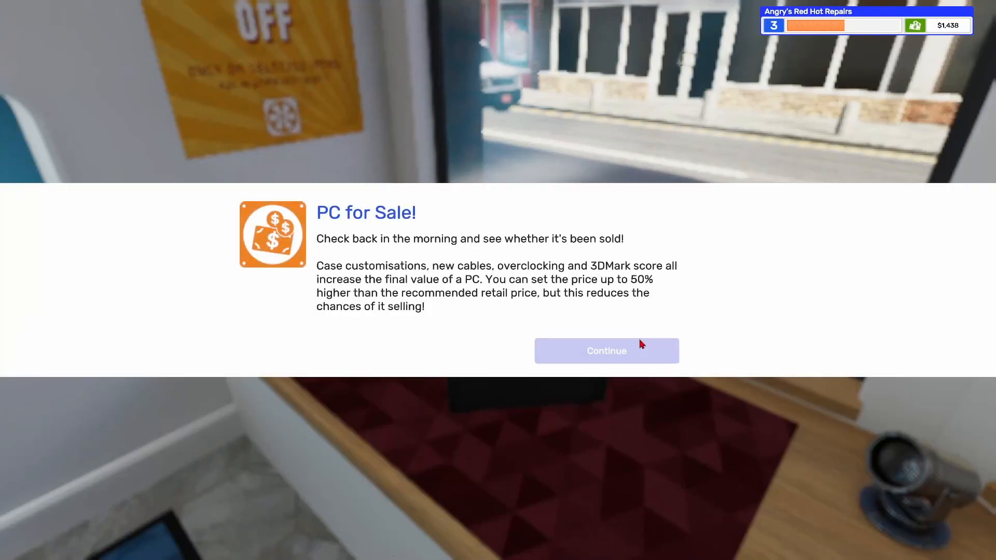
Step: Dismiss the for-sale notice and start work on the customer PC at the workshop desk
left_click(605, 351)
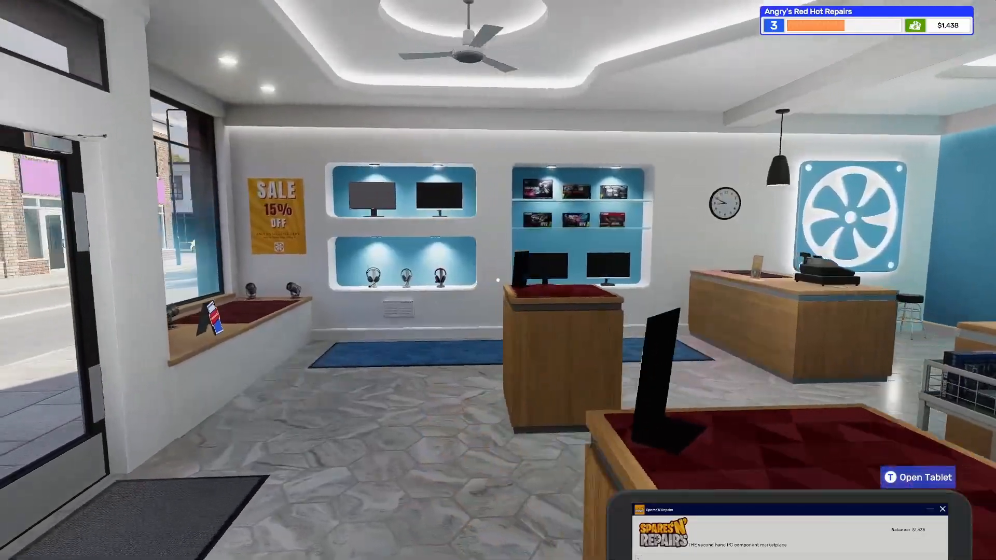
mouse_move(497, 280)
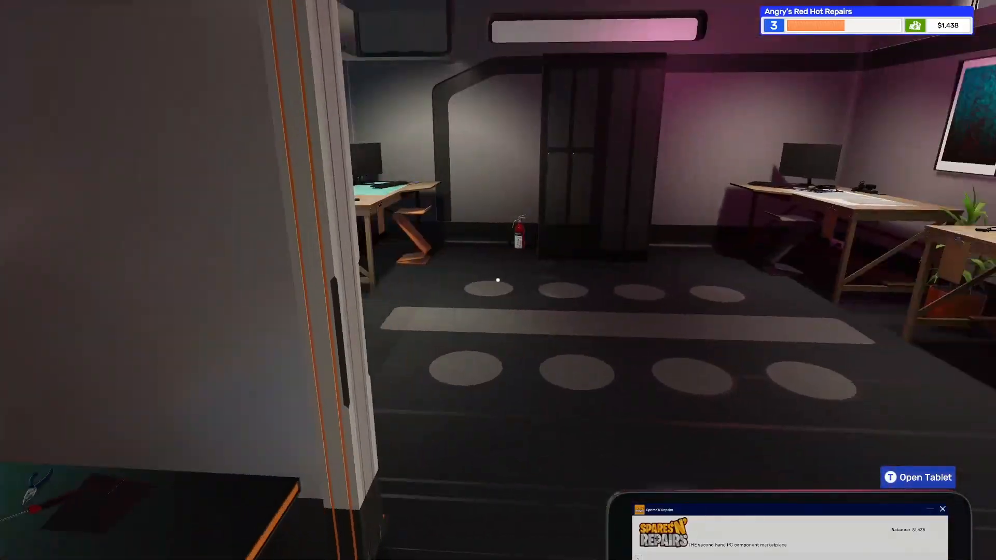
mouse_move(498, 280)
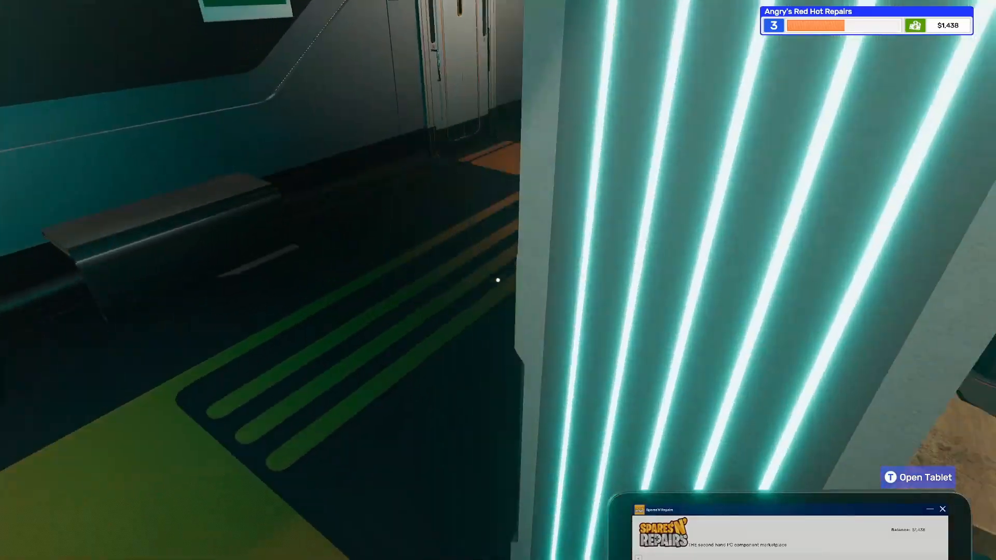
mouse_move(498, 279)
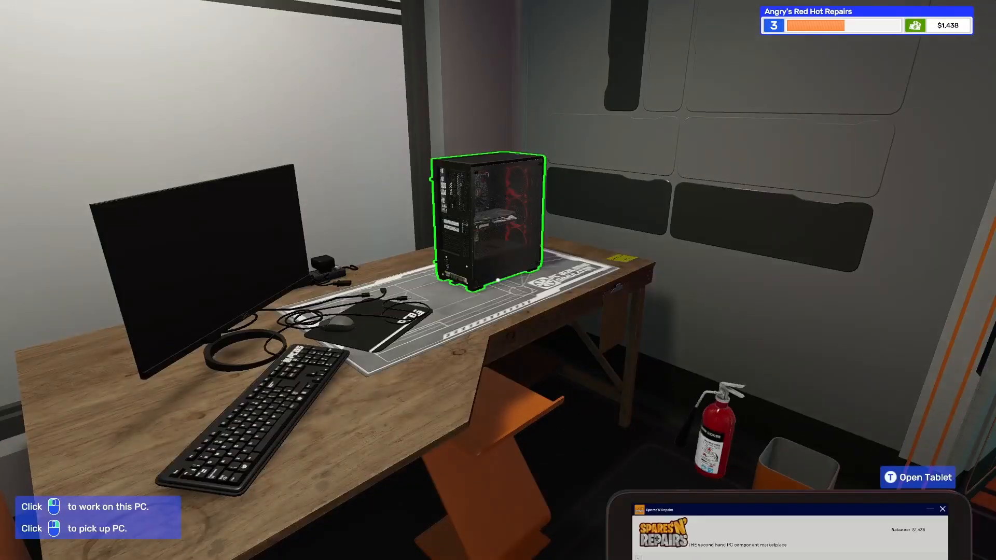
left_click(488, 216)
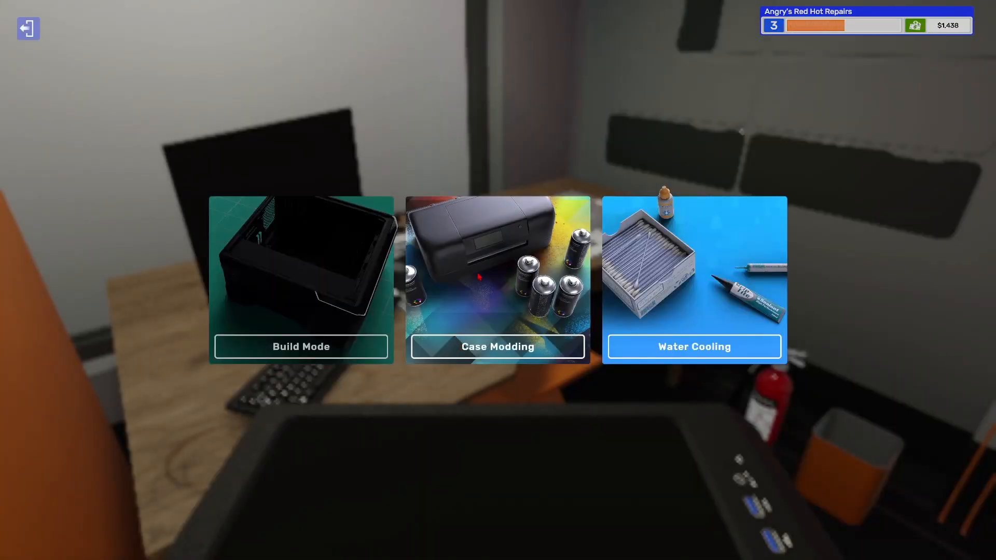
Step: Move the PC to the case modding bench for the Paint Case Yellow job
left_click(496, 347)
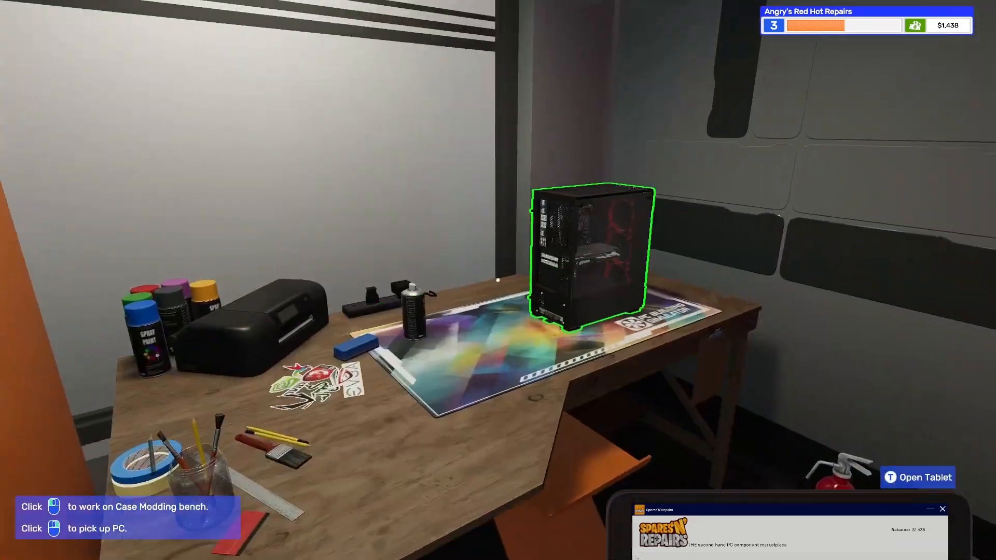
left_click(584, 254)
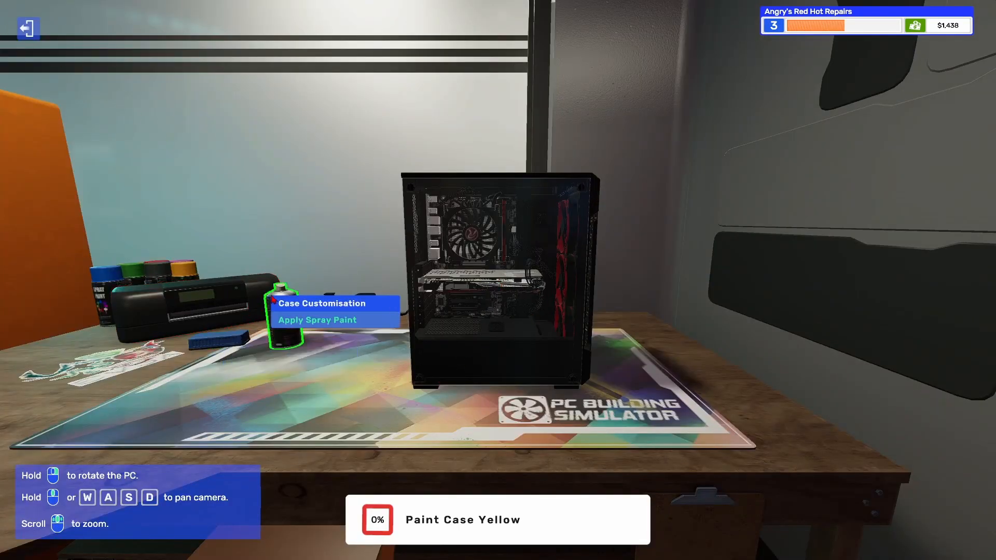
Step: Start spray painting with yellow and settle on a soft-edge nozzle
left_click(318, 319)
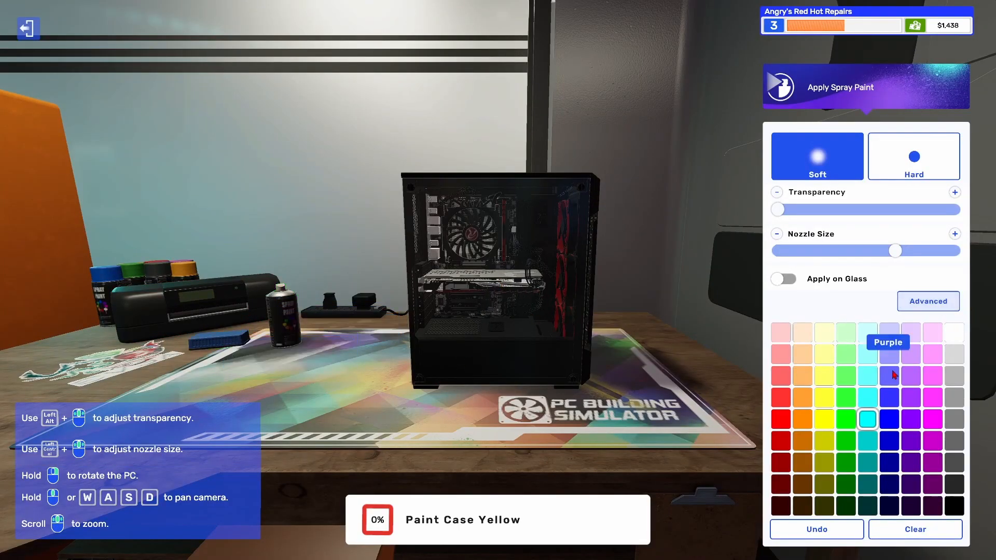
mouse_move(828, 414)
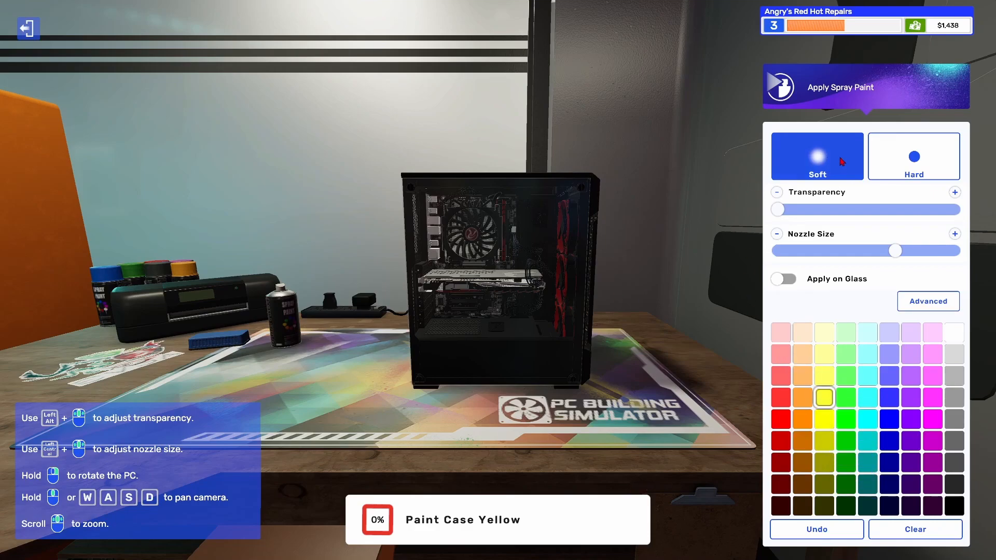
mouse_move(491, 396)
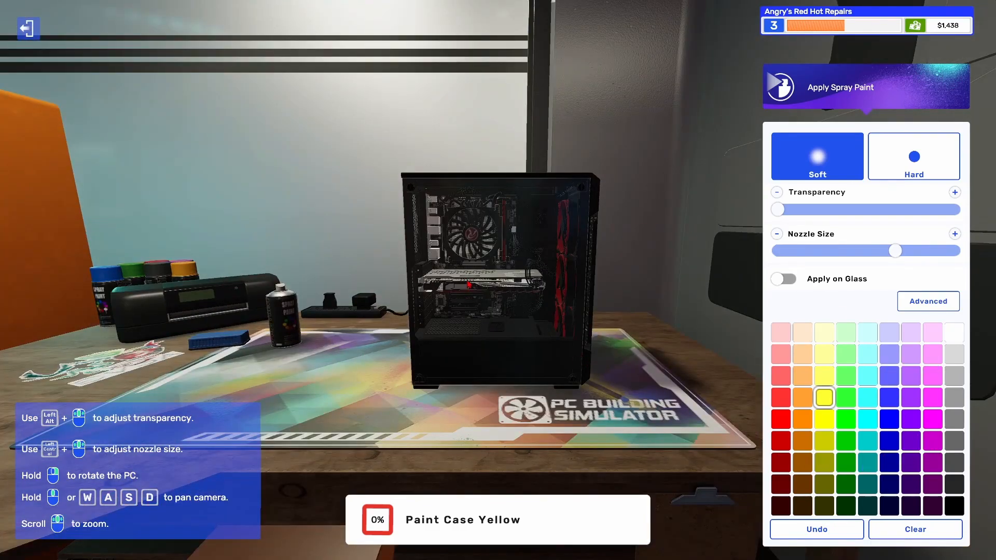
mouse_move(534, 505)
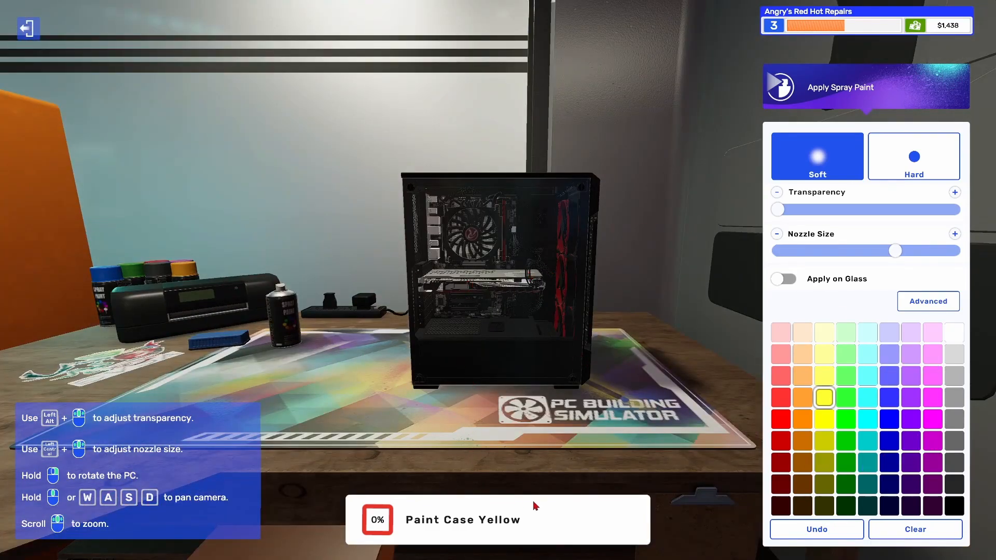
left_click(913, 156)
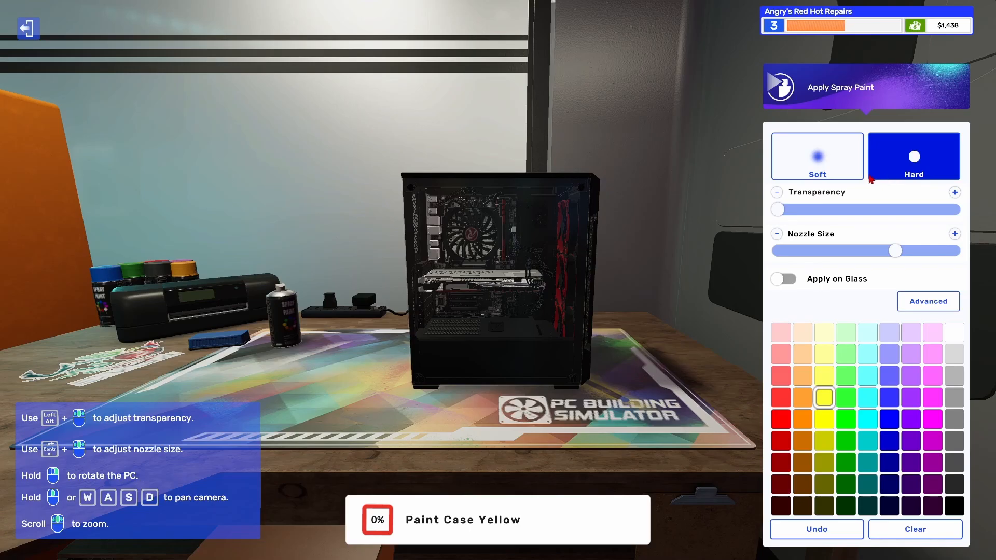
left_click(816, 157)
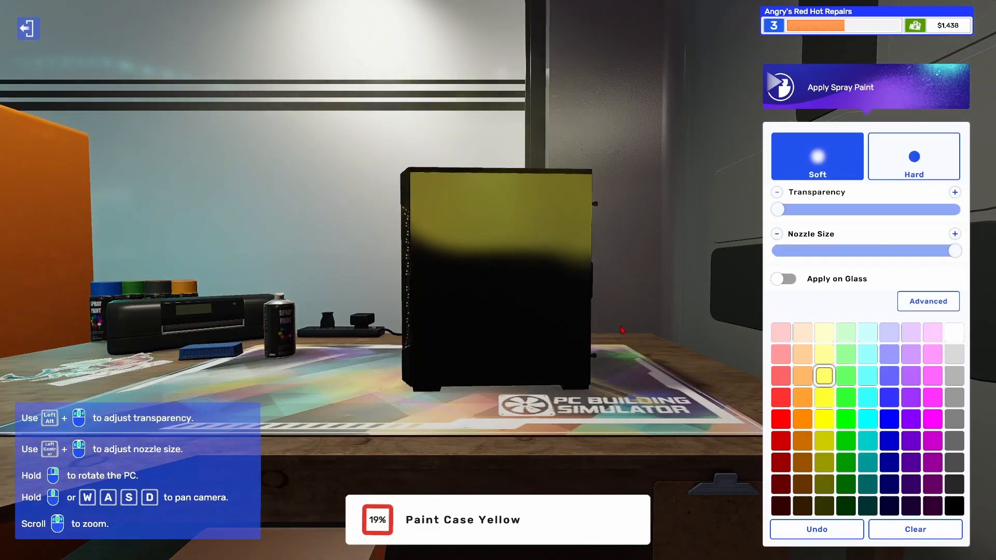
Step: Spray the case side, top and front yellow, reaching 82% on the job
left_click(538, 294)
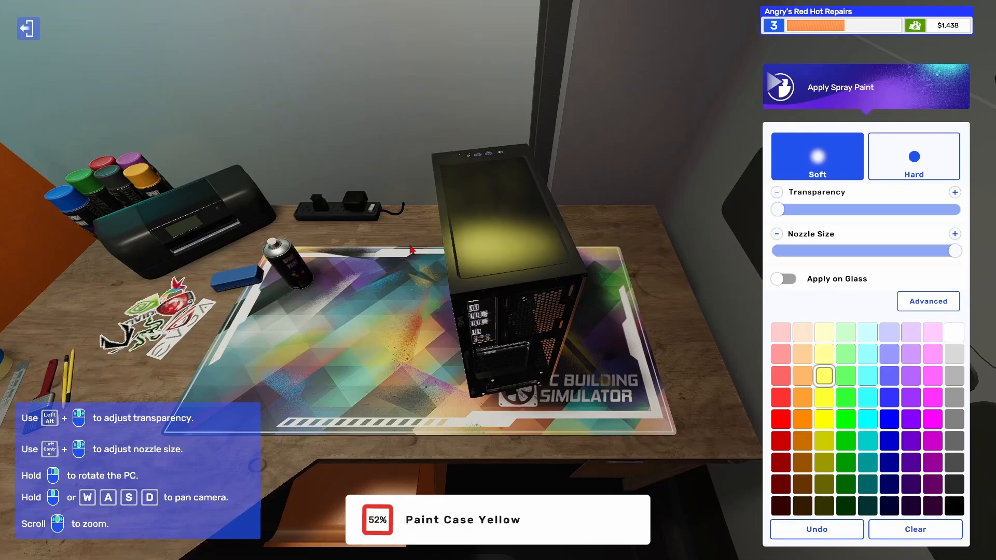
left_click(506, 264)
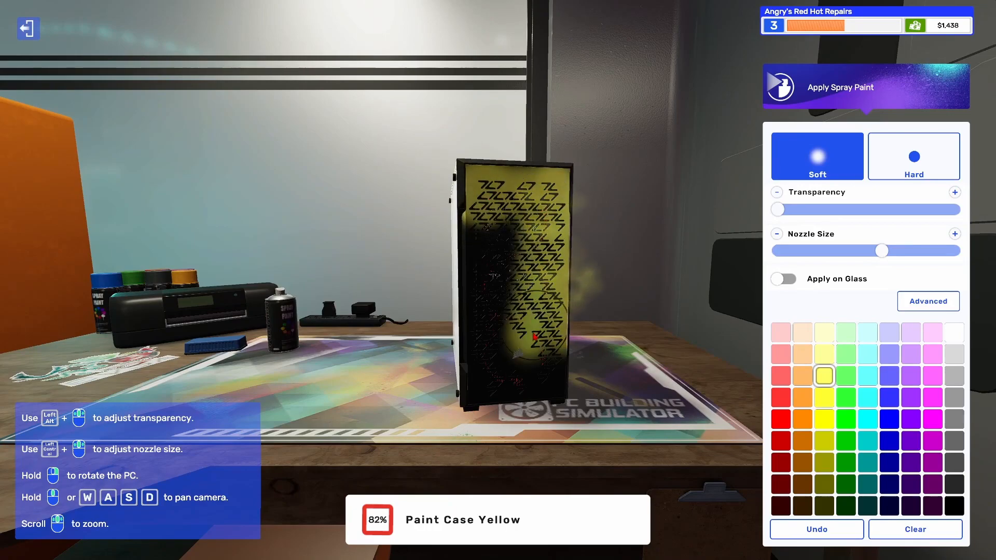
left_click(508, 279)
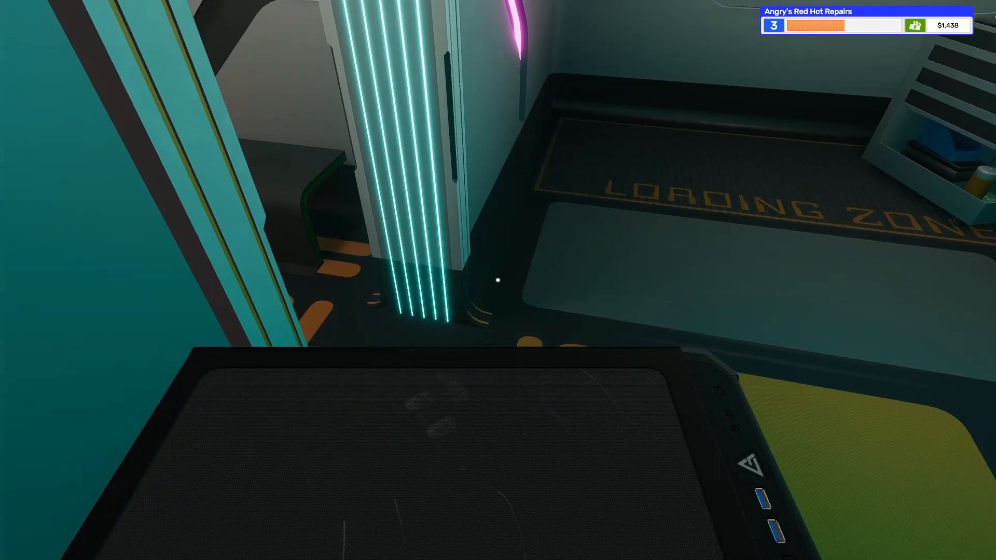
mouse_move(498, 280)
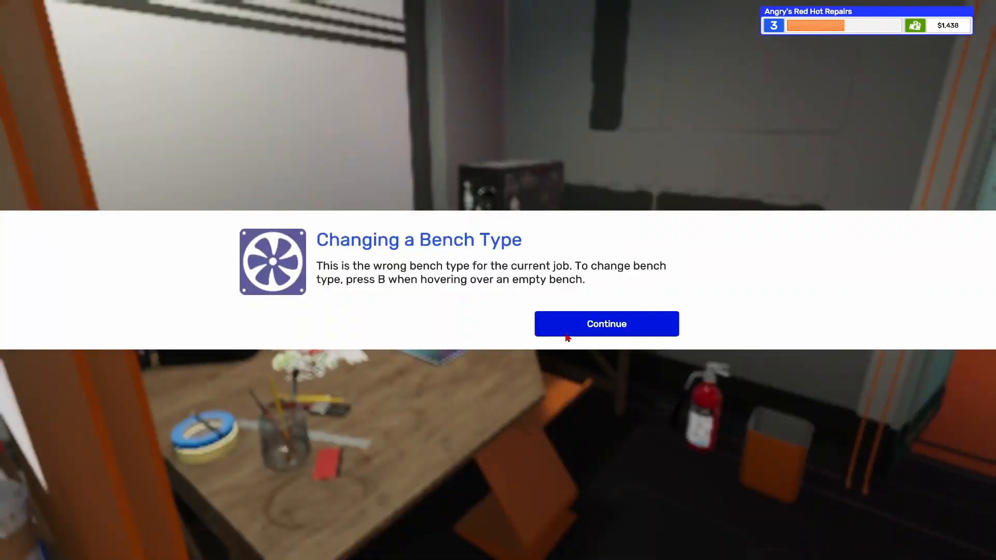
Step: Dismiss the bench-type notice and set the customer PC down on the build bench
left_click(605, 324)
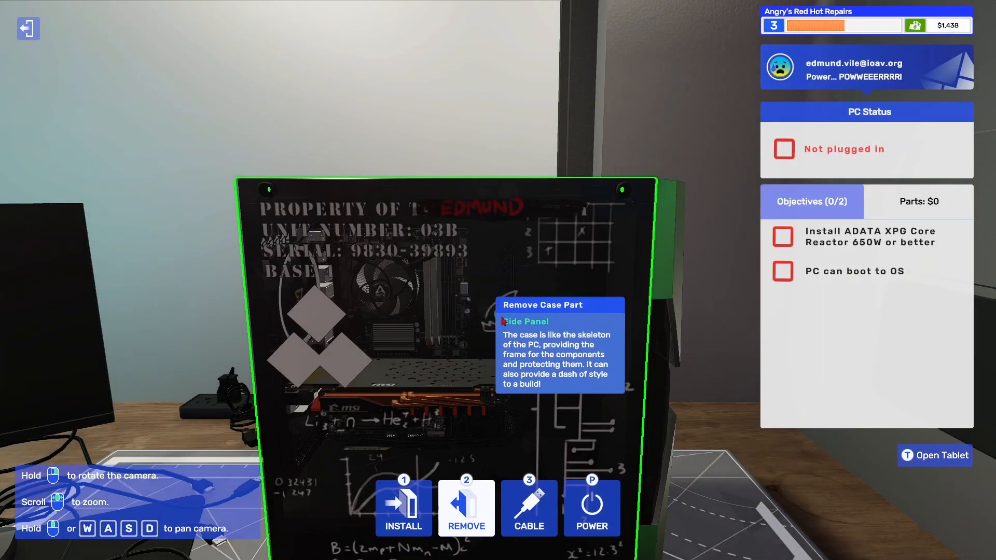
scroll("down", 3)
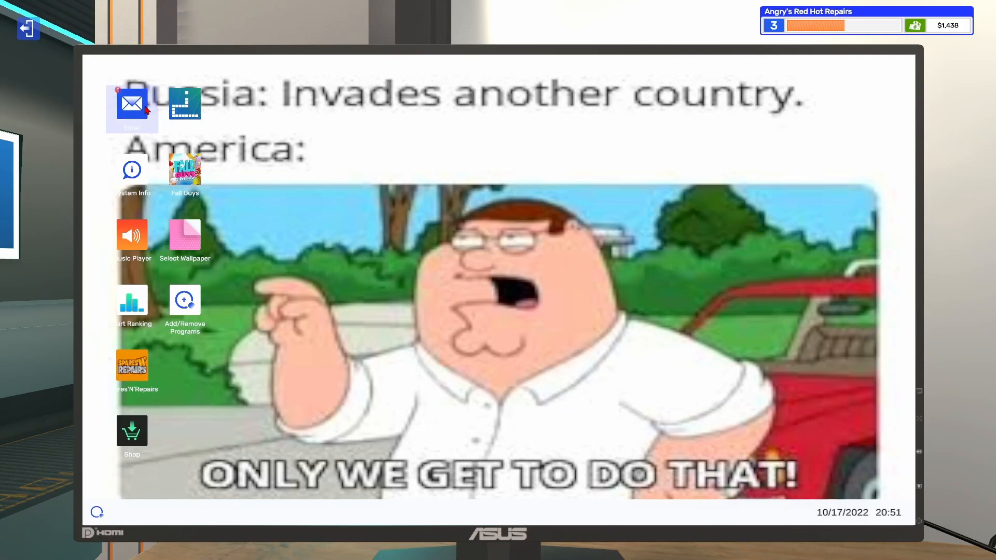
Step: Bring up the edmund.vile 'Power... POWWEEERRRR!' job email and its PC Stats
left_click(131, 108)
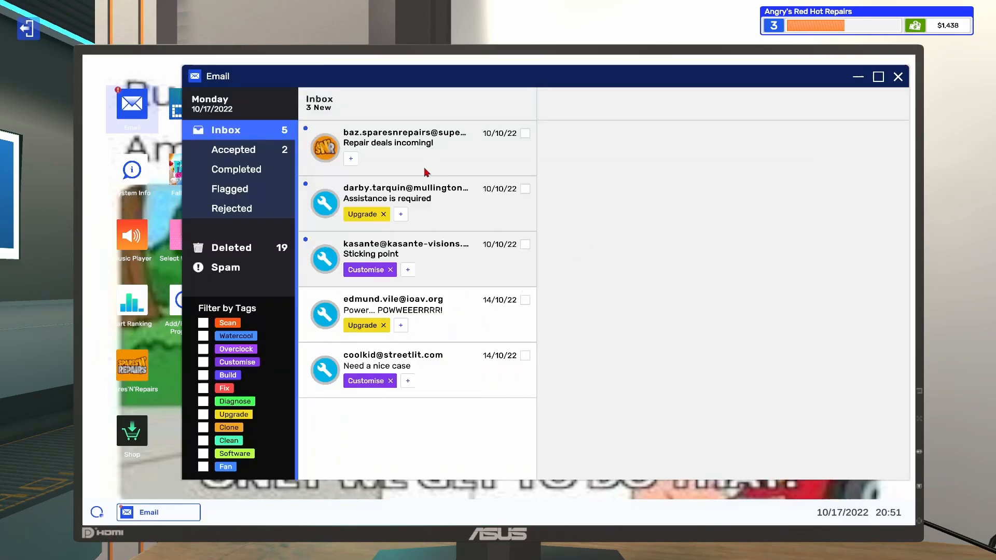
left_click(394, 305)
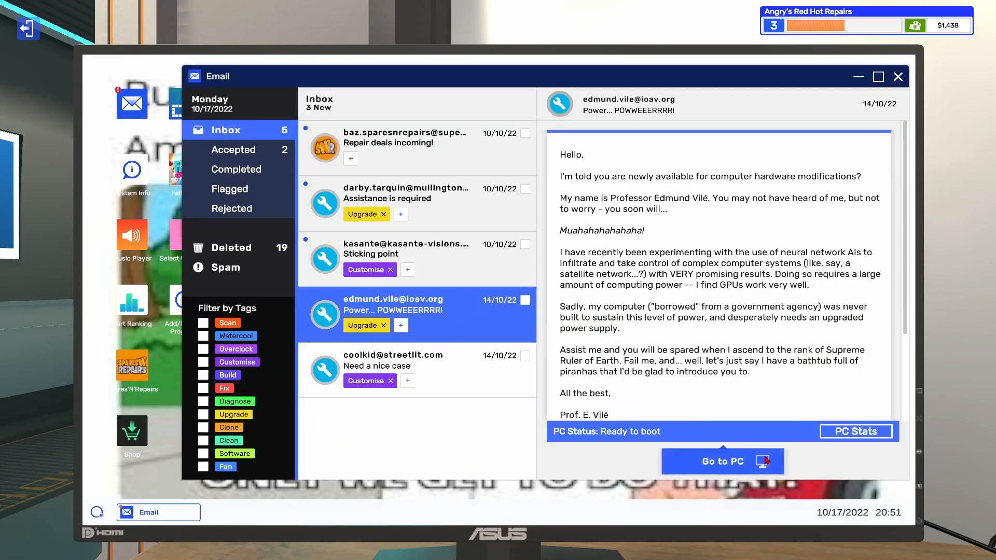
left_click(855, 431)
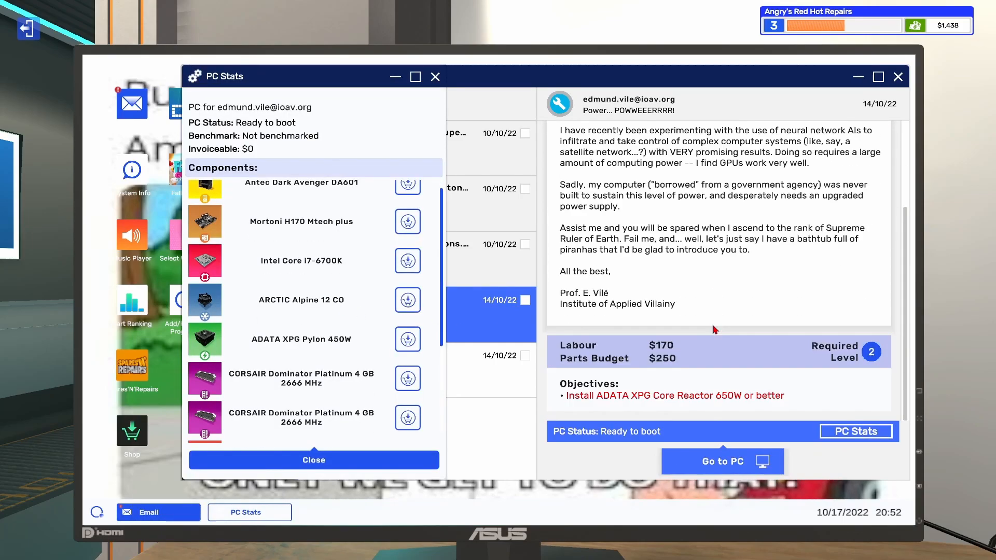
Step: Scroll through the component list showing the ADATA XPG Pylon 450W supply
scroll("down", 3)
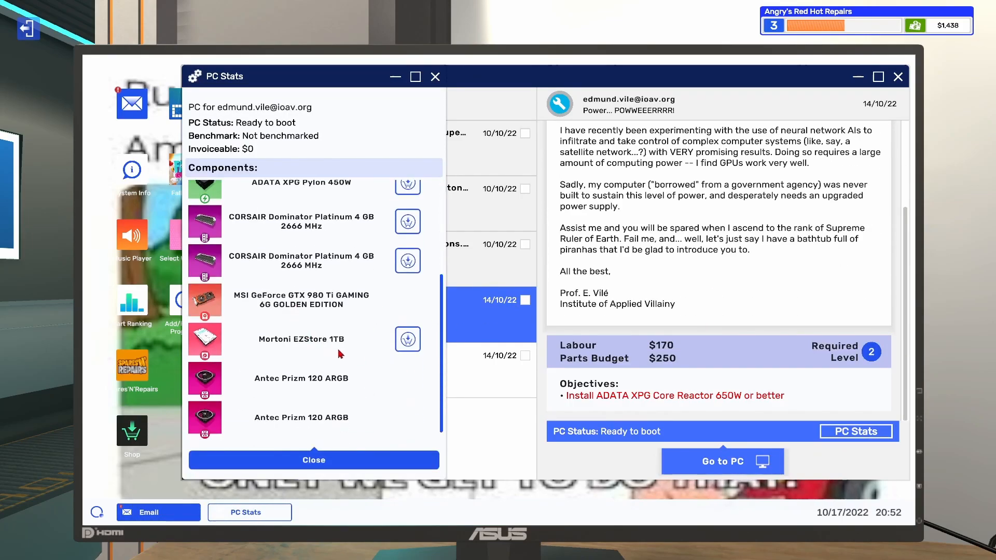
scroll("up", 3)
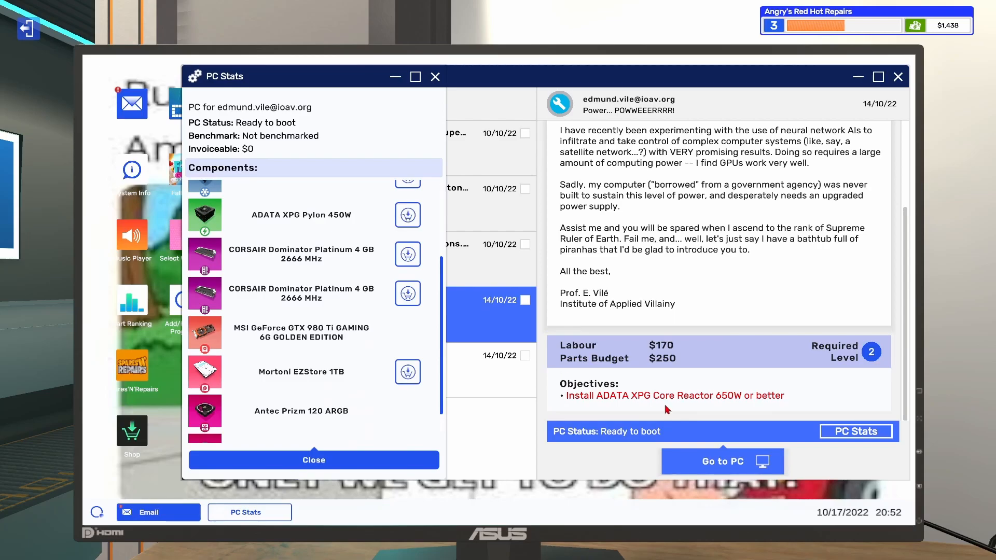
mouse_move(658, 405)
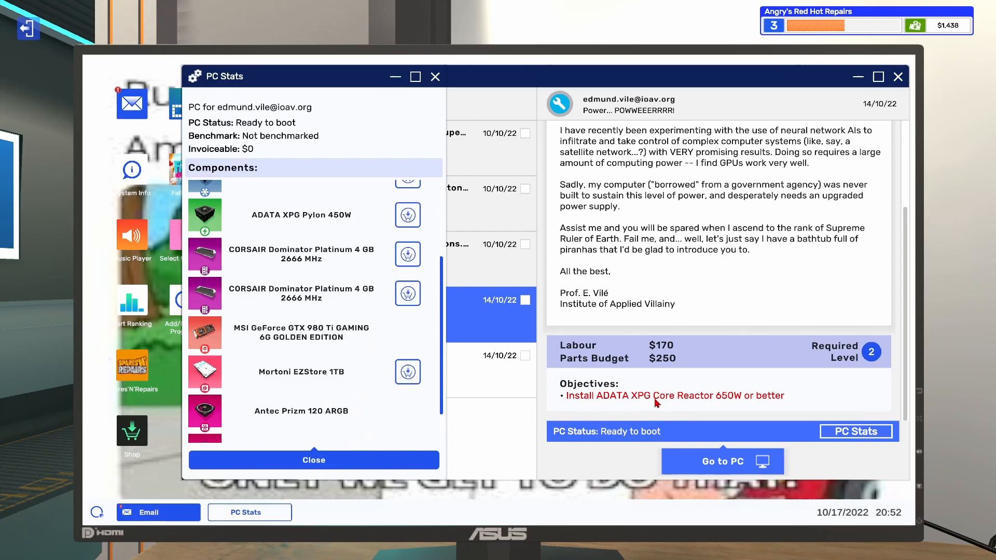
scroll("up", 3)
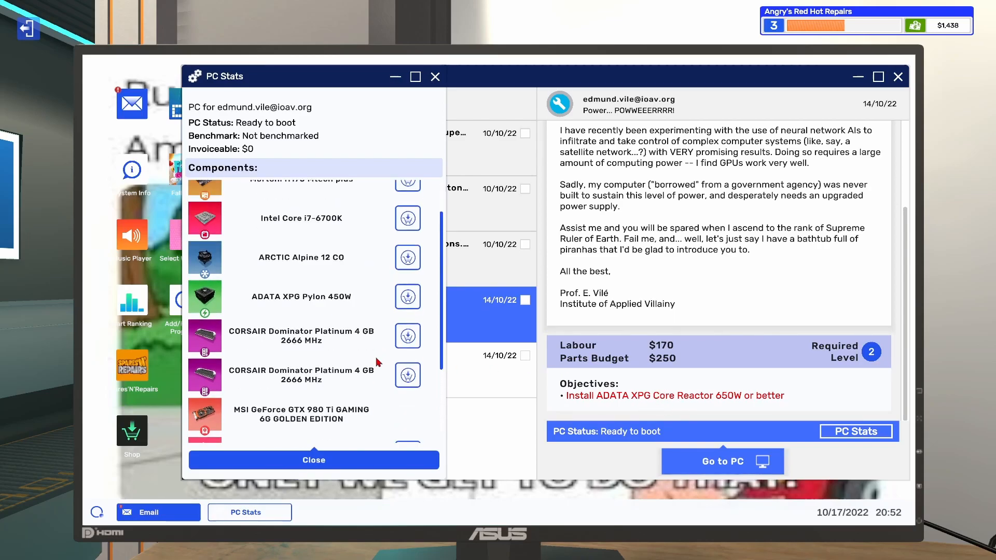
scroll("down", 3)
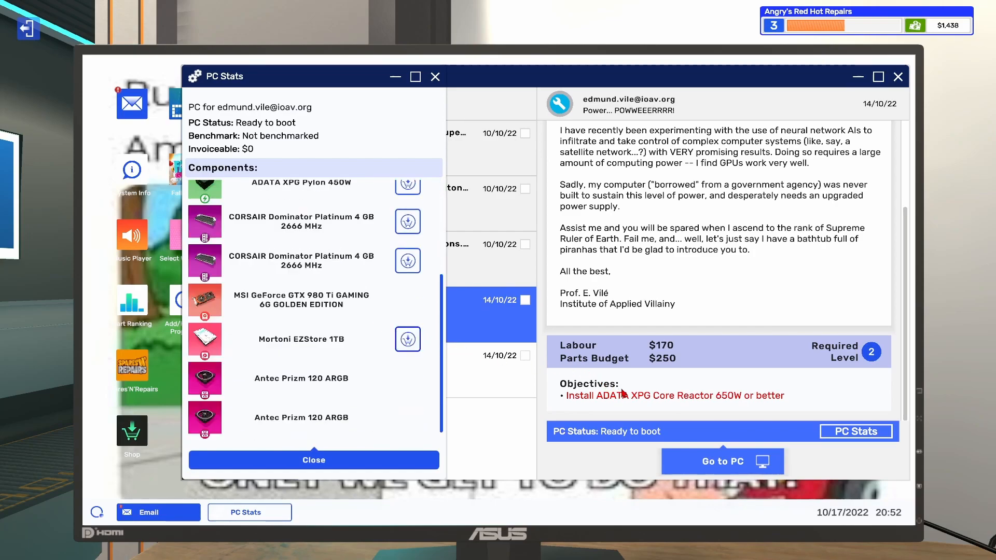
mouse_move(499, 287)
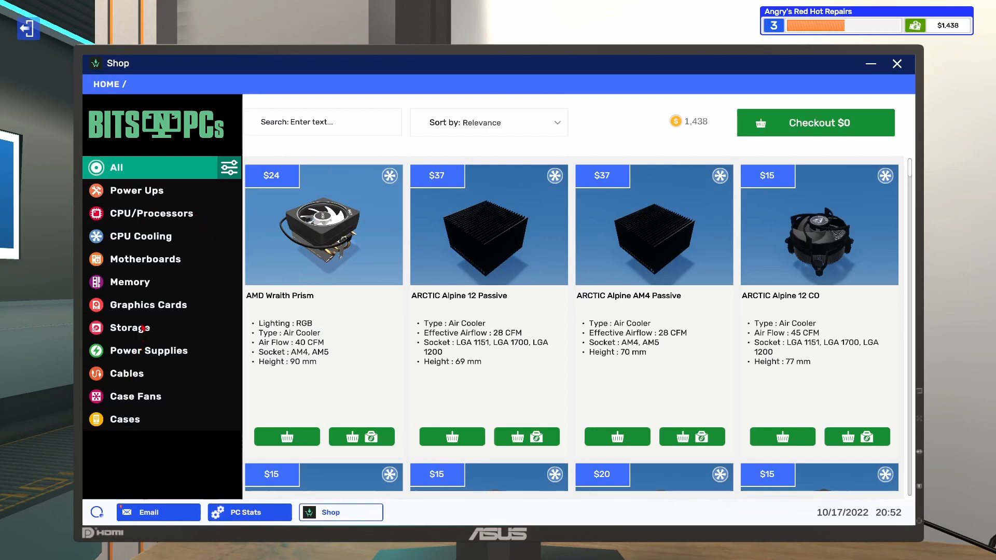
Step: Filter the shop to Storage, search 'Adata', and recheck the PC stats and job email
left_click(135, 327)
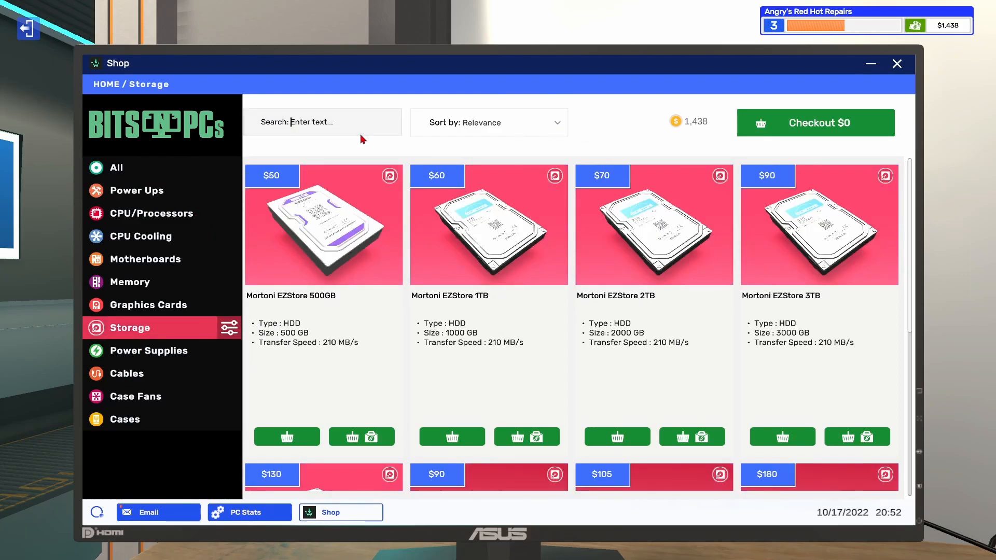
type("Adata")
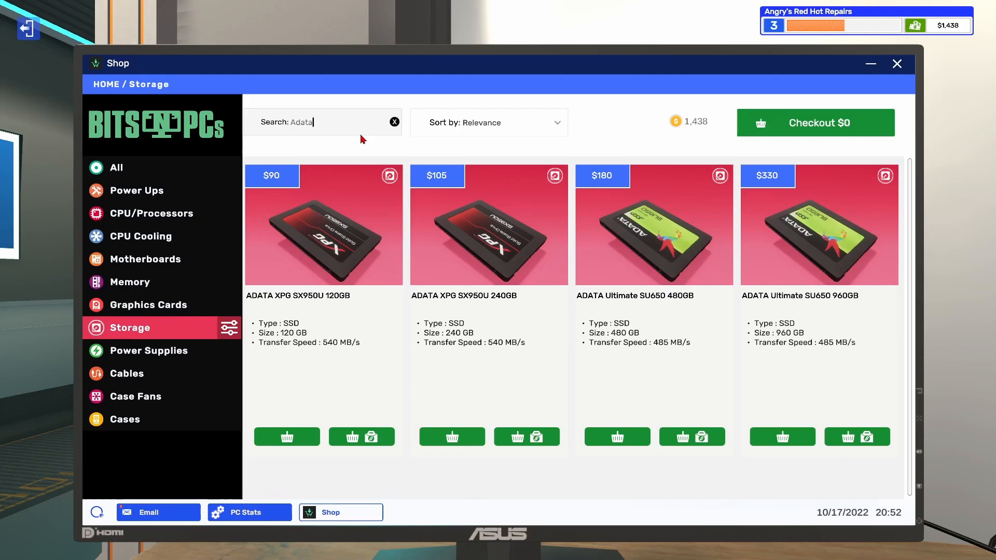
mouse_move(524, 544)
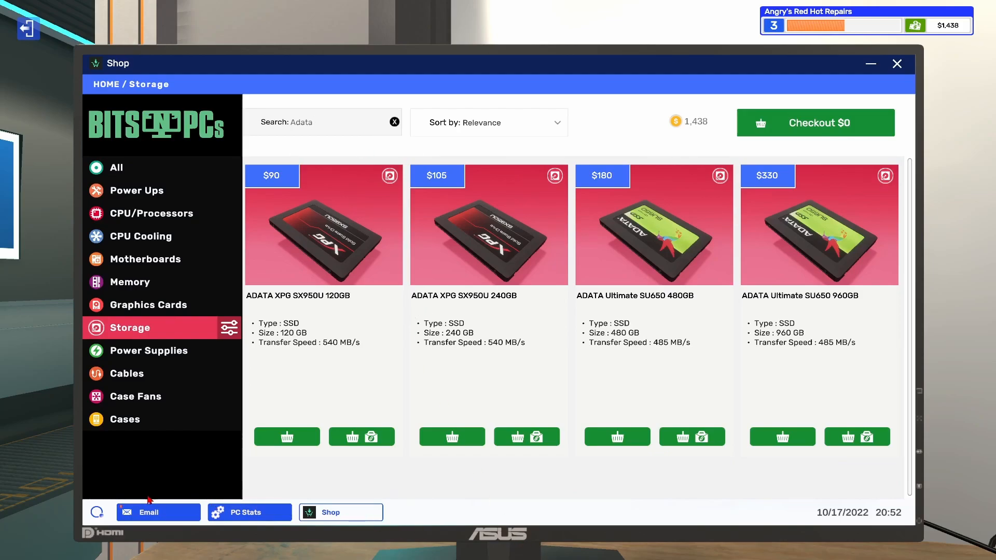
left_click(248, 512)
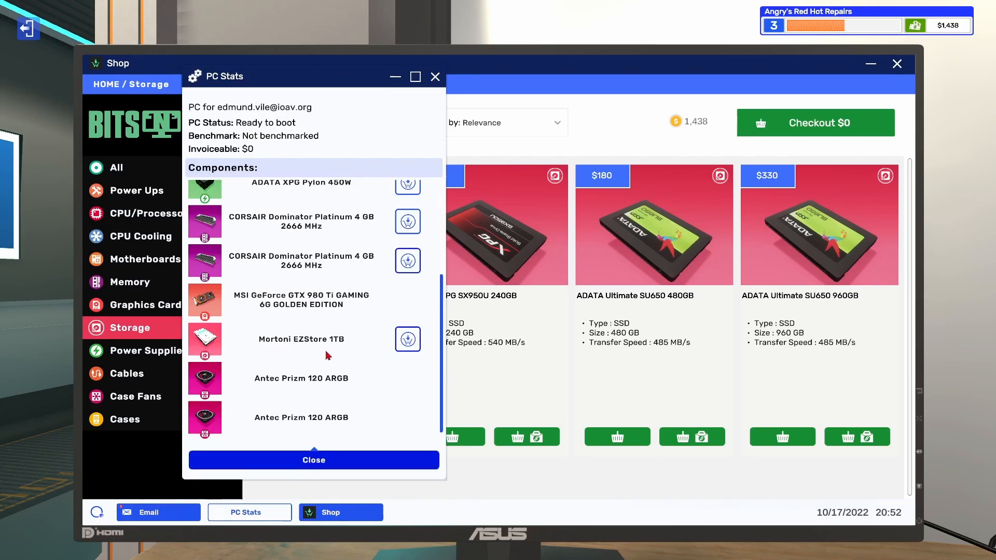
mouse_move(291, 436)
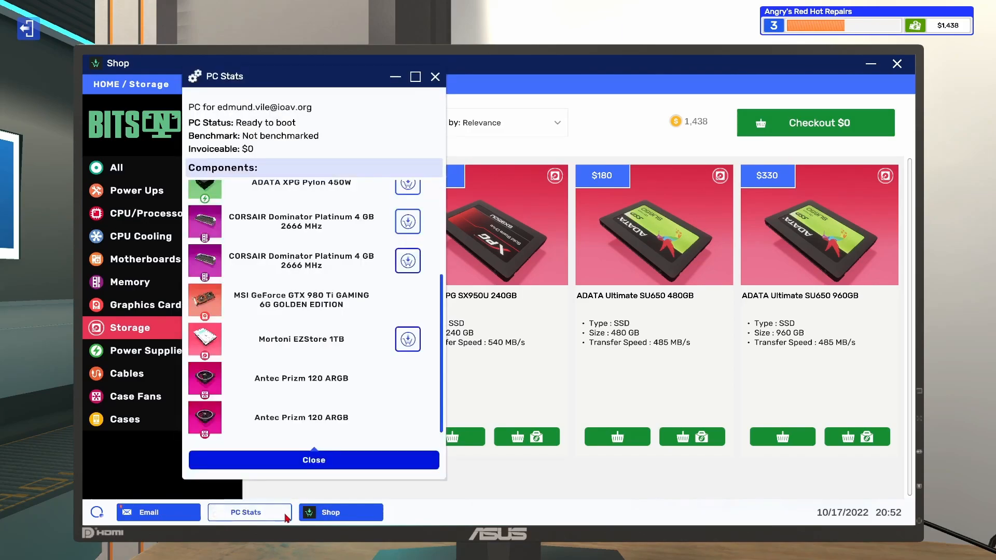
mouse_move(278, 521)
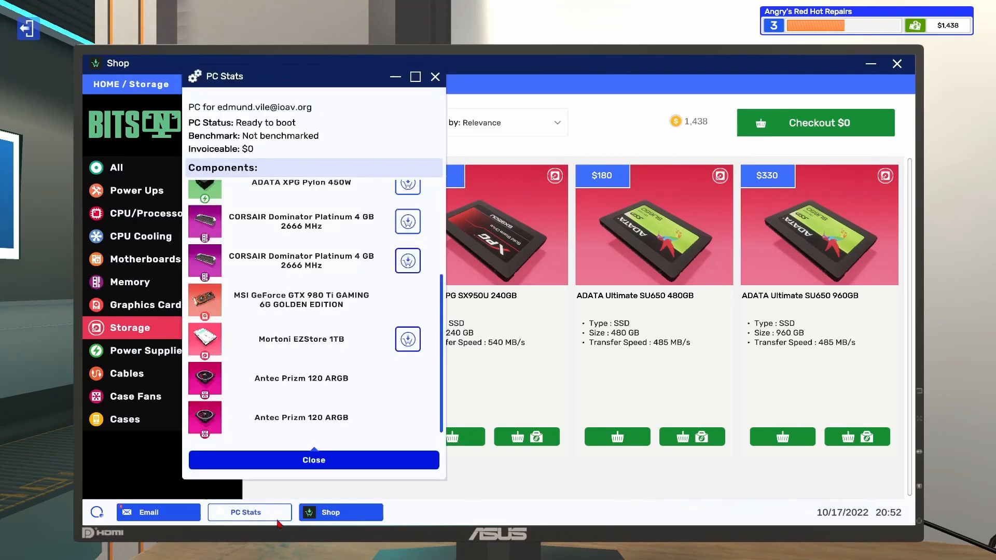
left_click(157, 511)
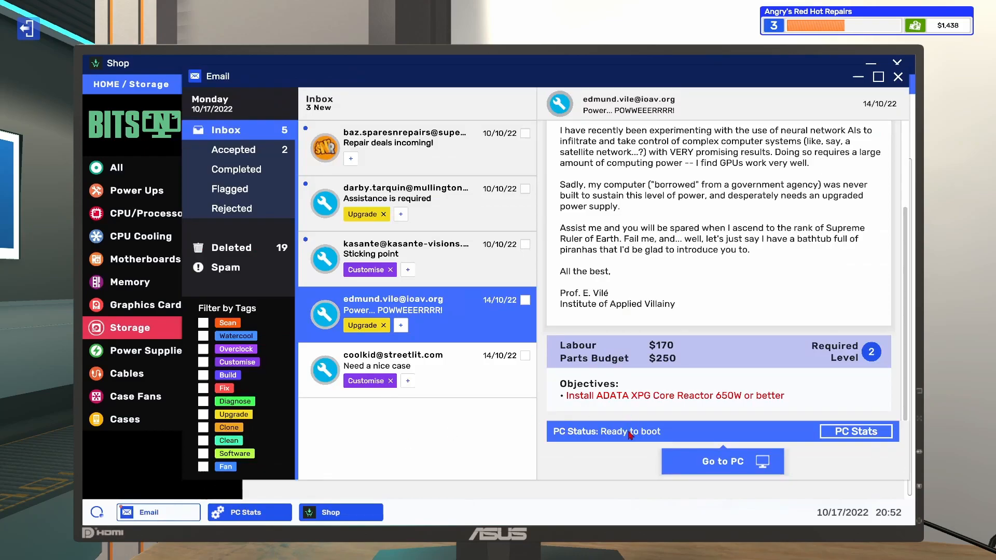
left_click(340, 512)
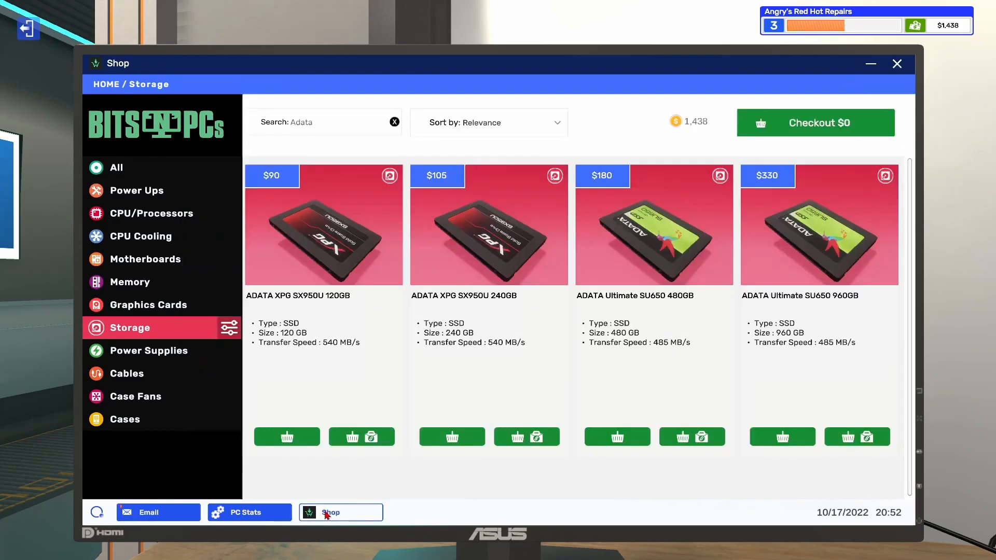
mouse_move(722, 303)
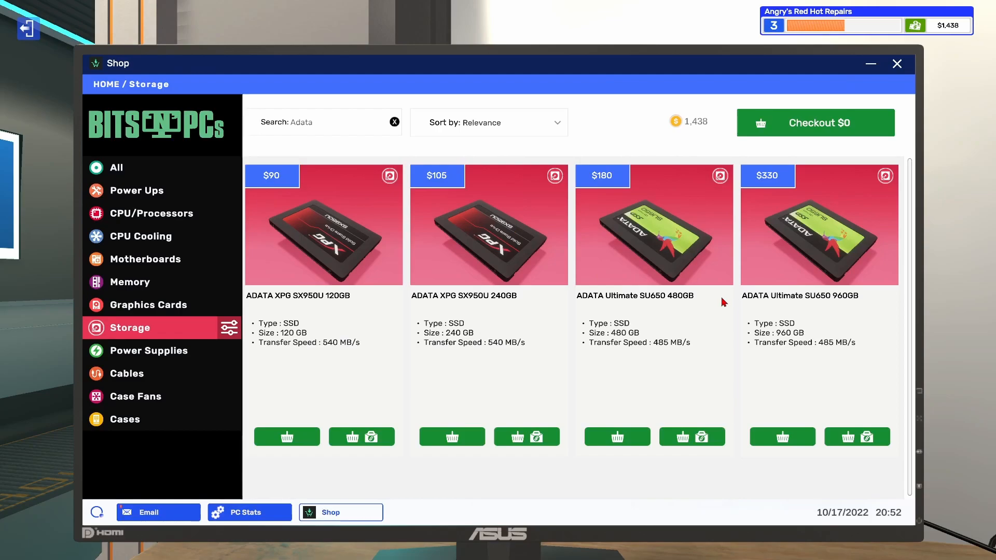
mouse_move(782, 327)
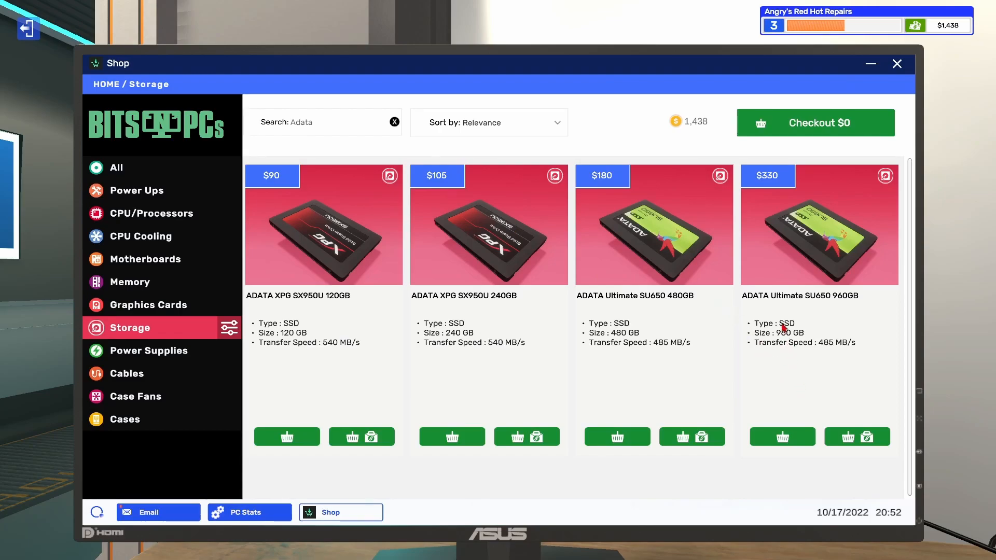
Step: Buy the ADATA Ultimate SU650 960GB linked to the power job with same-day delivery
left_click(857, 437)
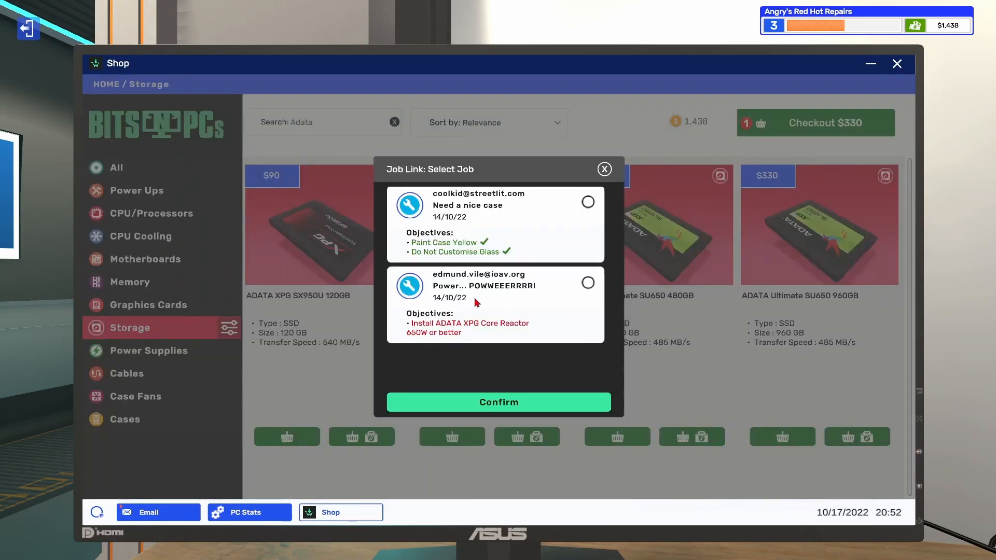
left_click(587, 283)
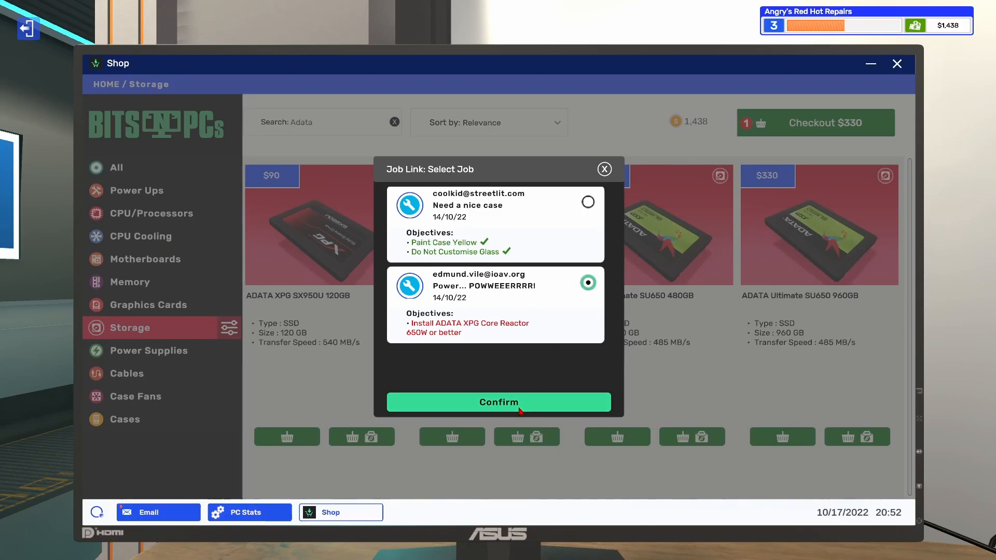
left_click(497, 402)
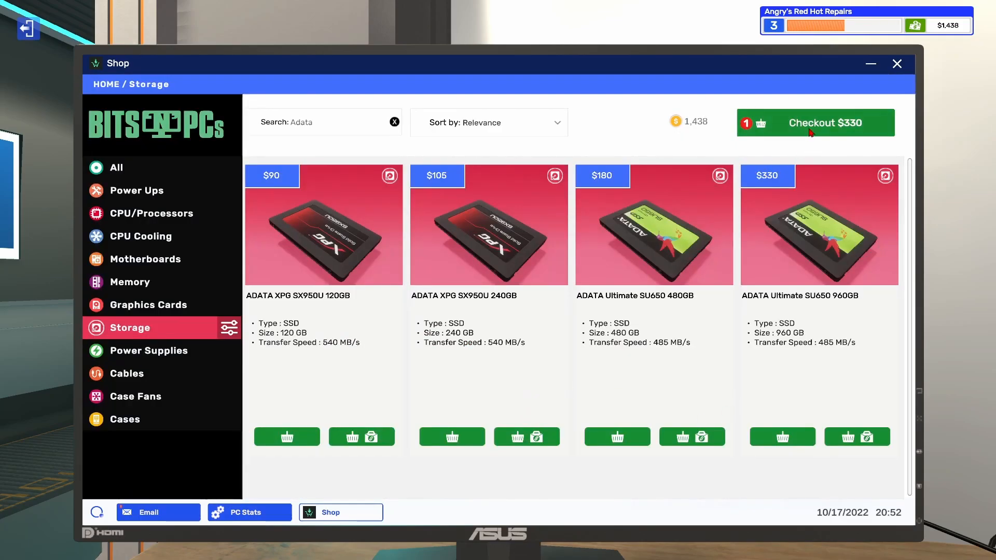
left_click(816, 122)
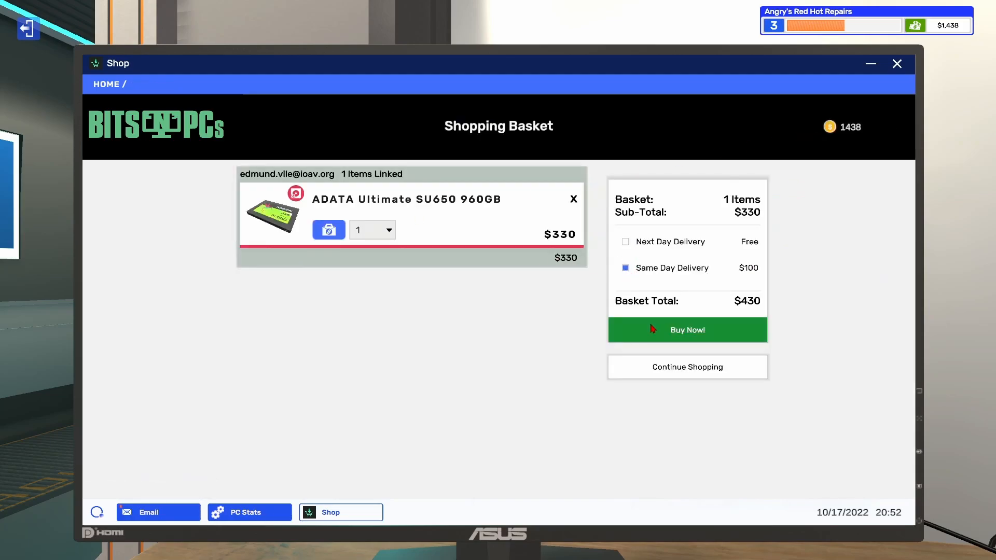
left_click(686, 330)
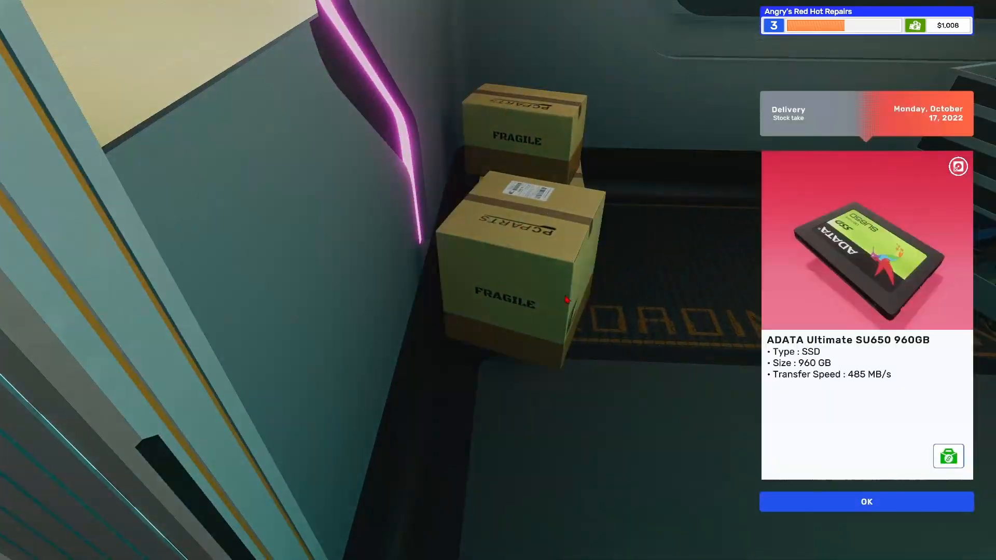
Step: Install the delivered ADATA SU650 960GB SSD from inventory into the customer PC's drive bay
left_click(865, 502)
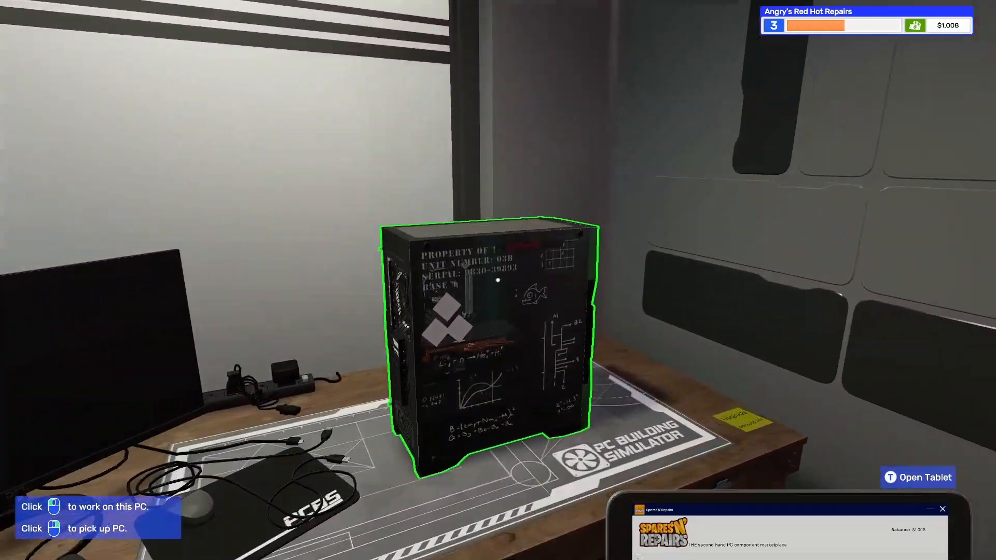
left_click(489, 343)
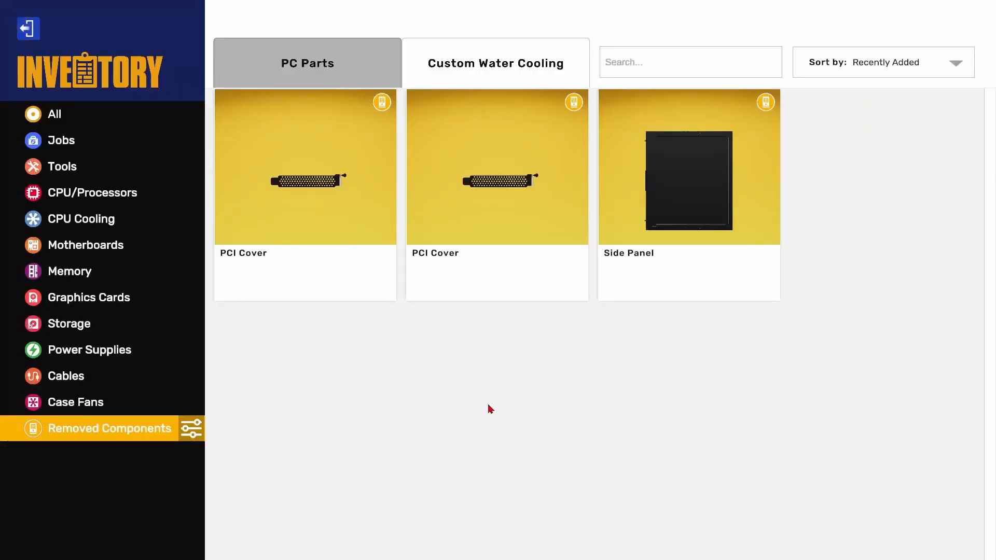
left_click(55, 114)
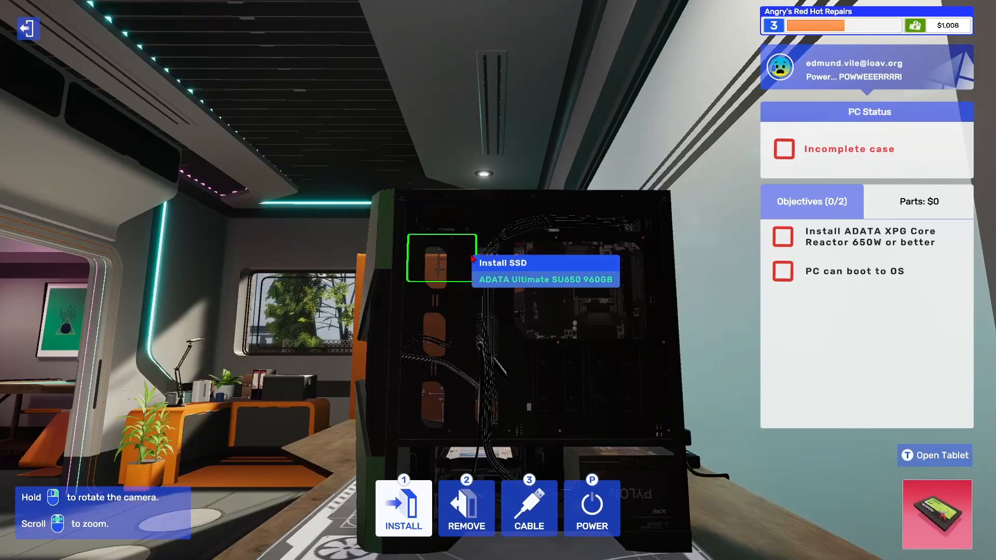
left_click(402, 508)
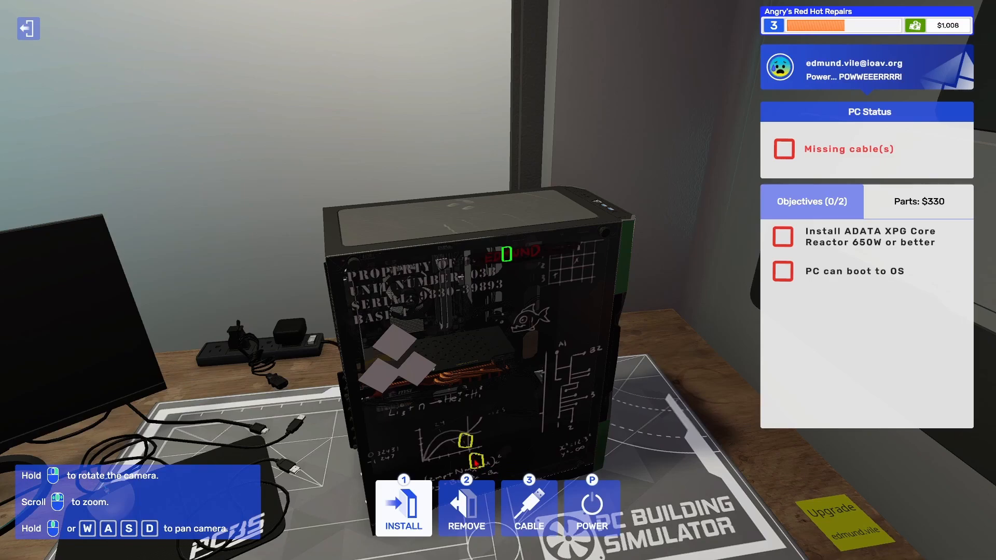
left_click(528, 507)
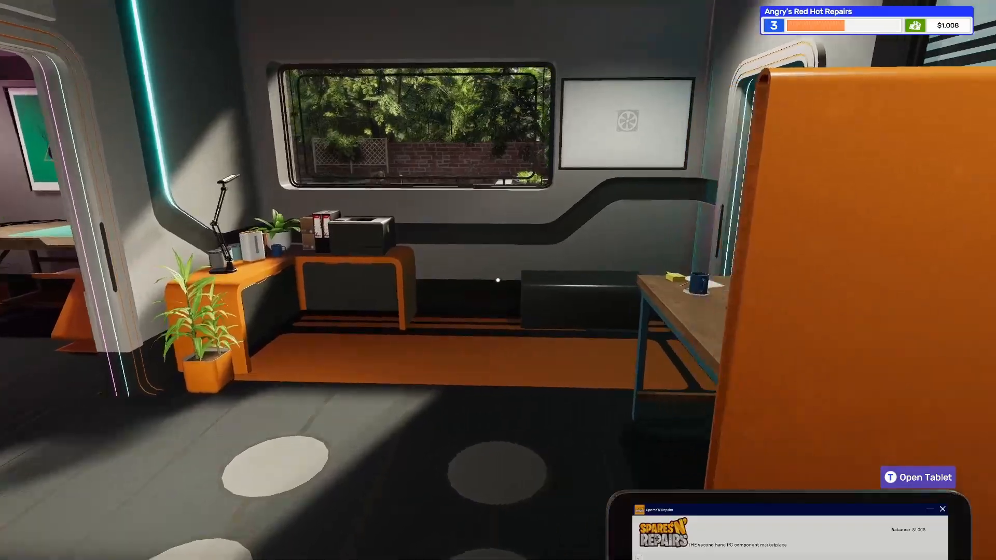
Step: Buy the ADATA XPG Core Reactor 850W linked to the power job with same-day delivery
left_click(918, 477)
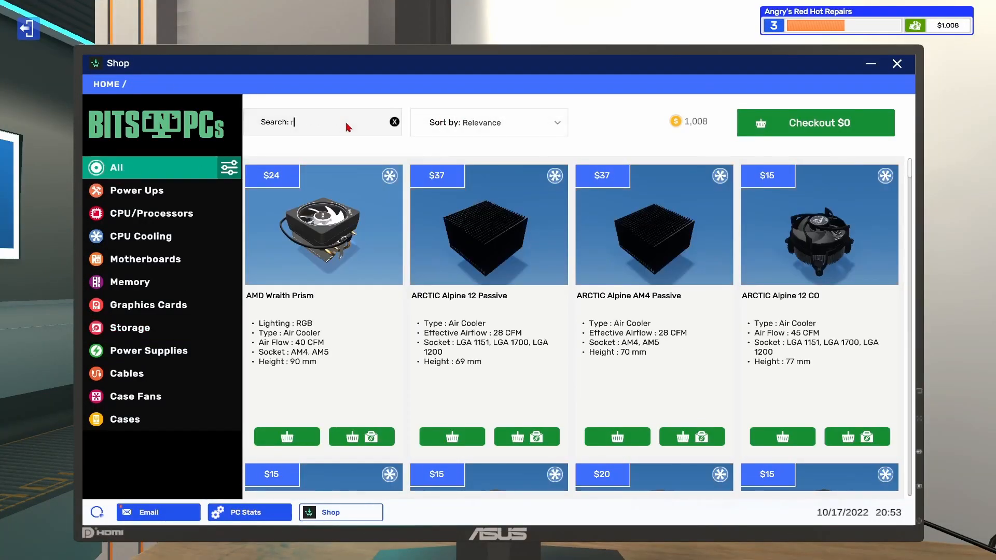
type("ea")
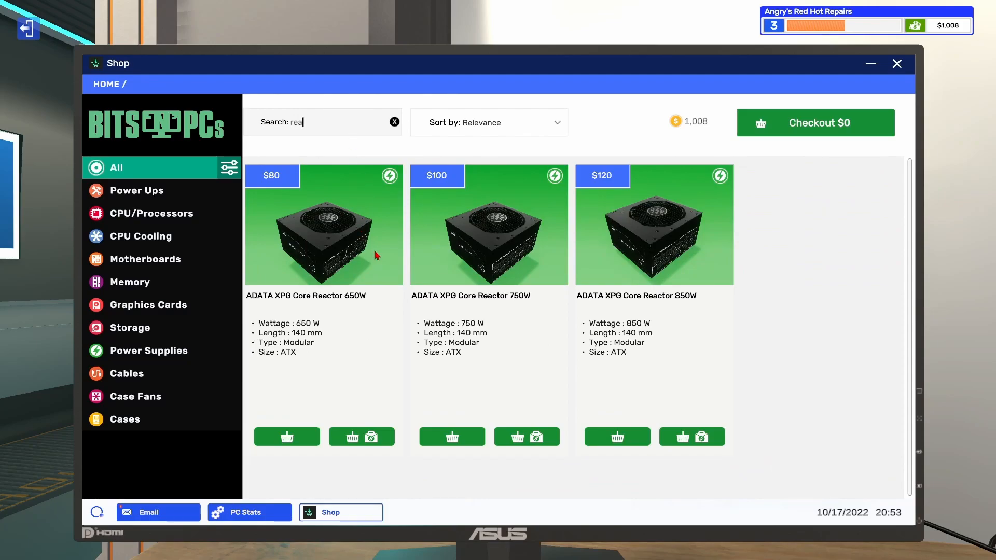
mouse_move(667, 403)
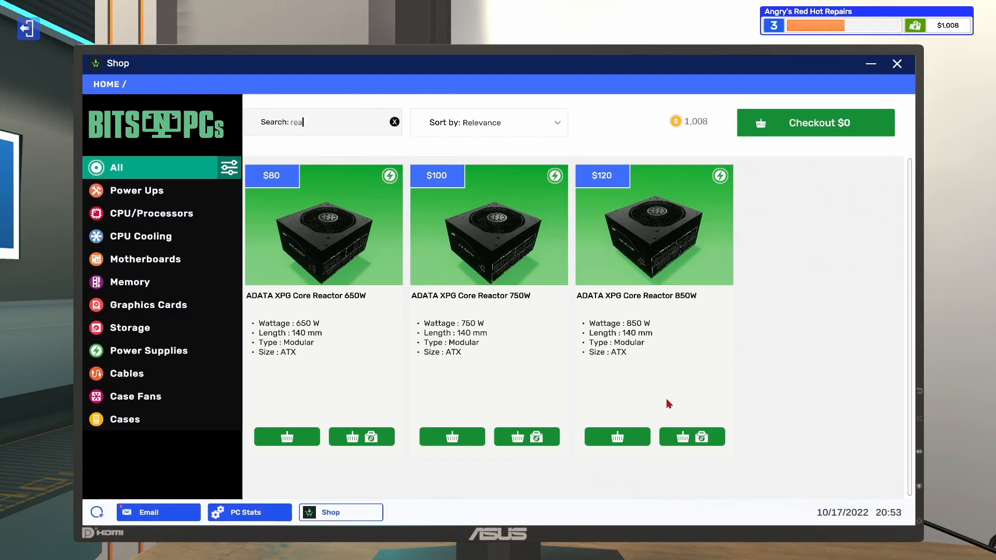
left_click(362, 437)
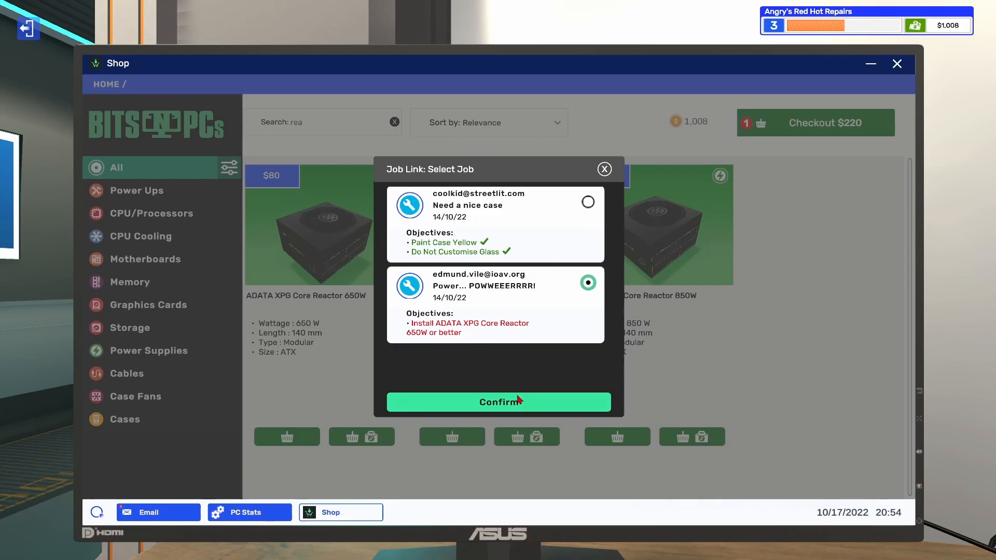
left_click(498, 401)
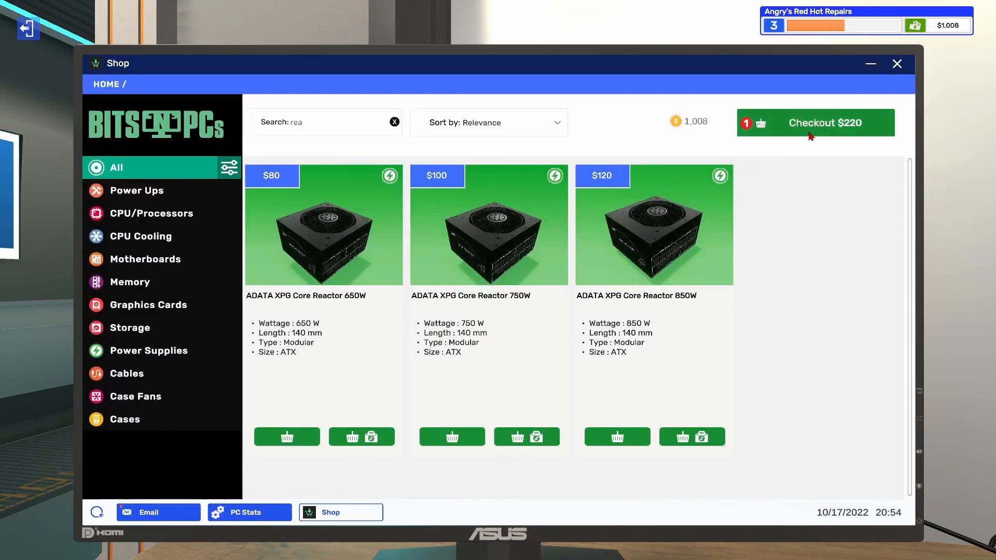
left_click(815, 123)
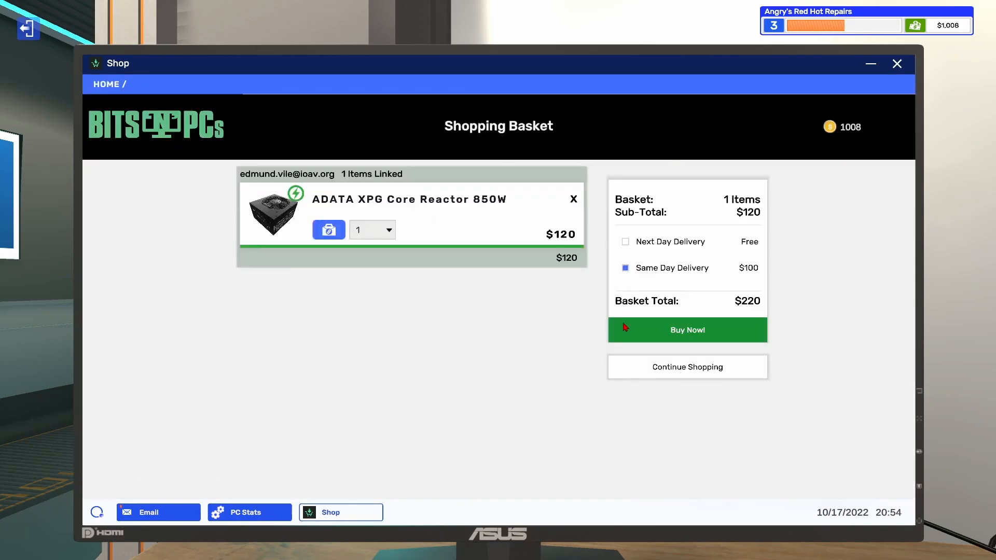
left_click(687, 330)
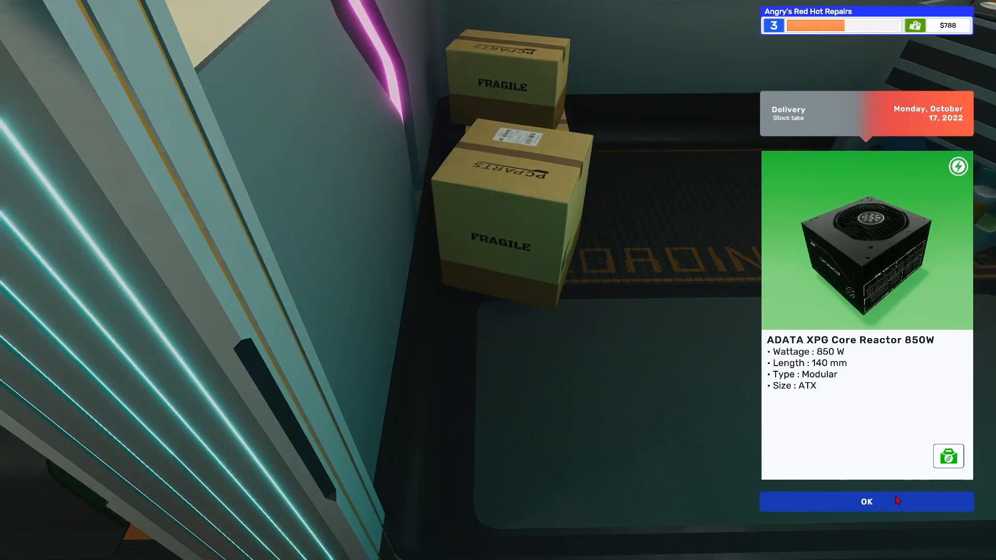
Step: Fit the ADATA XPG Core Reactor 850W in the case and connect its cables
left_click(866, 501)
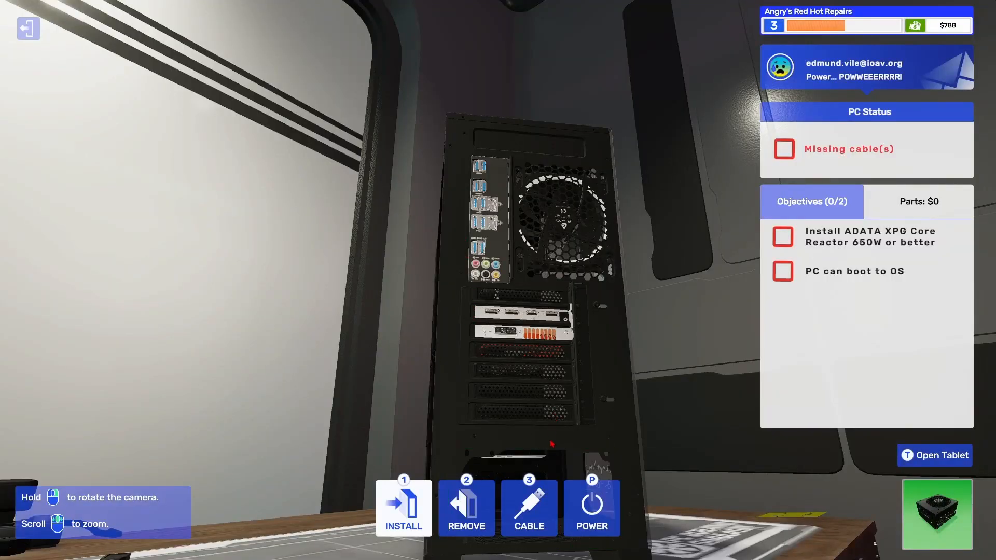
left_click(402, 508)
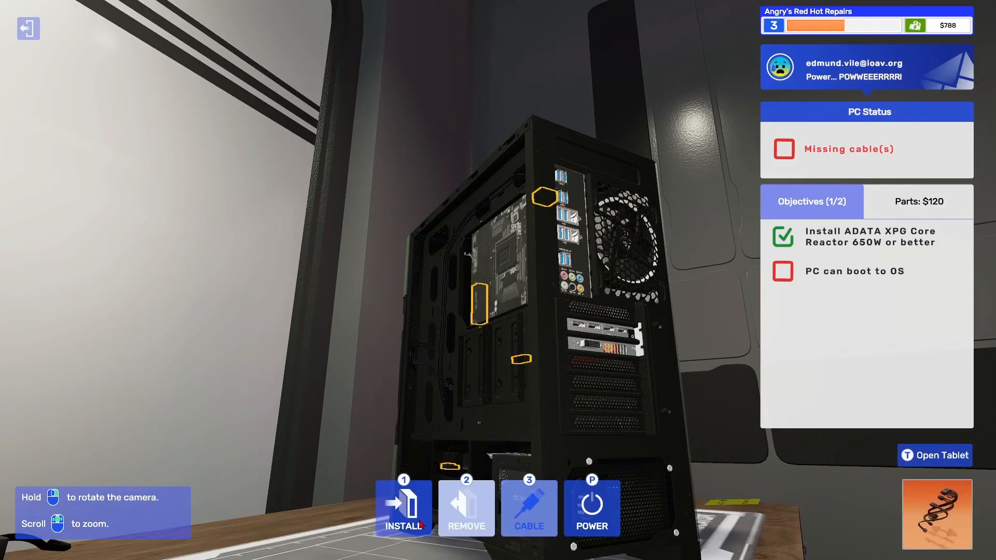
left_click(528, 509)
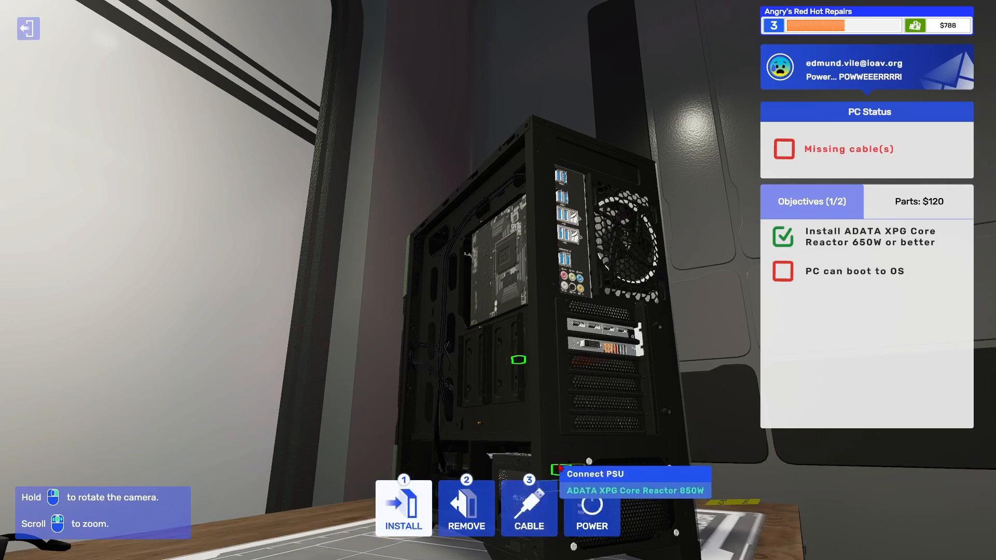
left_click(529, 508)
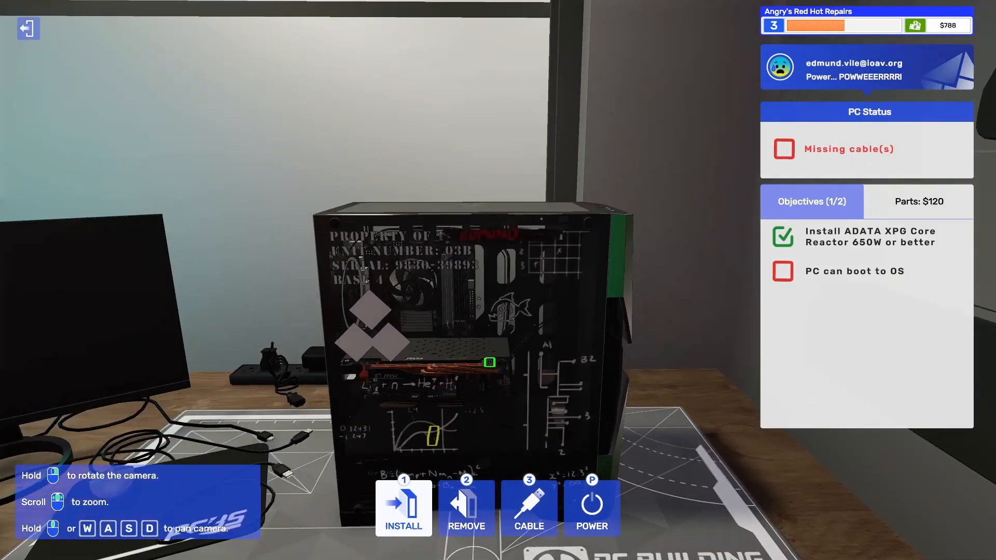
mouse_move(432, 428)
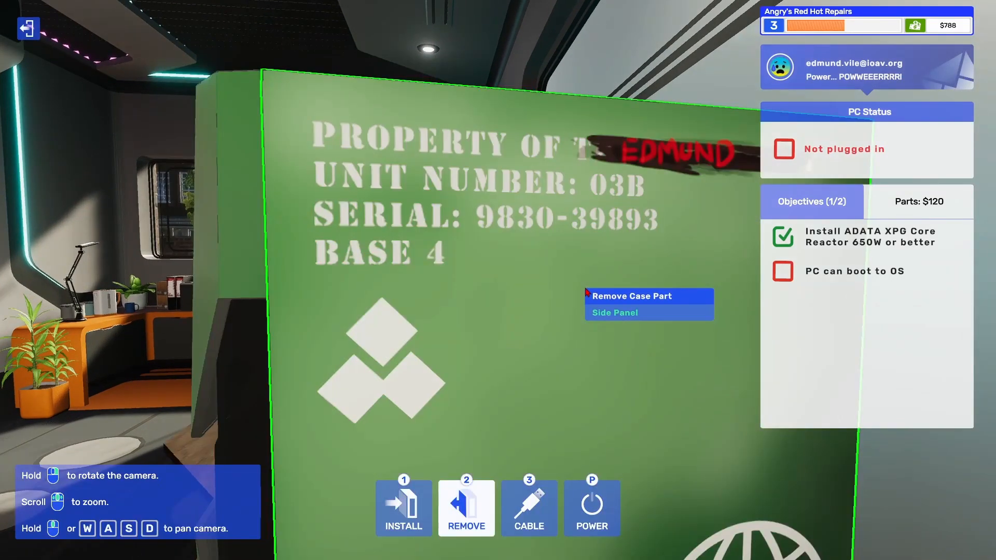
Step: Remove the side panel, plug the PSU into the mains and power the PC on
left_click(613, 312)
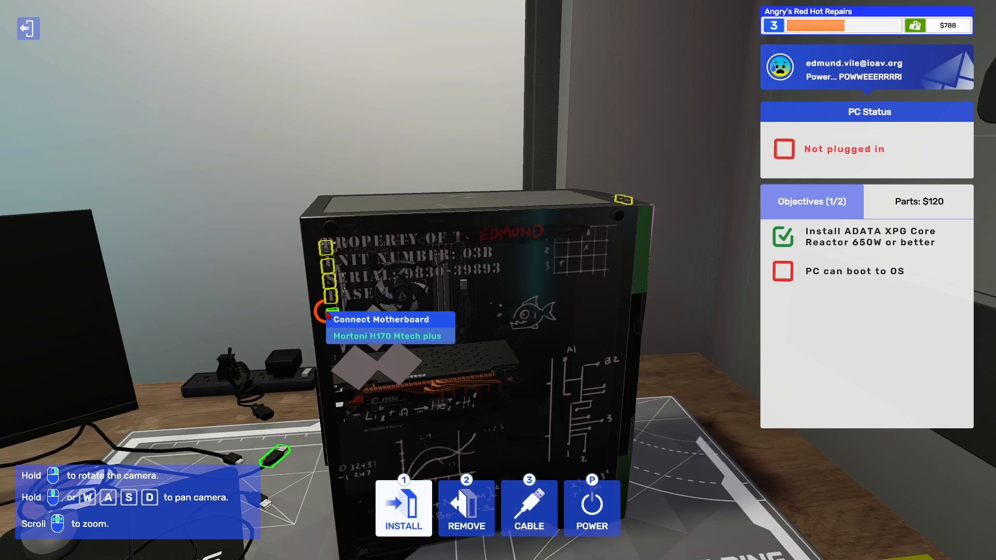
mouse_move(348, 462)
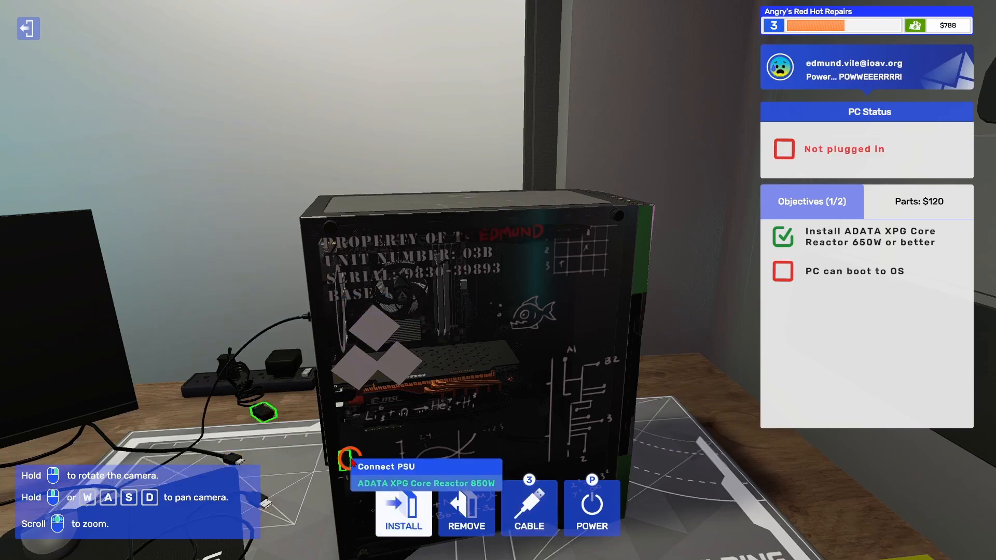
left_click(402, 509)
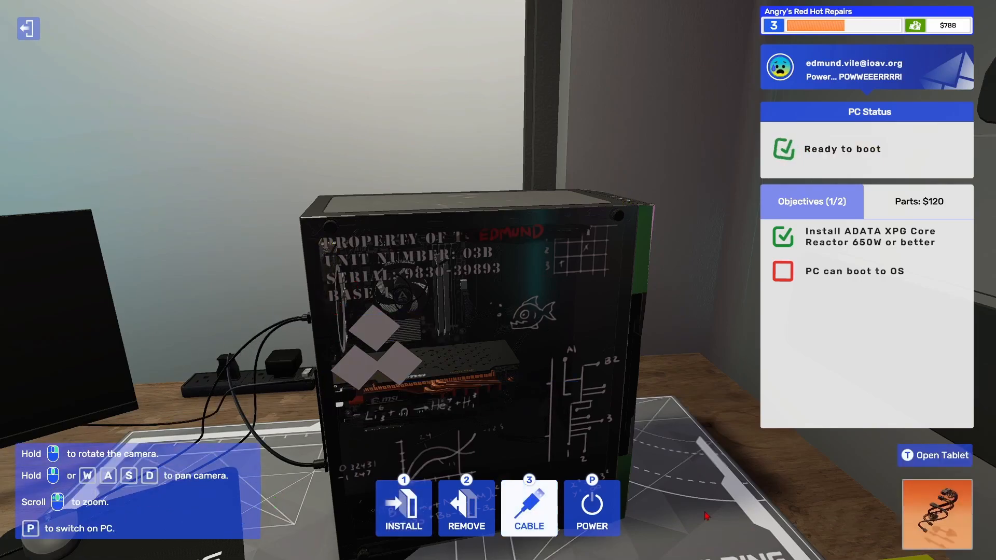
mouse_move(590, 502)
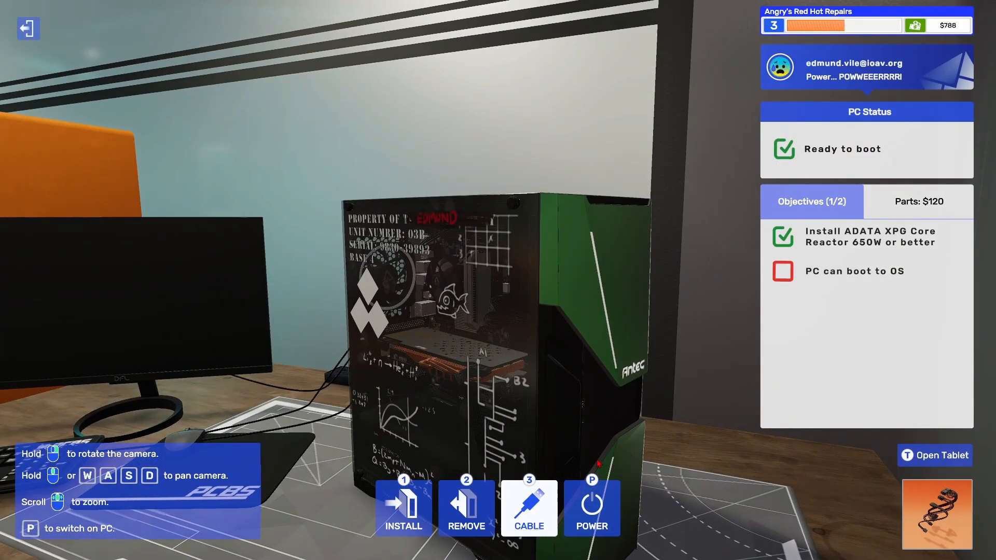
left_click(590, 508)
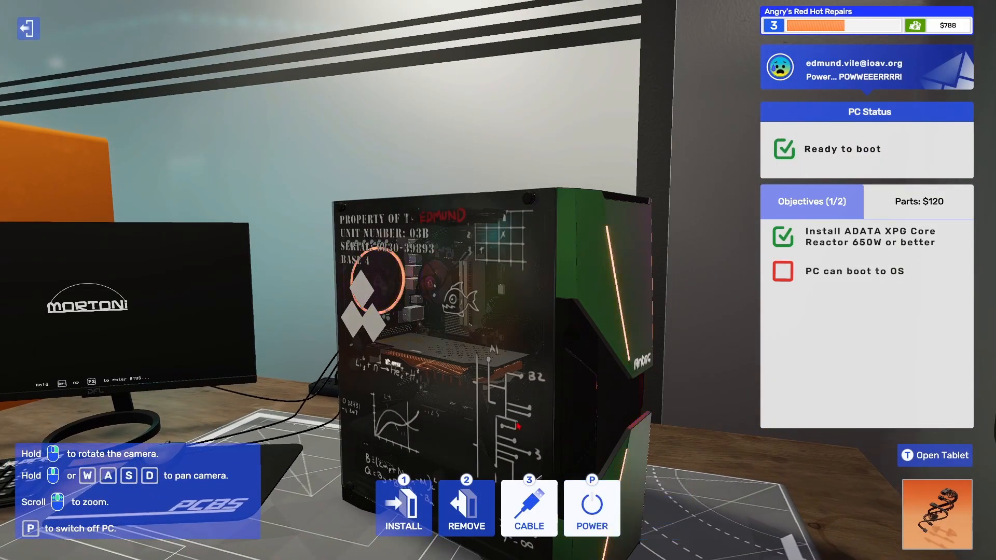
left_click(590, 508)
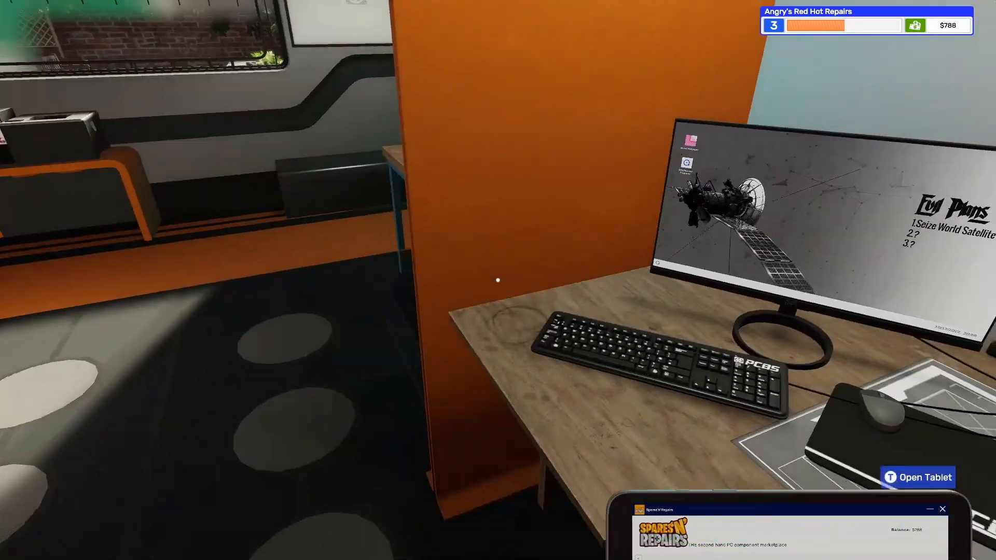
mouse_move(498, 280)
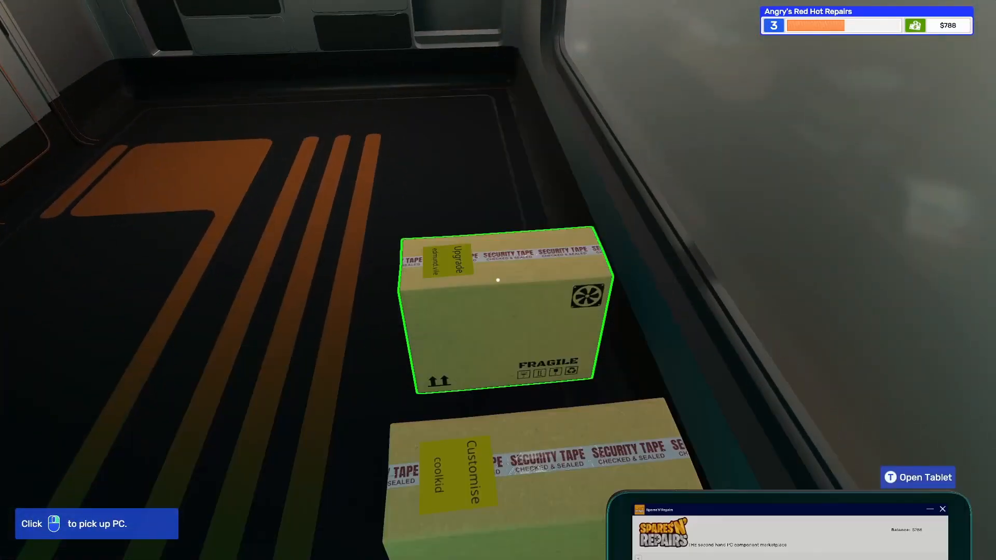
Step: Pick up the upgraded PC box, close Spares'N'Repairs and hand in the job via Email
left_click(917, 477)
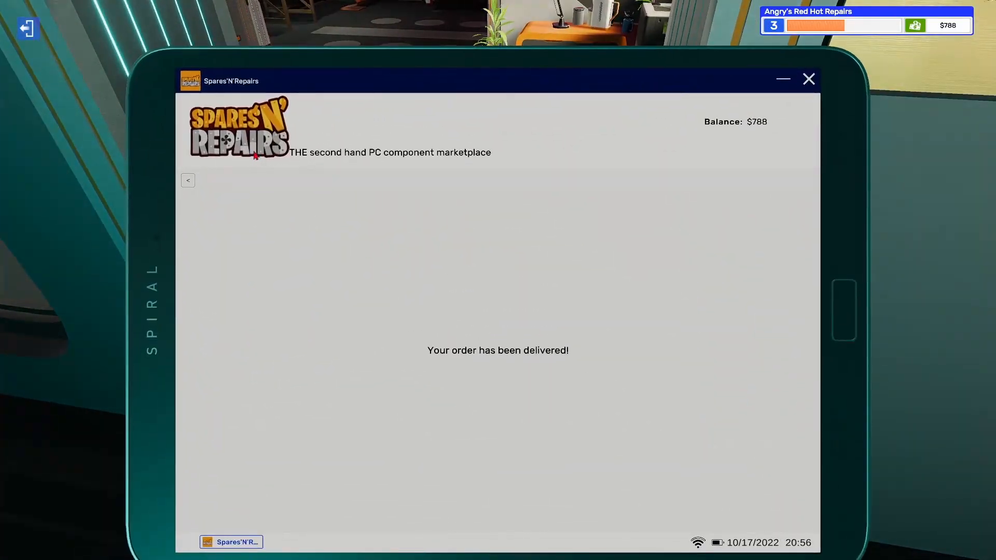
mouse_move(845, 452)
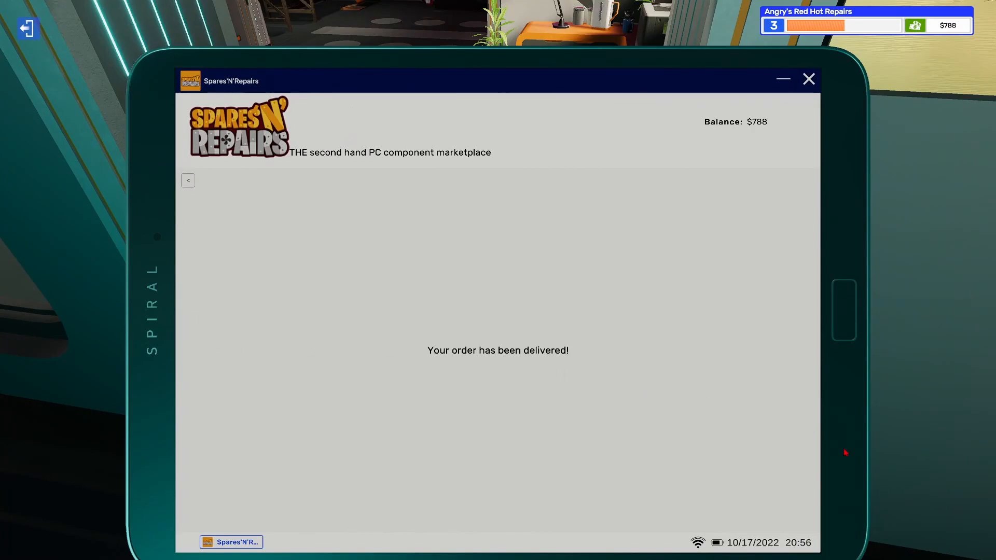
left_click(809, 79)
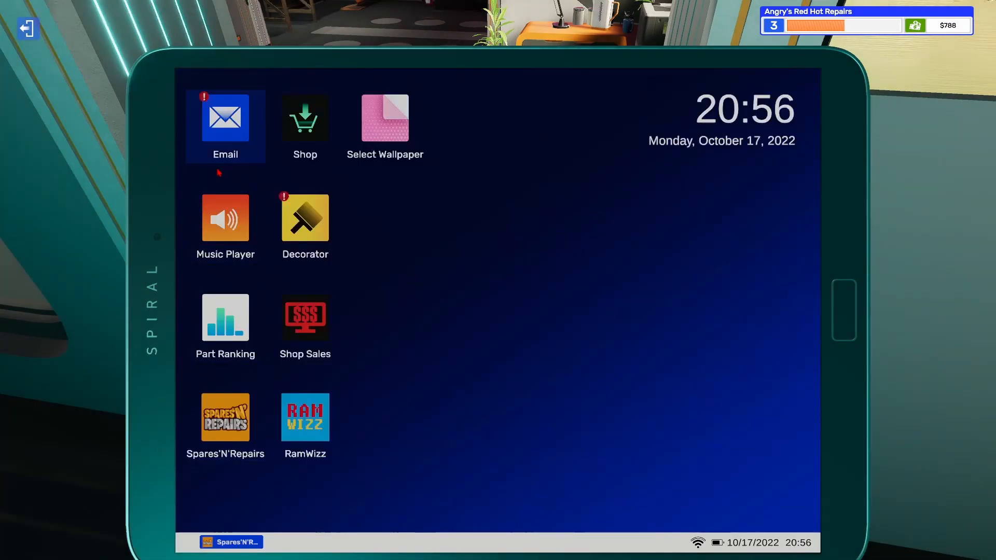
left_click(226, 117)
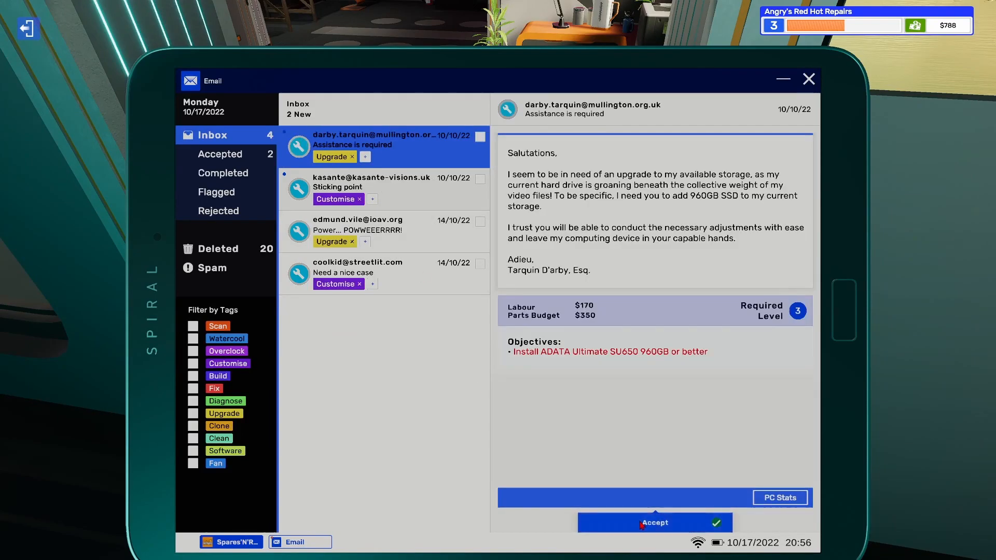
left_click(655, 522)
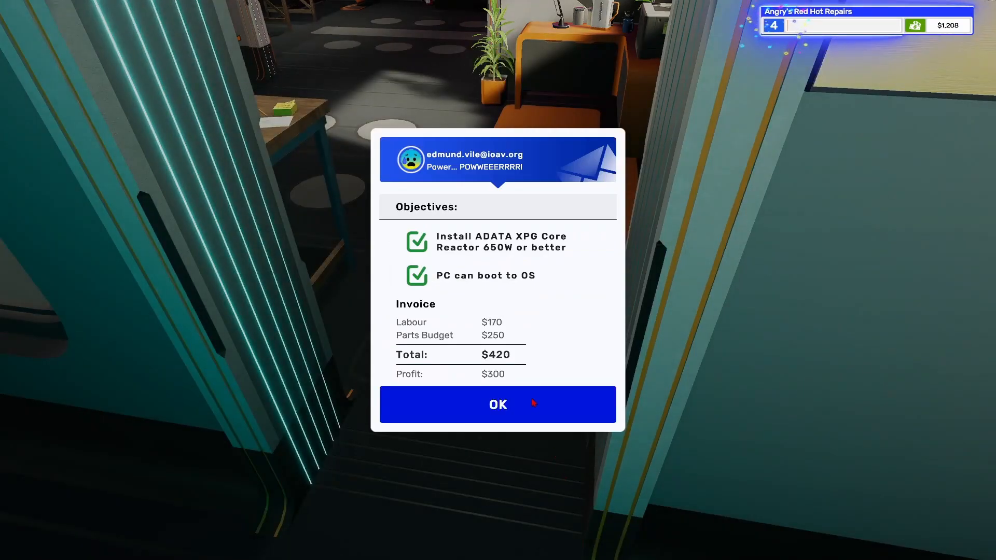
Step: OK the power and yellow-case invoices and delete the completed coolkid email
left_click(497, 403)
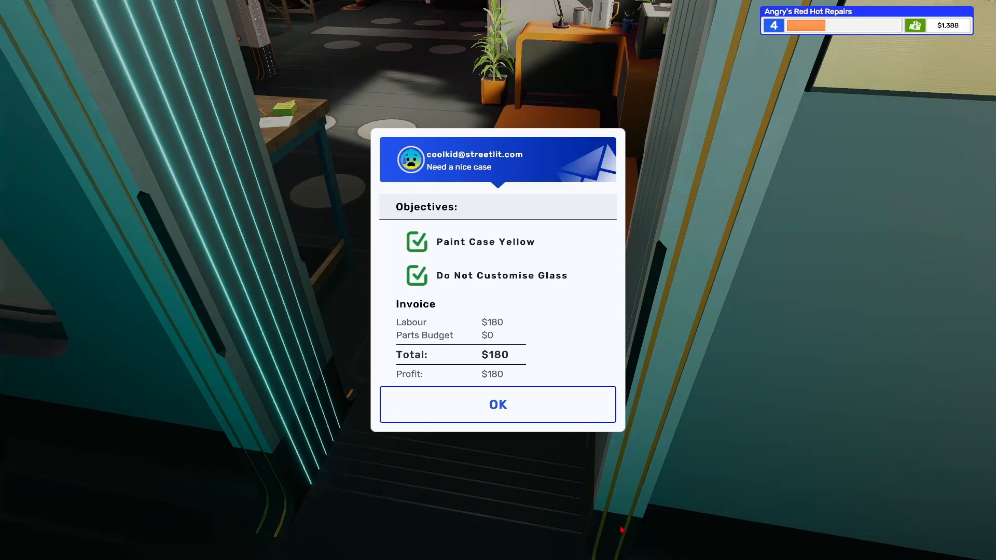
left_click(497, 403)
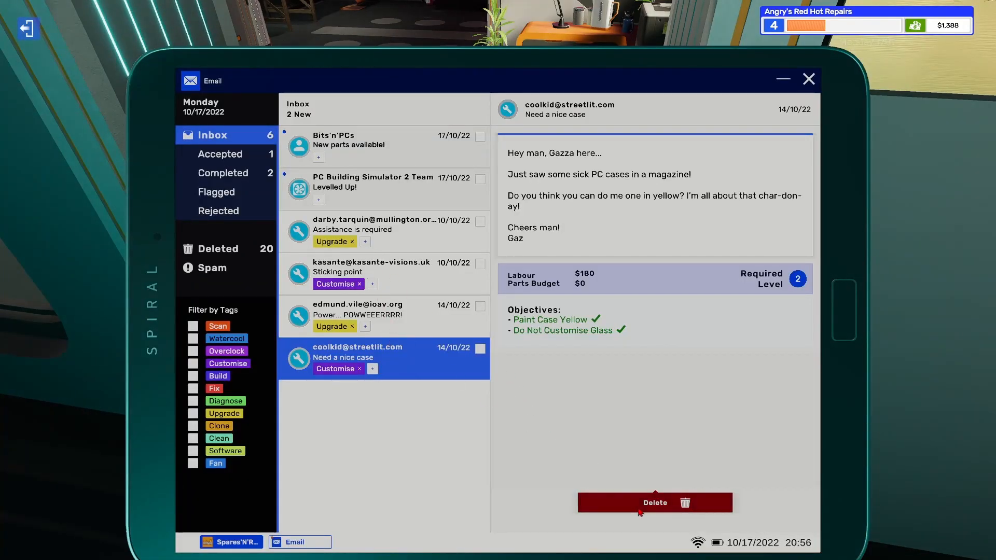
left_click(654, 502)
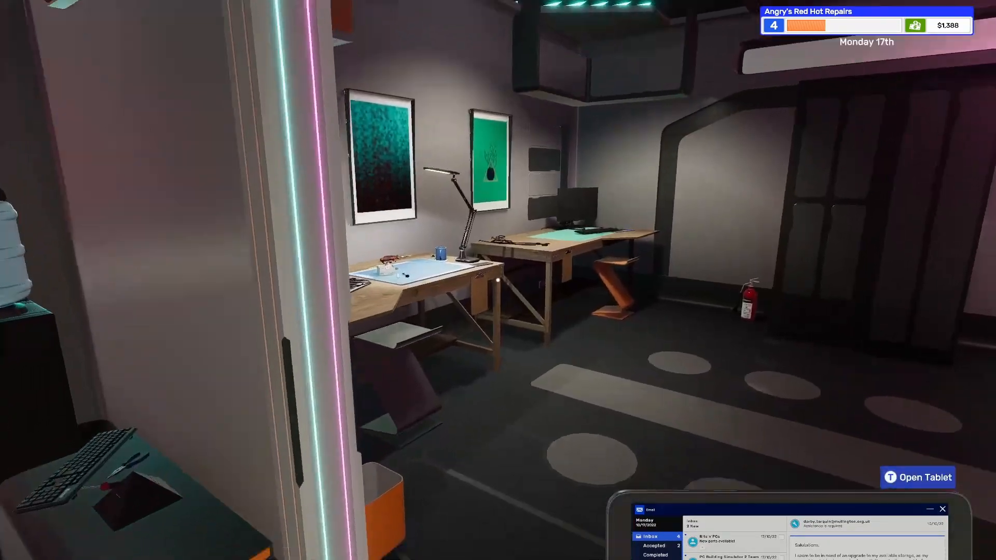
mouse_move(498, 280)
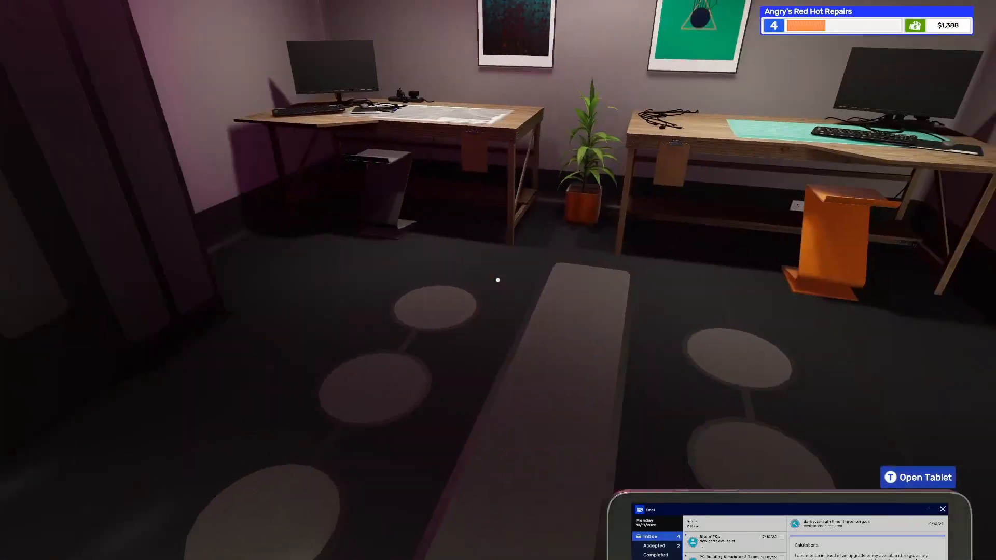
mouse_move(498, 280)
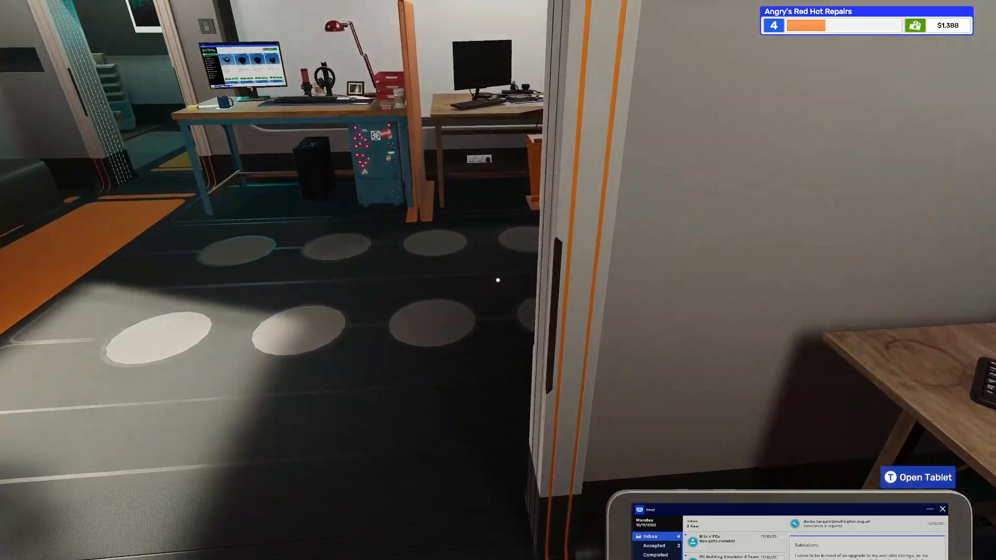
mouse_move(498, 280)
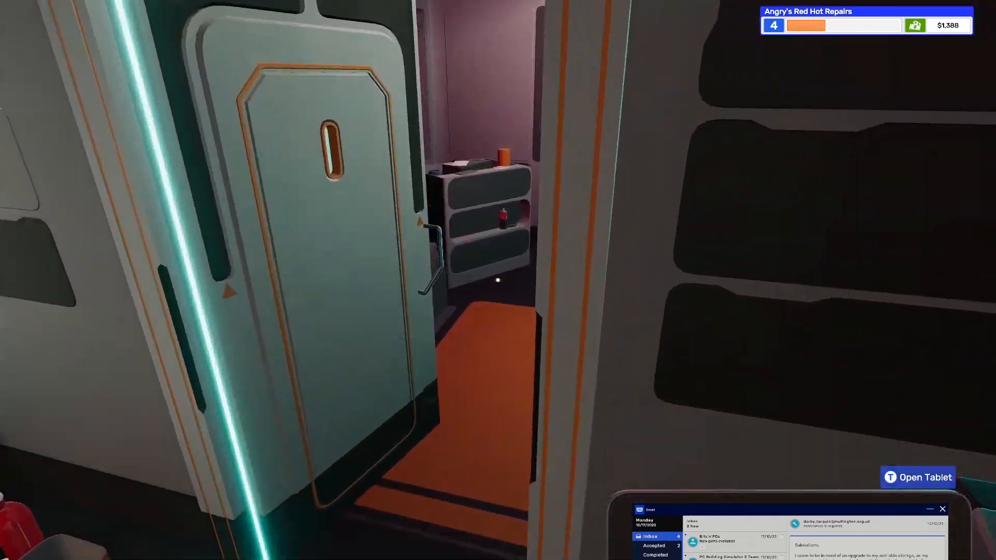
mouse_move(498, 280)
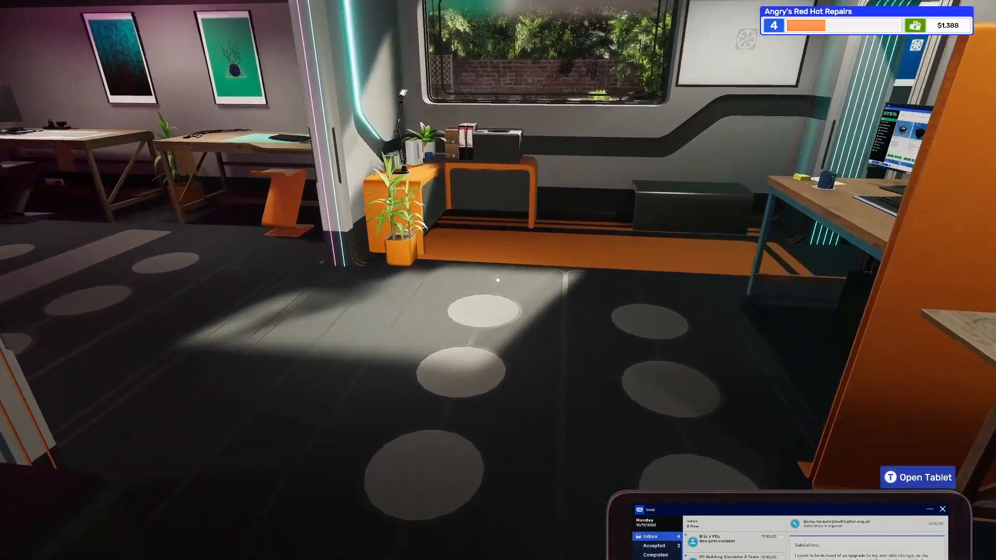
mouse_move(498, 280)
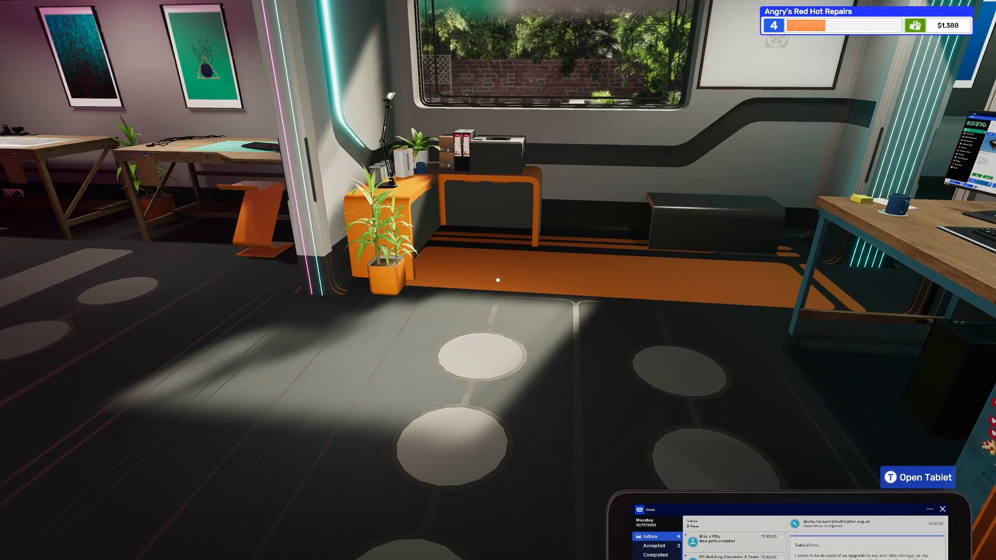
mouse_move(498, 281)
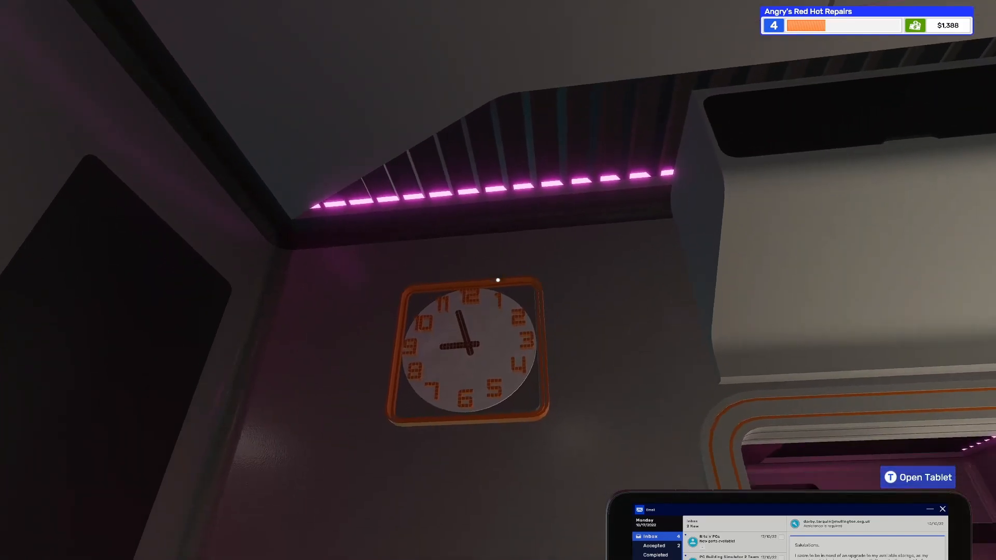
mouse_move(498, 279)
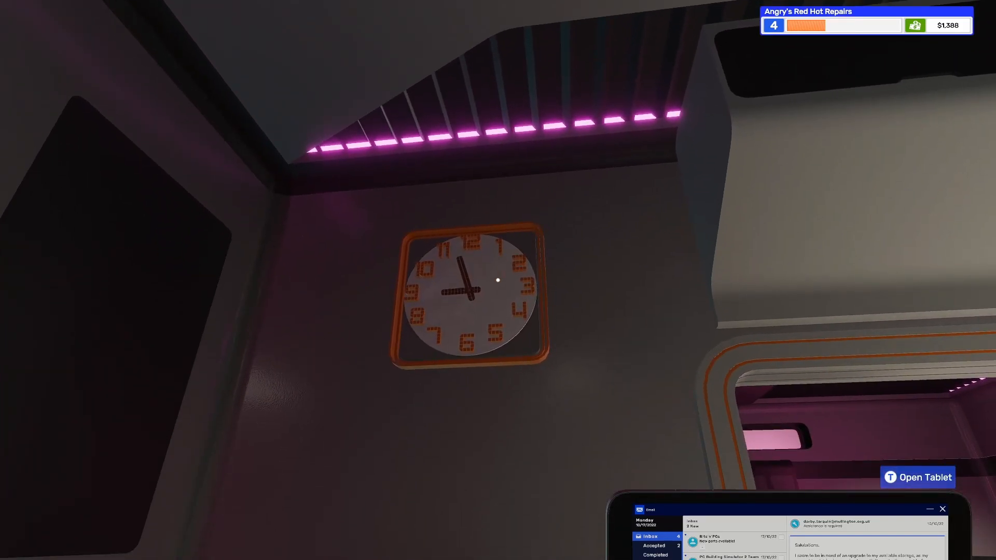